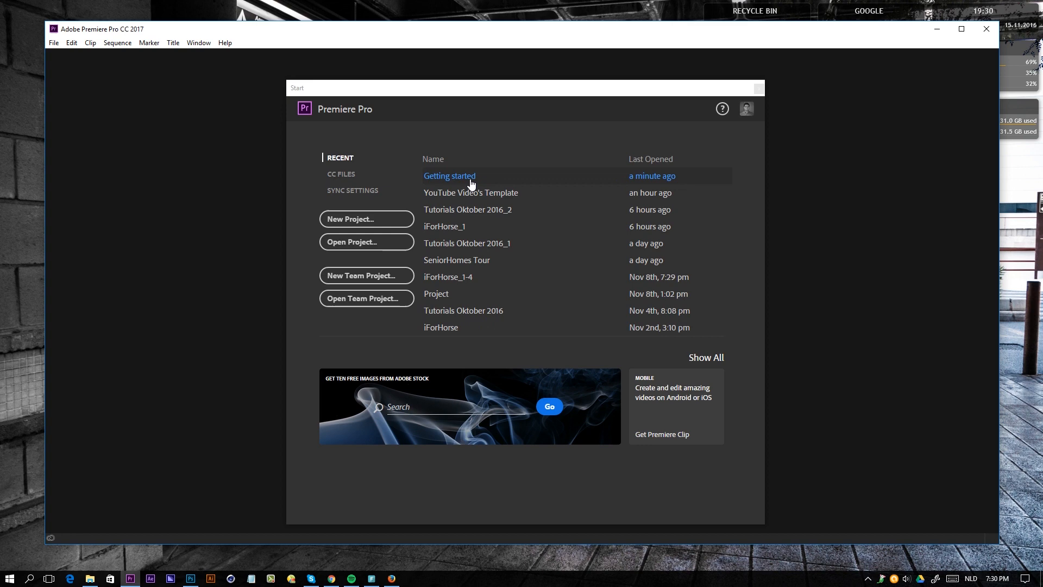
{"action": "mouse_move", "coordinate": [352, 218]}
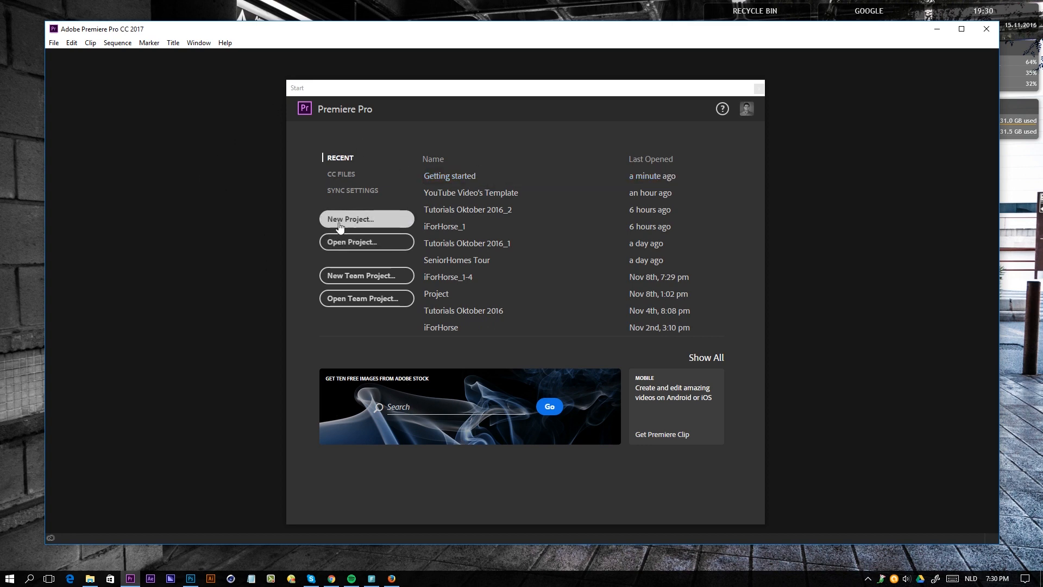
Step: Start a new project and choose the Basics of Premiere Pro folder as its location
{"action": "left_click", "coordinate": [366, 218]}
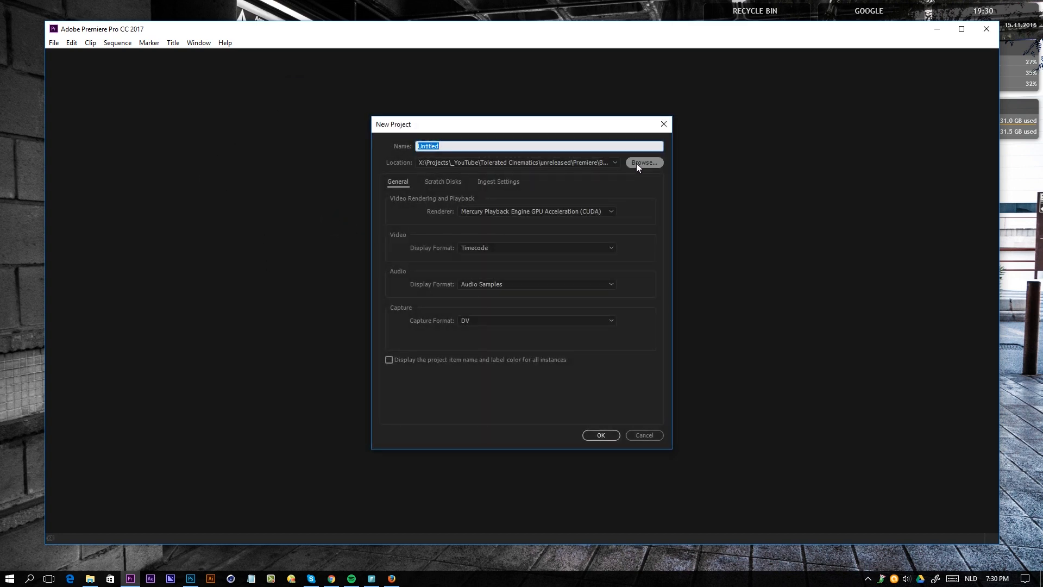
{"action": "left_click", "coordinate": [642, 162]}
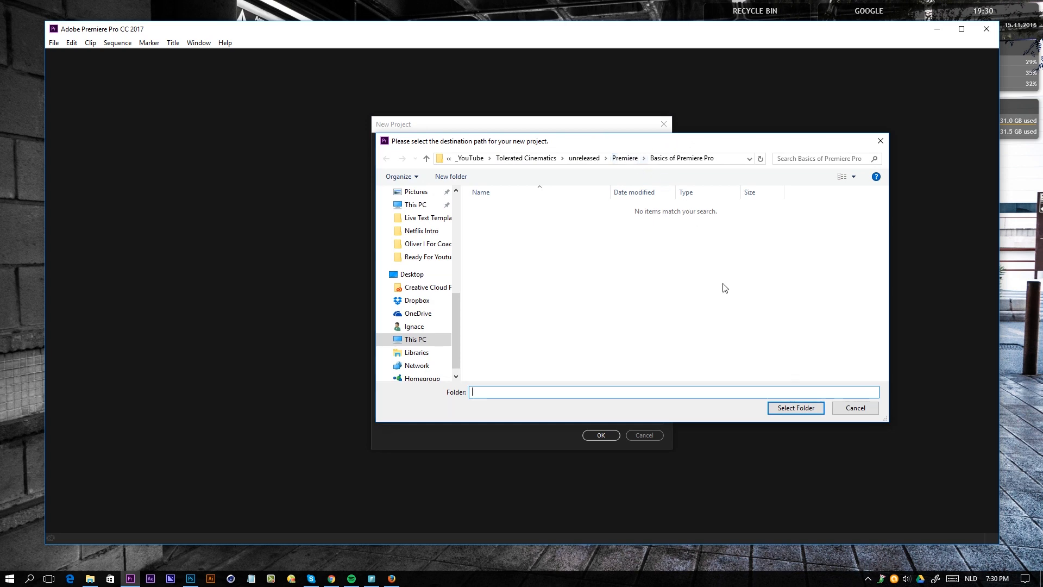
{"action": "left_click", "coordinate": [794, 407]}
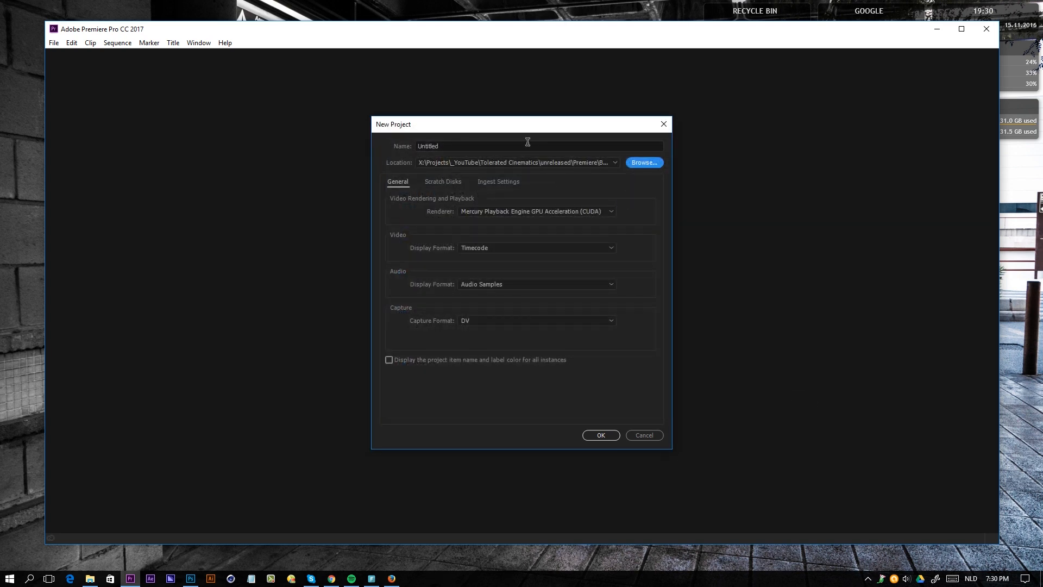
Step: Name the project 'Getting Started Tutorial'
{"action": "type", "text": "Gett"}
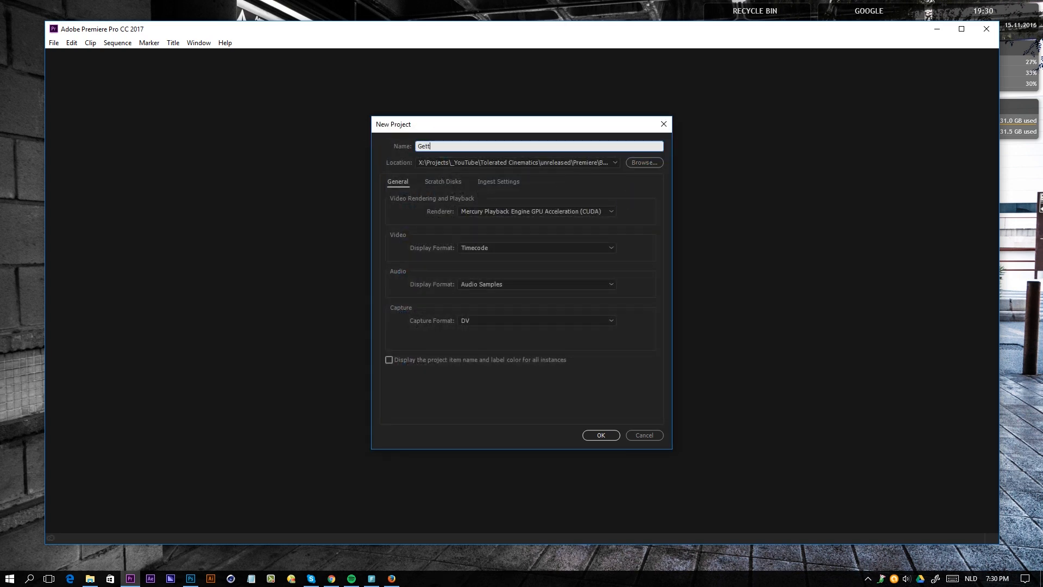
{"action": "type", "text": "ing Started Tuto"}
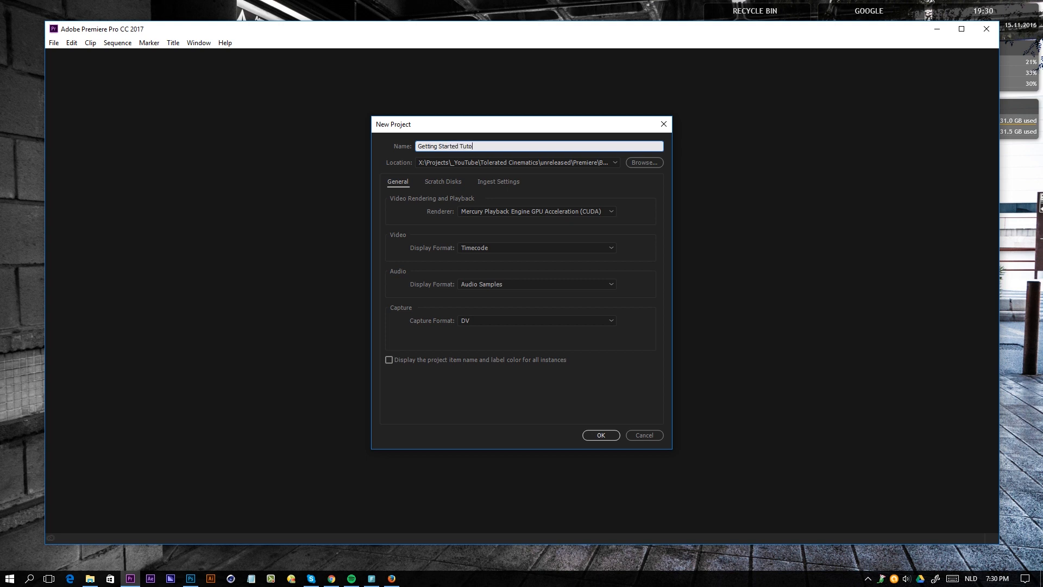
{"action": "type", "text": "rial"}
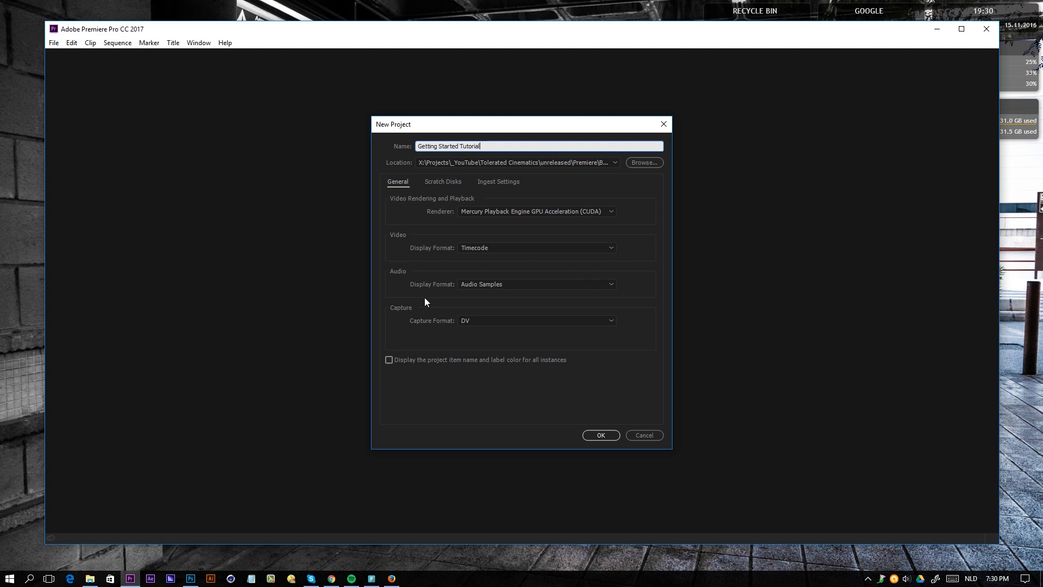
{"action": "mouse_move", "coordinate": [440, 313]}
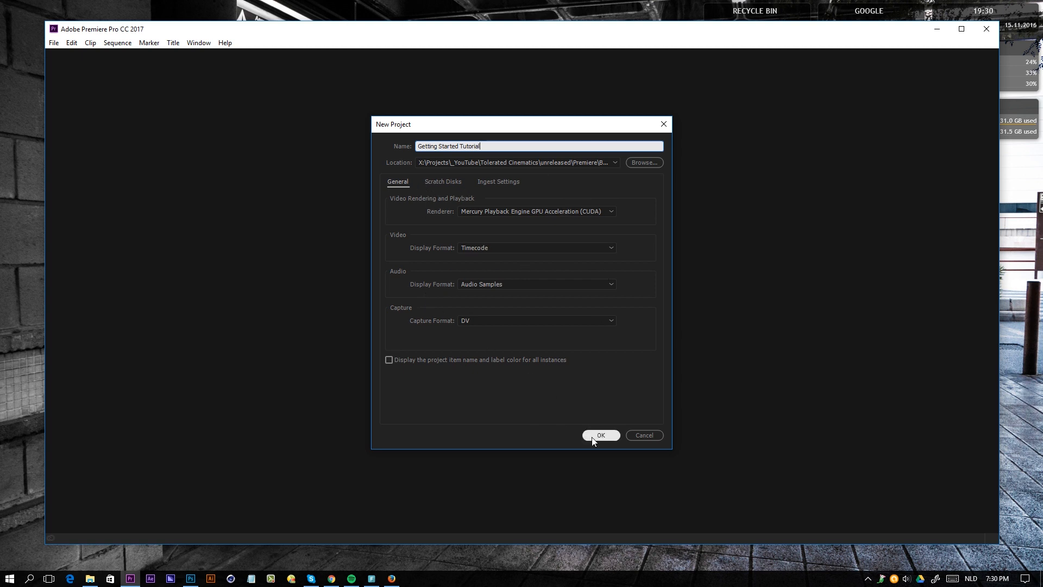
Step: Create the Getting Started Tutorial project and land in the empty Assembly workspace
{"action": "left_click", "coordinate": [599, 435]}
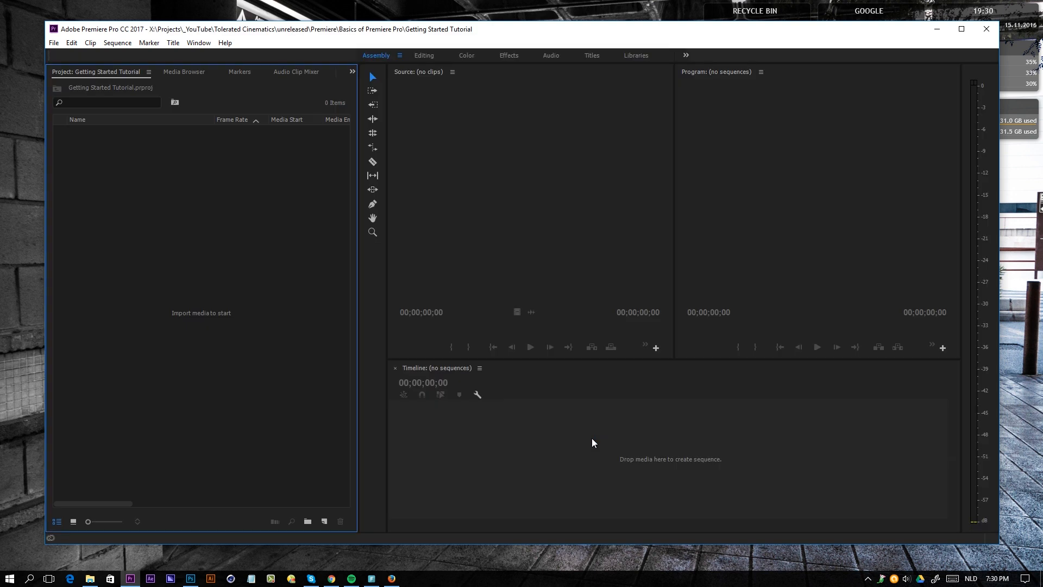
{"action": "mouse_move", "coordinate": [215, 99]}
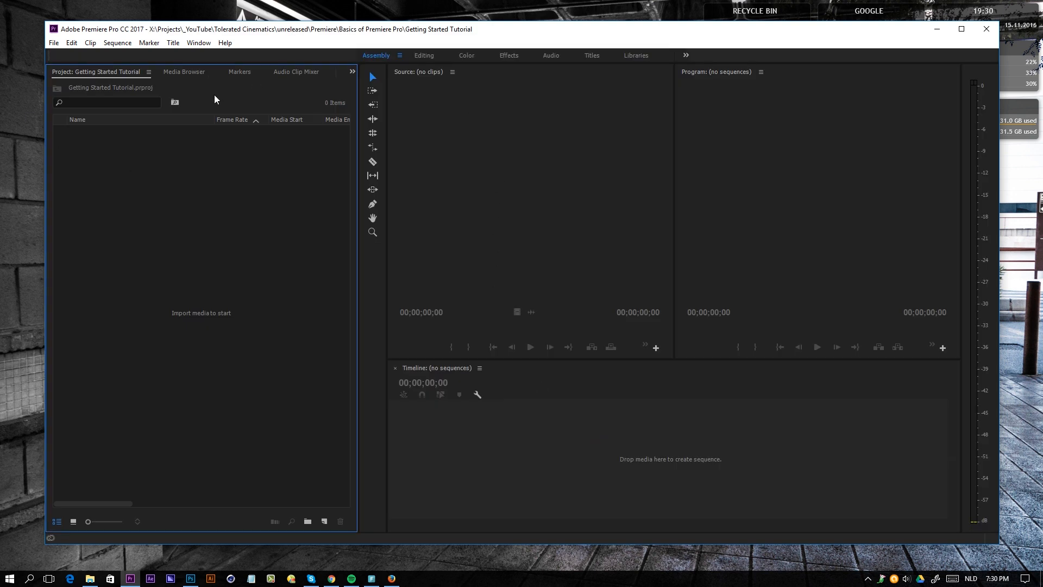
{"action": "mouse_move", "coordinate": [2, 254]}
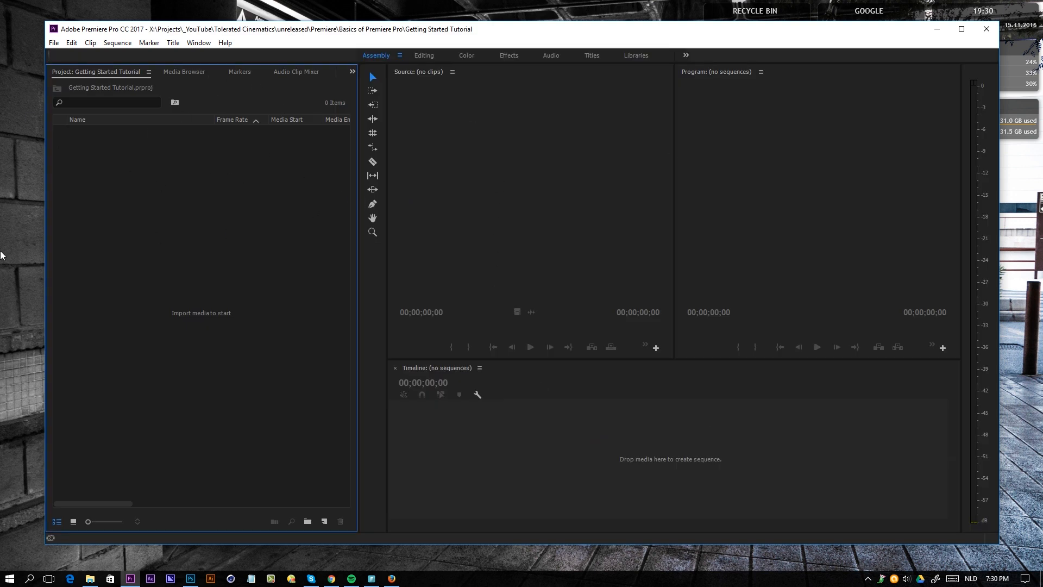
{"action": "mouse_move", "coordinate": [402, 64]}
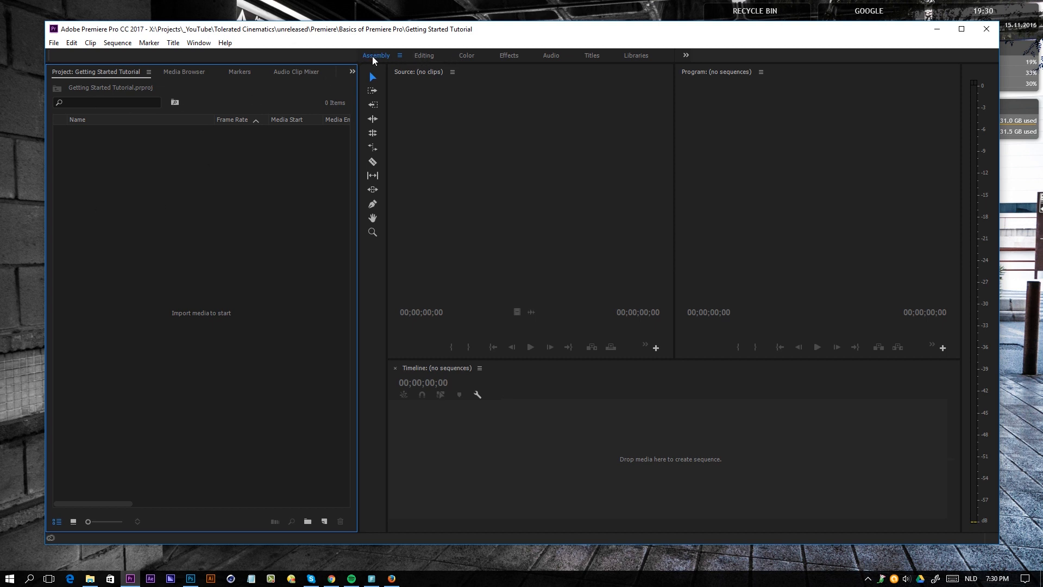
{"action": "mouse_move", "coordinate": [428, 57]}
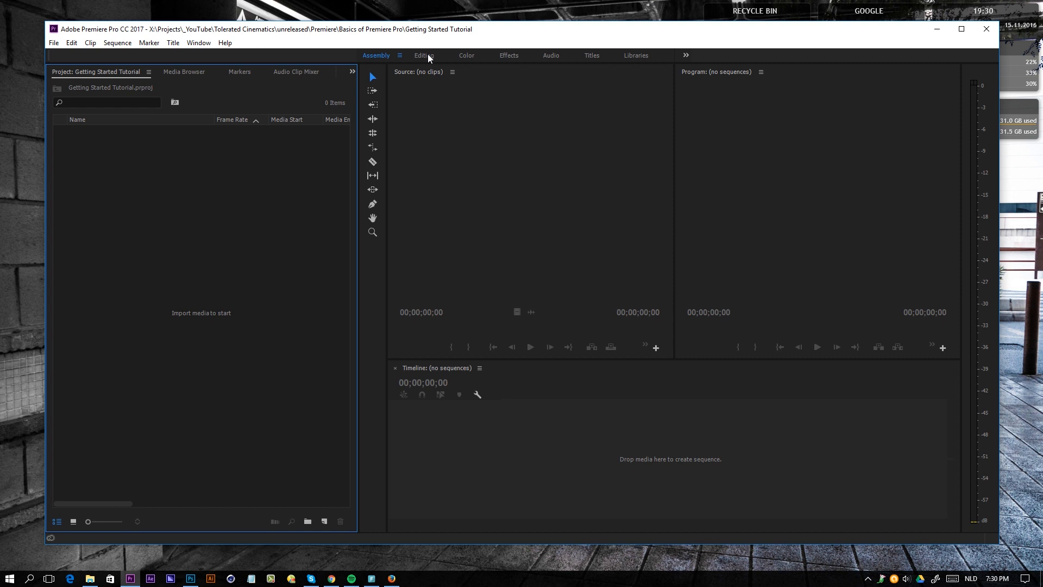
{"action": "mouse_move", "coordinate": [576, 62]}
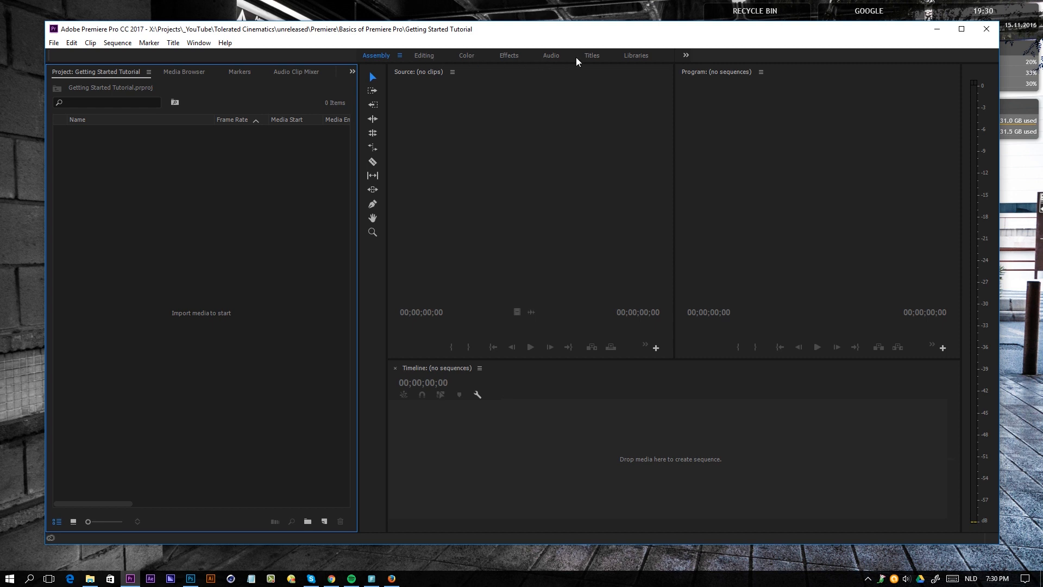
{"action": "mouse_move", "coordinate": [390, 61]}
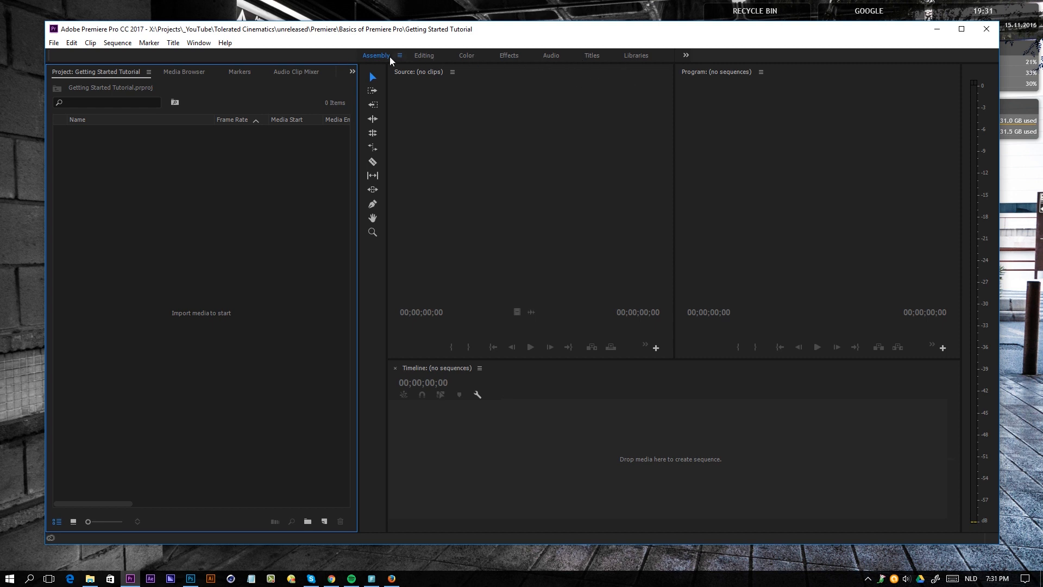
{"action": "mouse_move", "coordinate": [438, 21]}
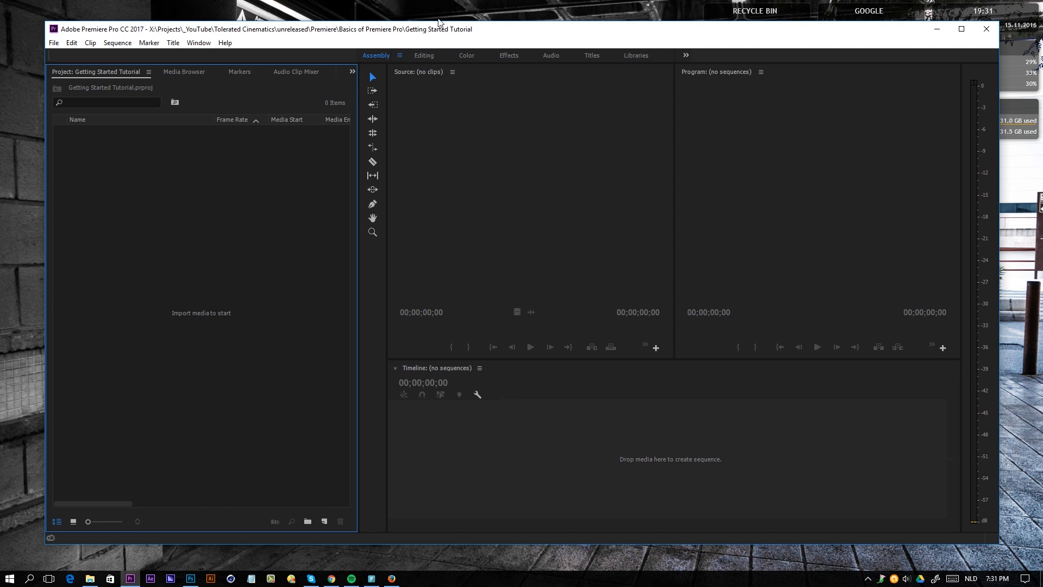
{"action": "mouse_move", "coordinate": [374, 56]}
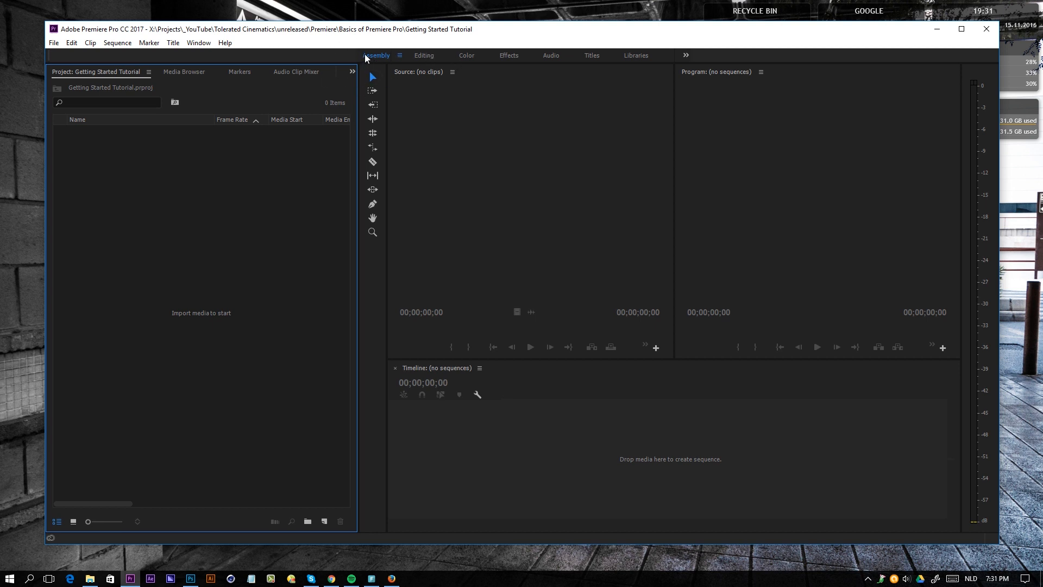
{"action": "mouse_move", "coordinate": [397, 62]}
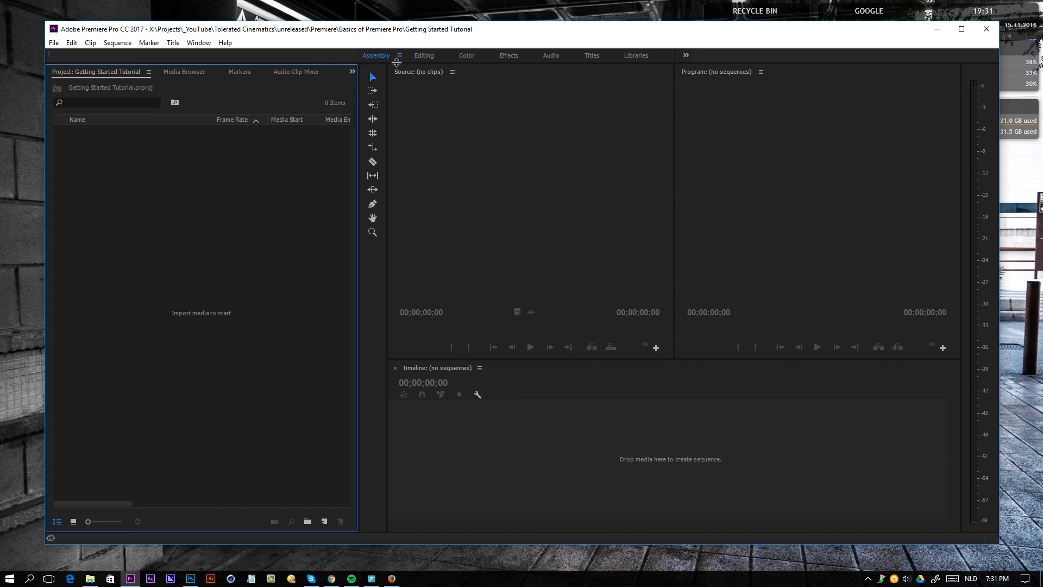
{"action": "mouse_move", "coordinate": [444, 49]}
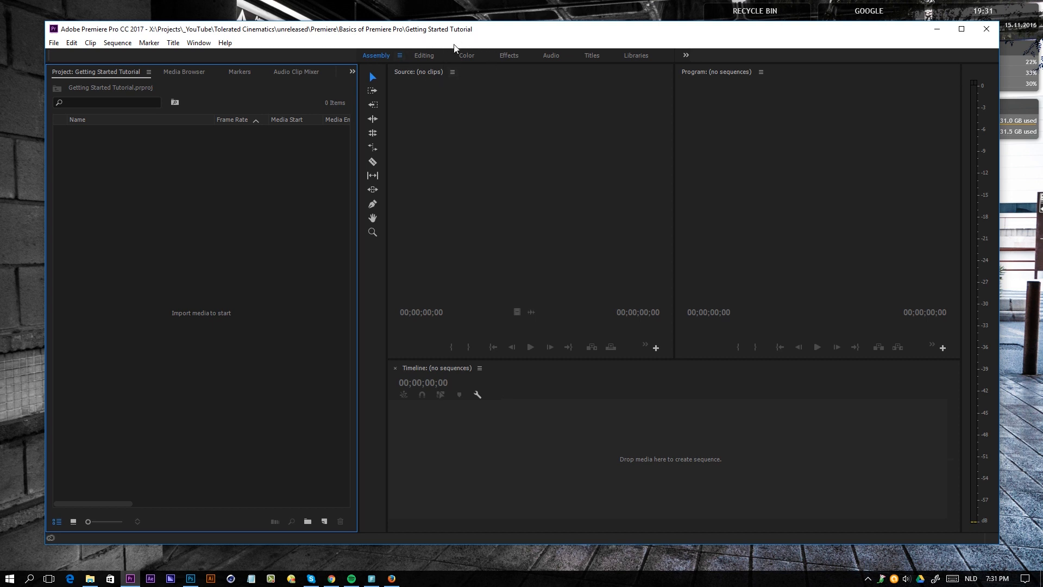
{"action": "mouse_move", "coordinate": [531, 72]}
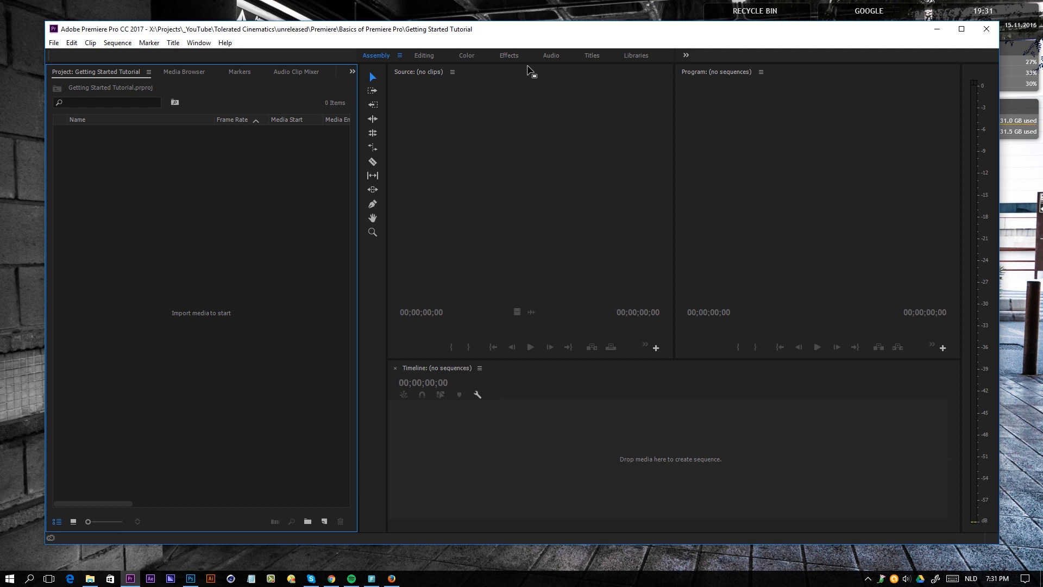
{"action": "mouse_move", "coordinate": [389, 106]}
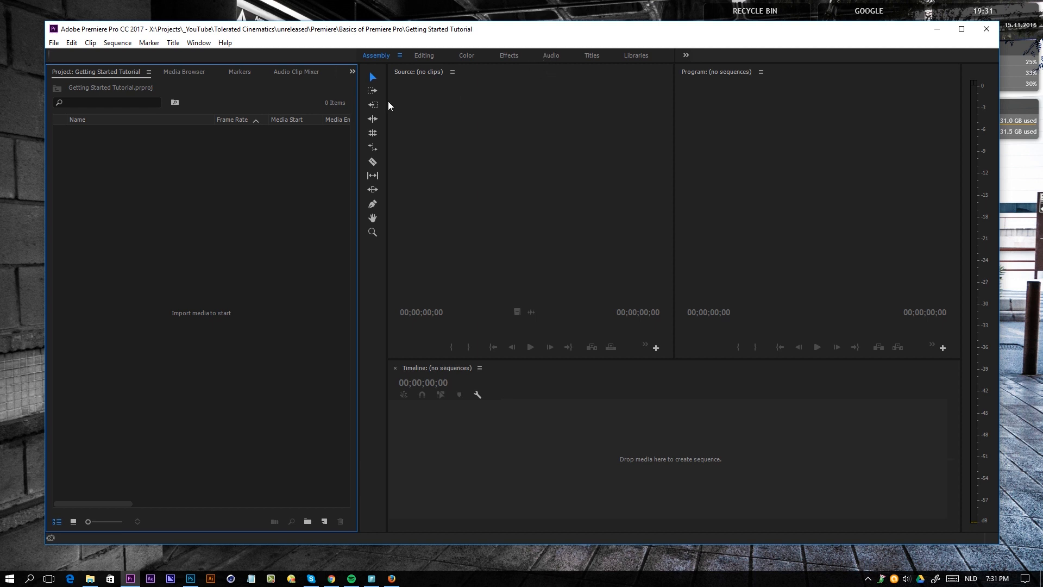
{"action": "mouse_move", "coordinate": [773, 161]}
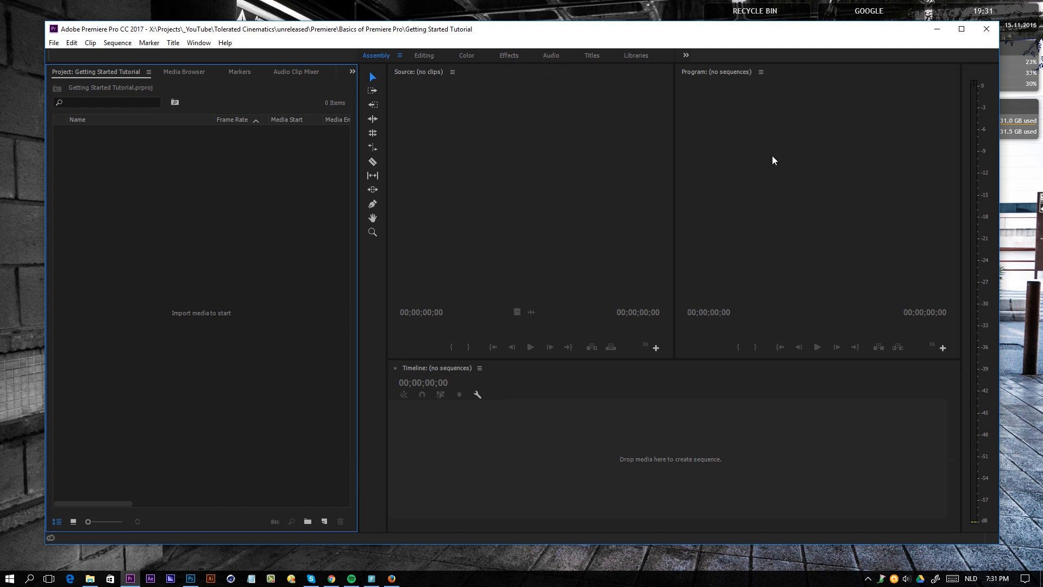
{"action": "mouse_move", "coordinate": [522, 89]}
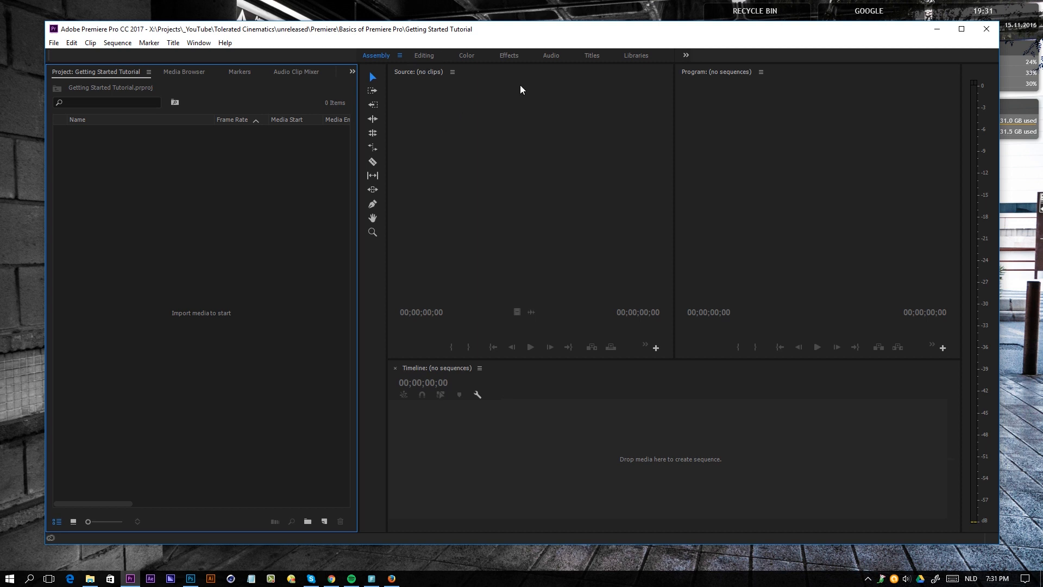
{"action": "mouse_move", "coordinate": [479, 59]}
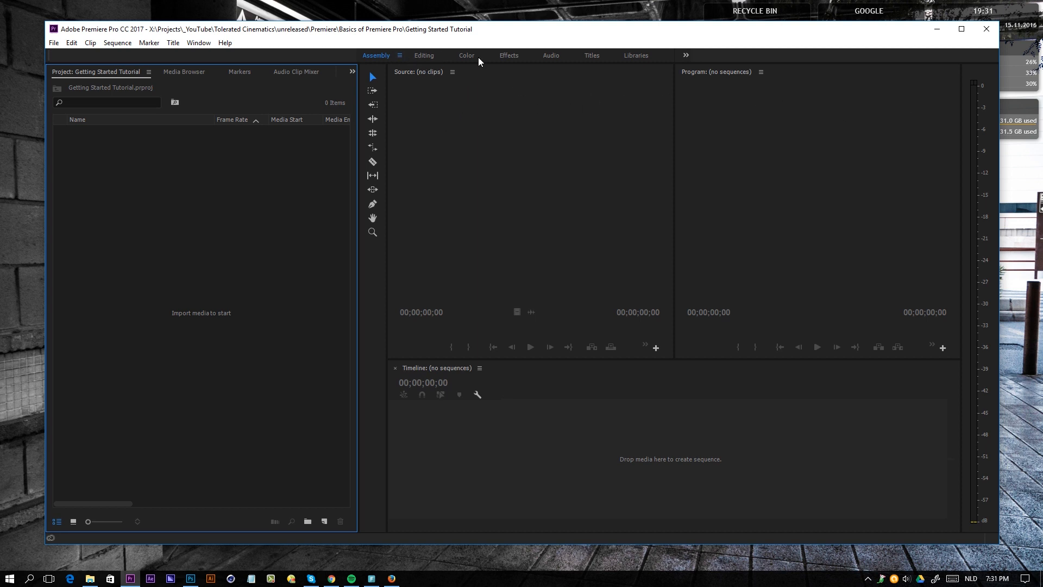
{"action": "mouse_move", "coordinate": [112, 136]}
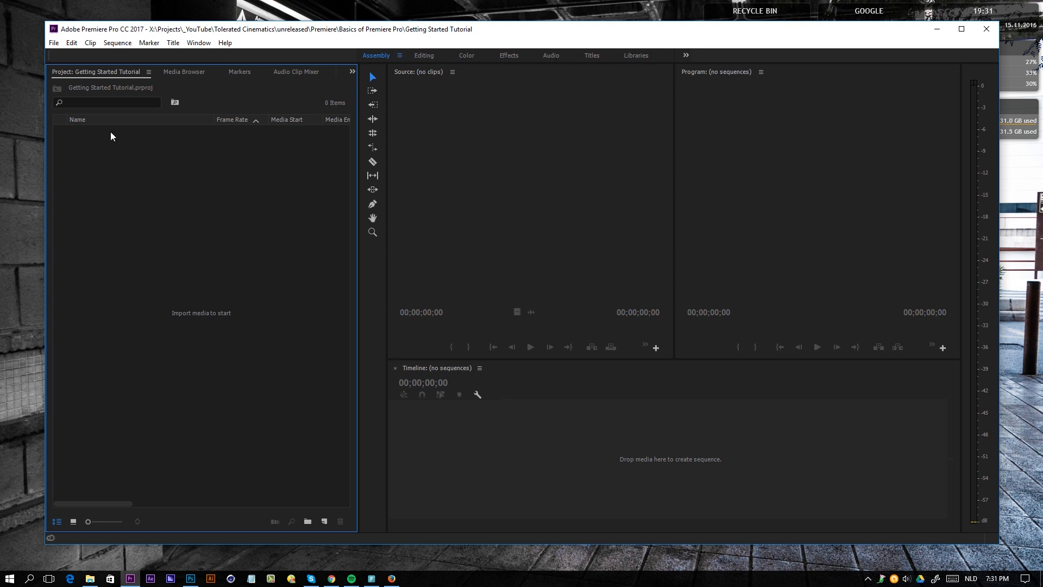
{"action": "mouse_move", "coordinate": [91, 88]}
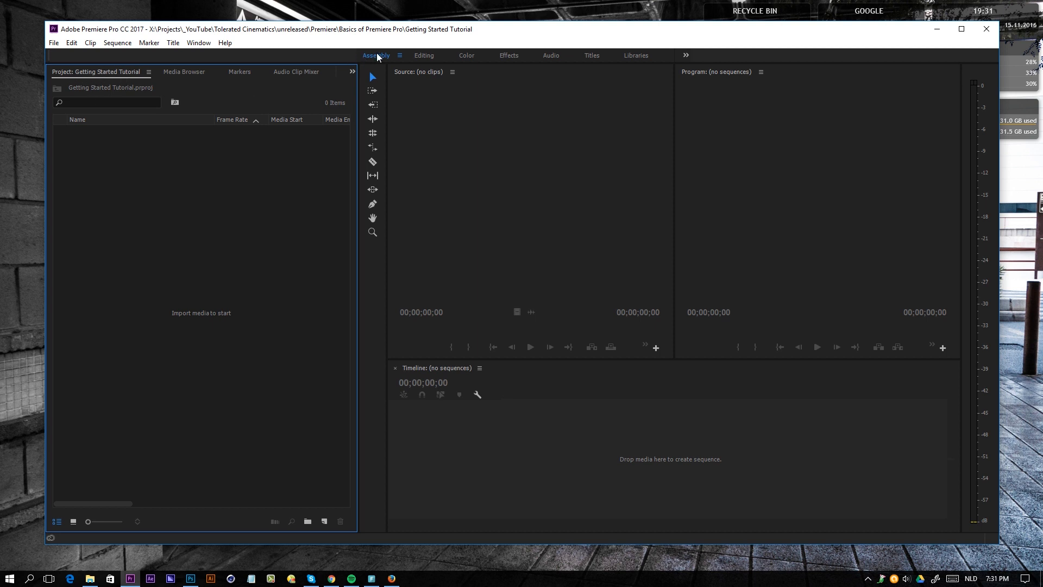
Step: Import drone clips DJI_0002_1 to DJI_0005_1 via the project panel's Import command
{"action": "right_click", "coordinate": [200, 200]}
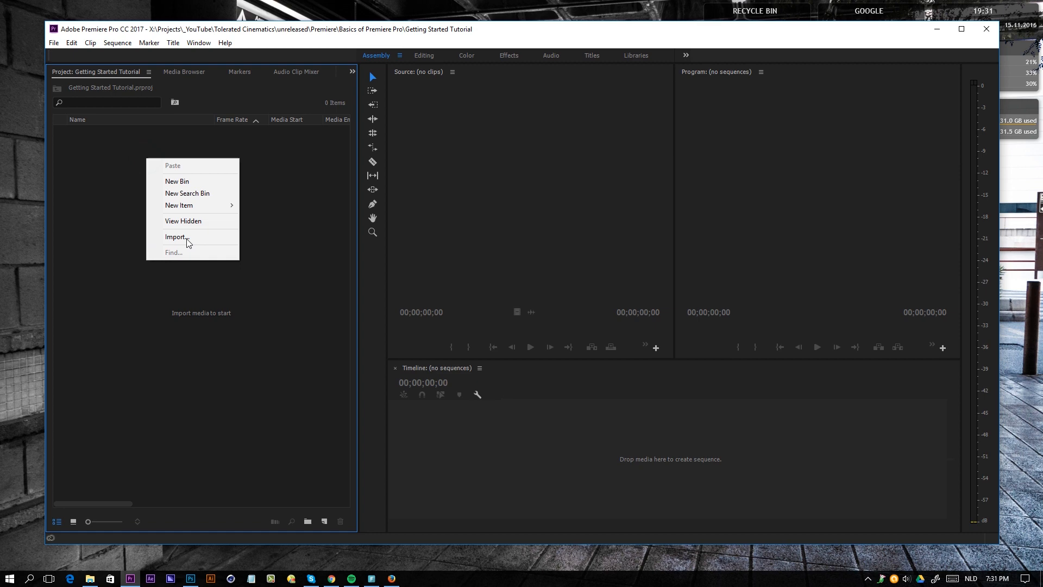
{"action": "left_click", "coordinate": [176, 237]}
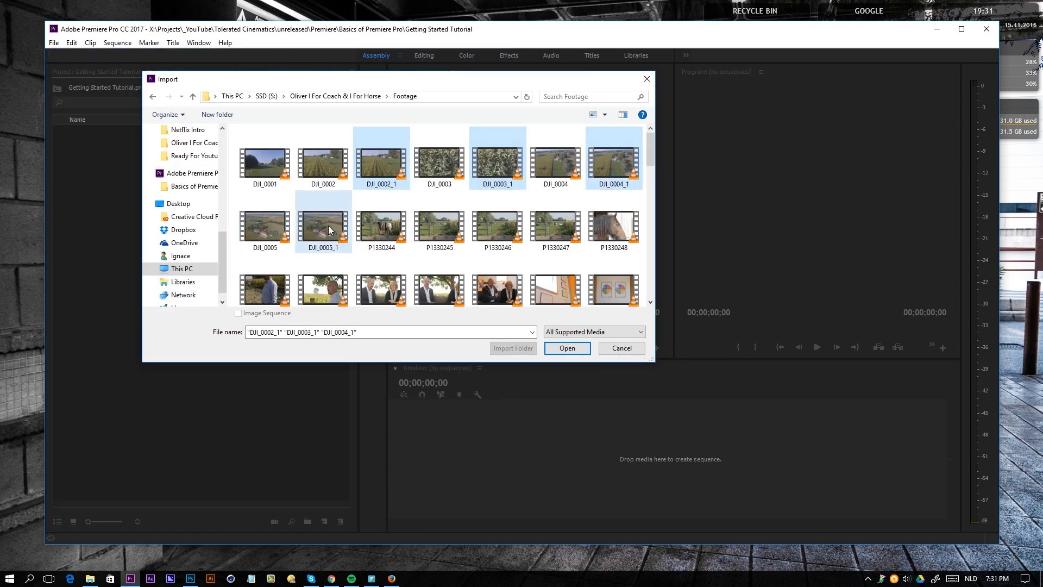
{"action": "left_click", "coordinate": [324, 224]}
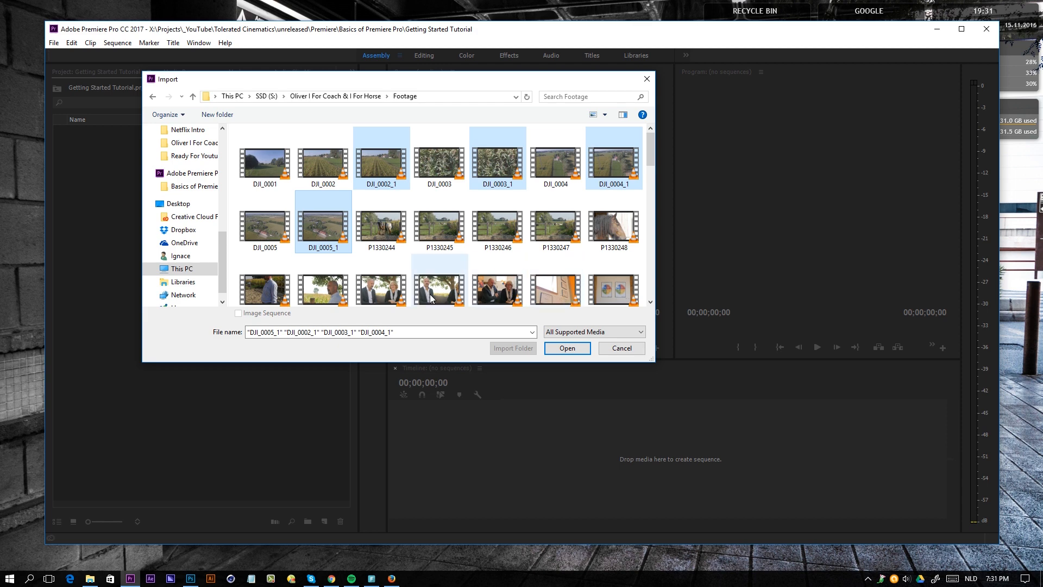
{"action": "left_click", "coordinate": [567, 347]}
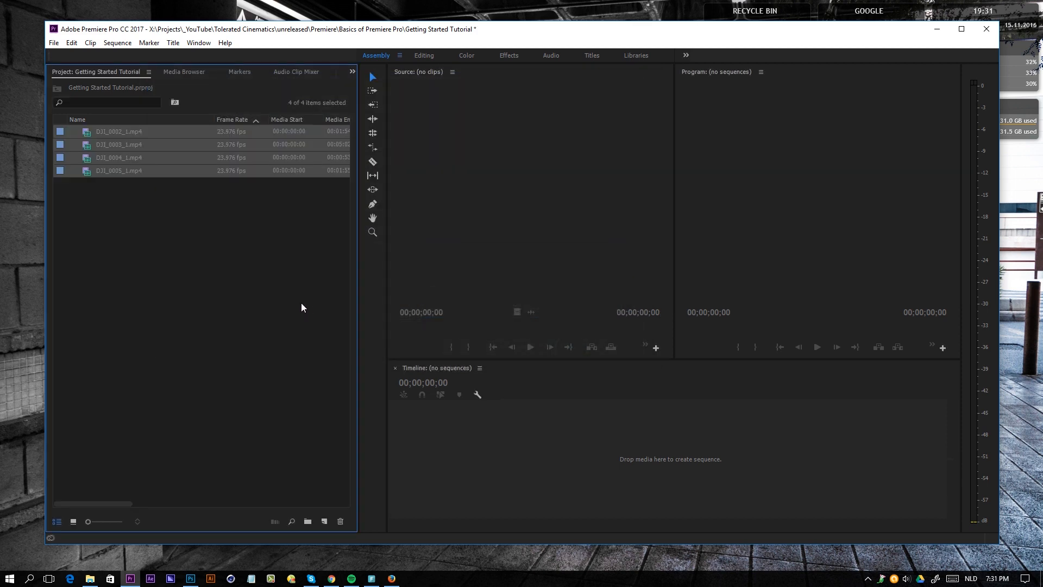
{"action": "mouse_move", "coordinate": [88, 137]}
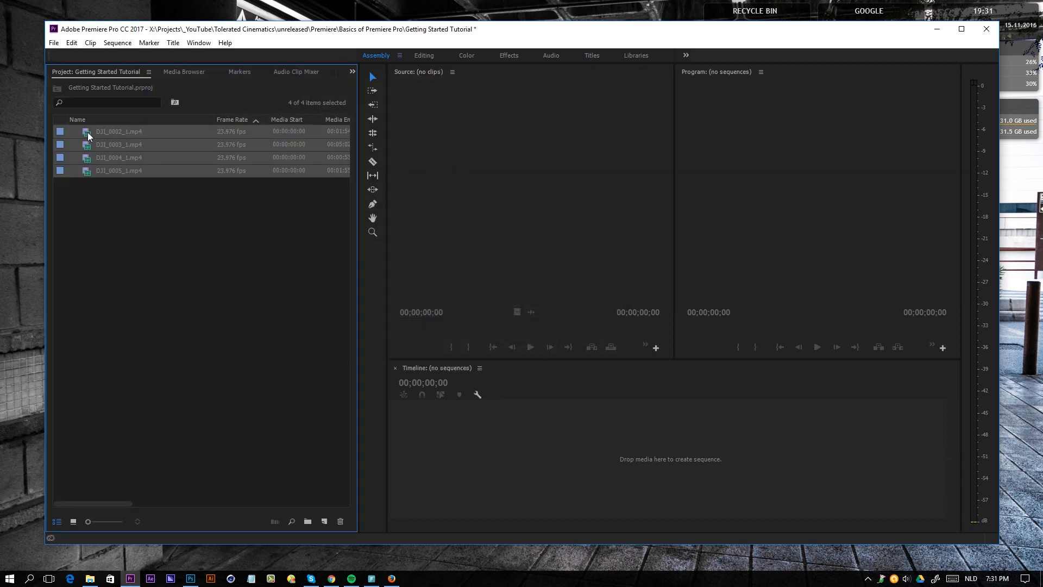
Step: Put the four selected drone clips into a new bin named Footage
{"action": "left_click", "coordinate": [324, 525]}
{"action": "type", "text": "Footage"}
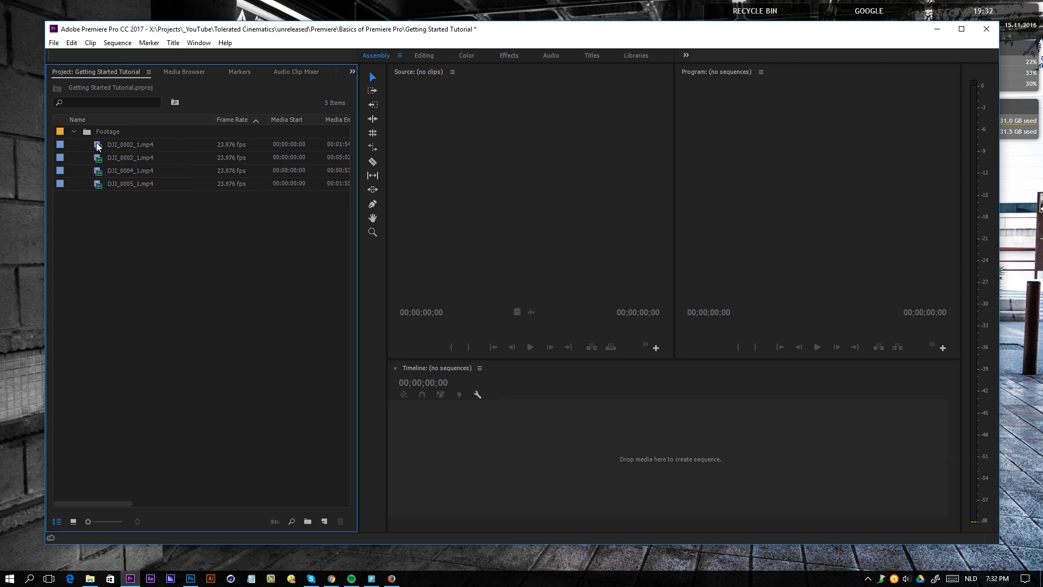
{"action": "mouse_move", "coordinate": [100, 152]}
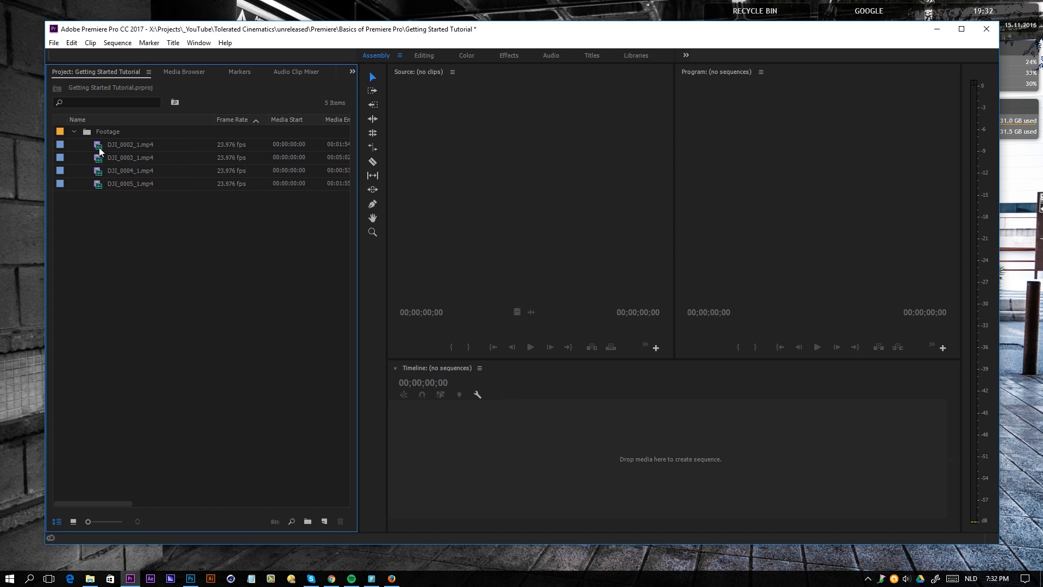
Step: Load DJI_0002_1 in the Source Monitor and play/pause through its opening seconds
{"action": "double_click", "coordinate": [130, 144]}
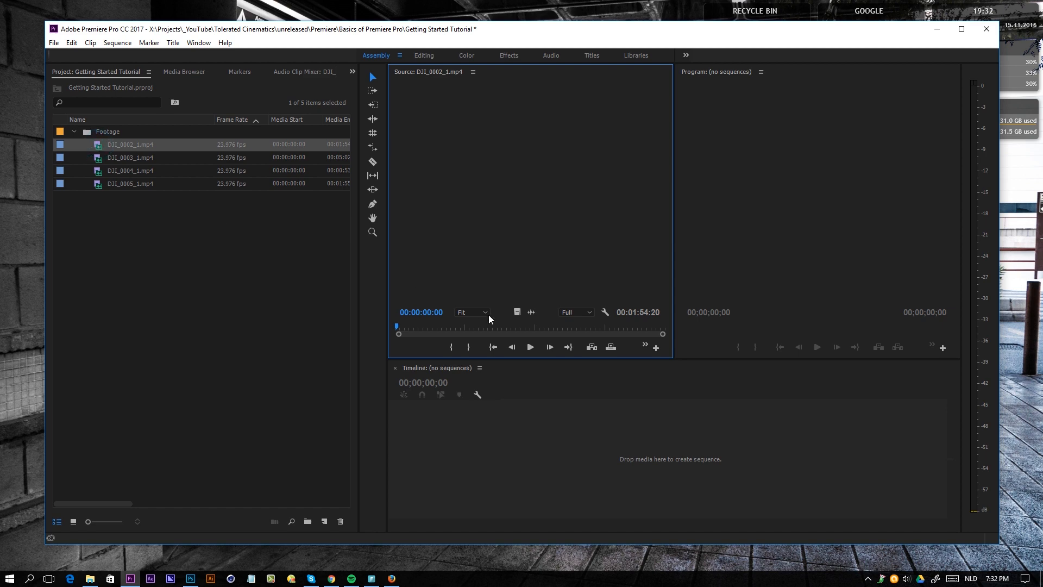
{"action": "left_click", "coordinate": [530, 347]}
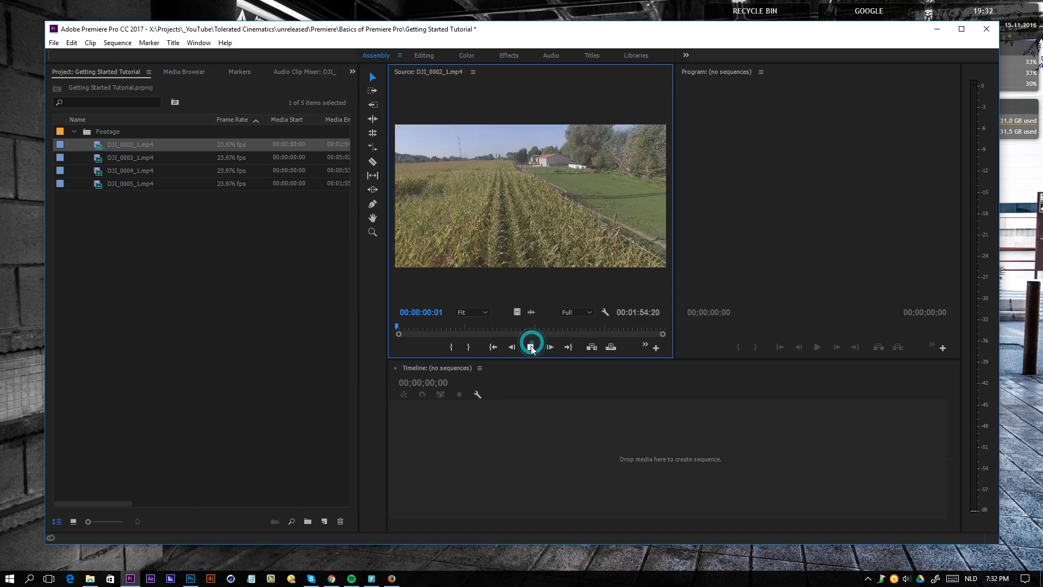
{"action": "left_click", "coordinate": [531, 346]}
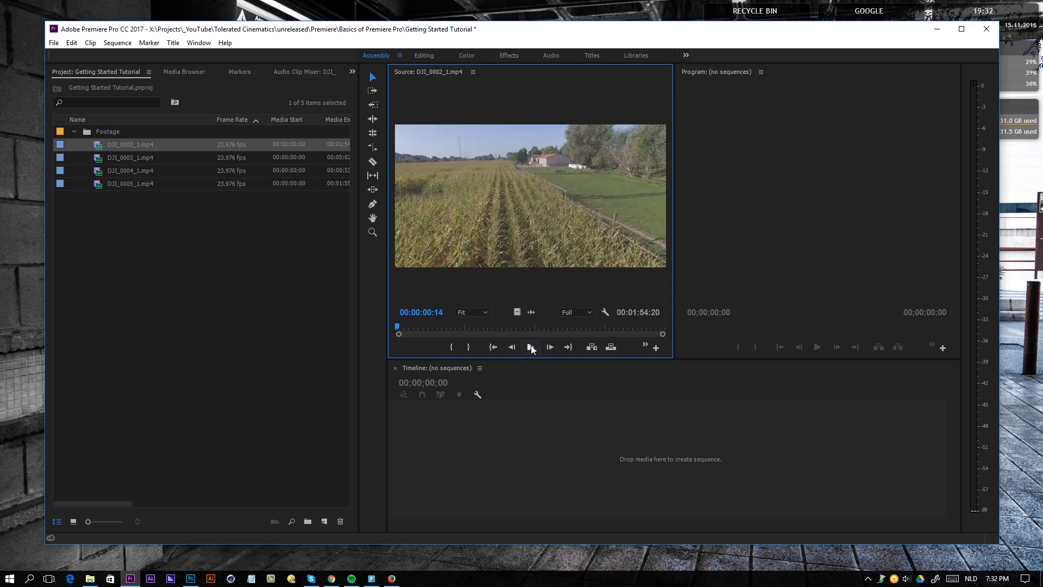
{"action": "left_click", "coordinate": [530, 347]}
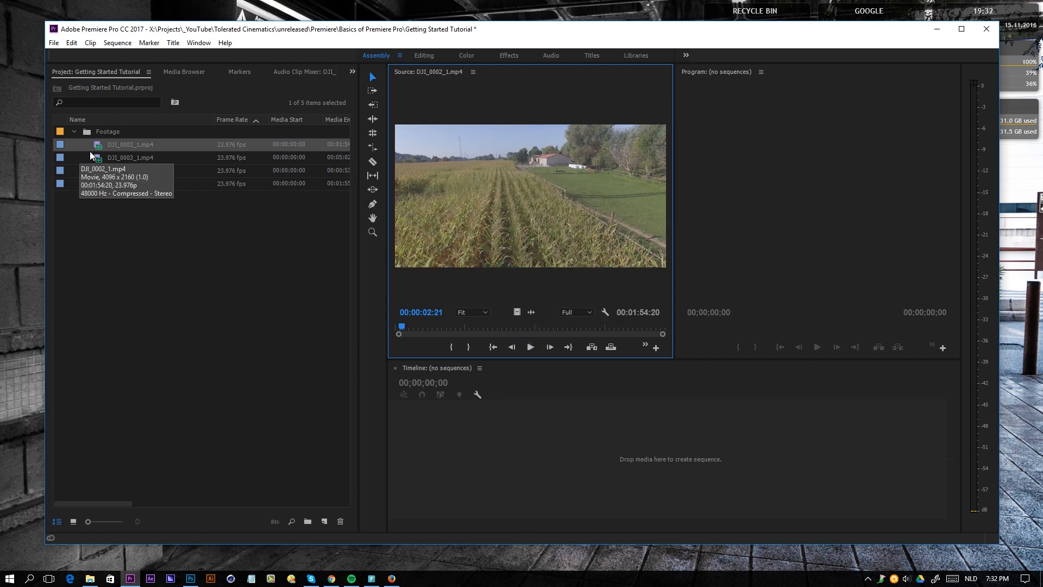
{"action": "left_click", "coordinate": [530, 346]}
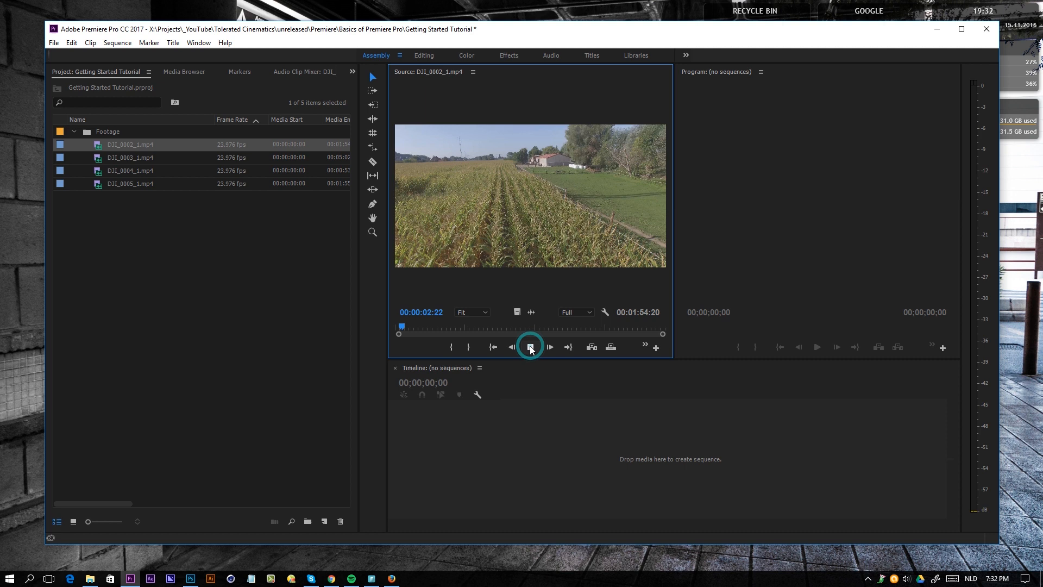
{"action": "left_click", "coordinate": [529, 347]}
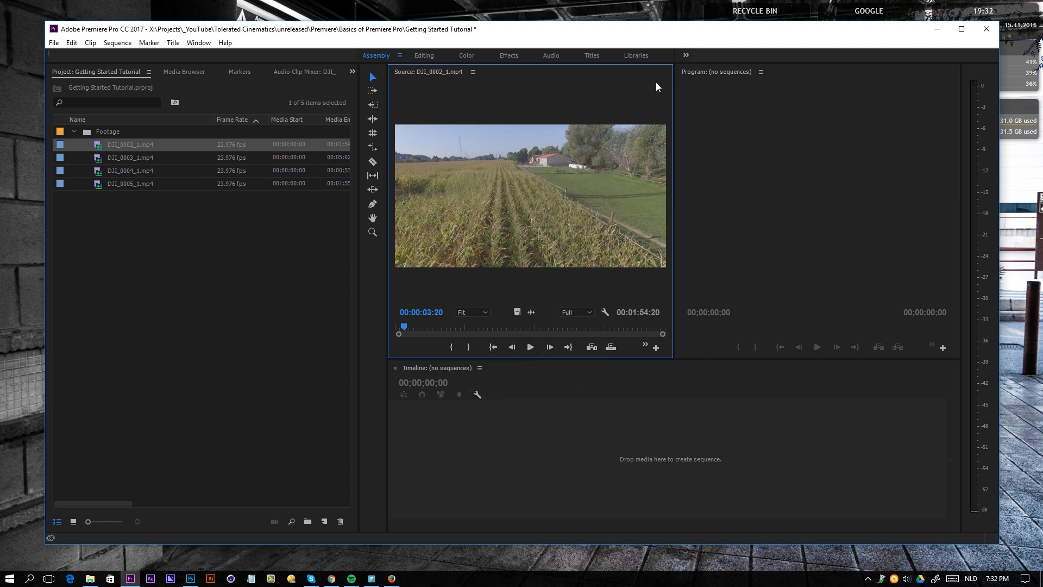
{"action": "mouse_move", "coordinate": [177, 153]}
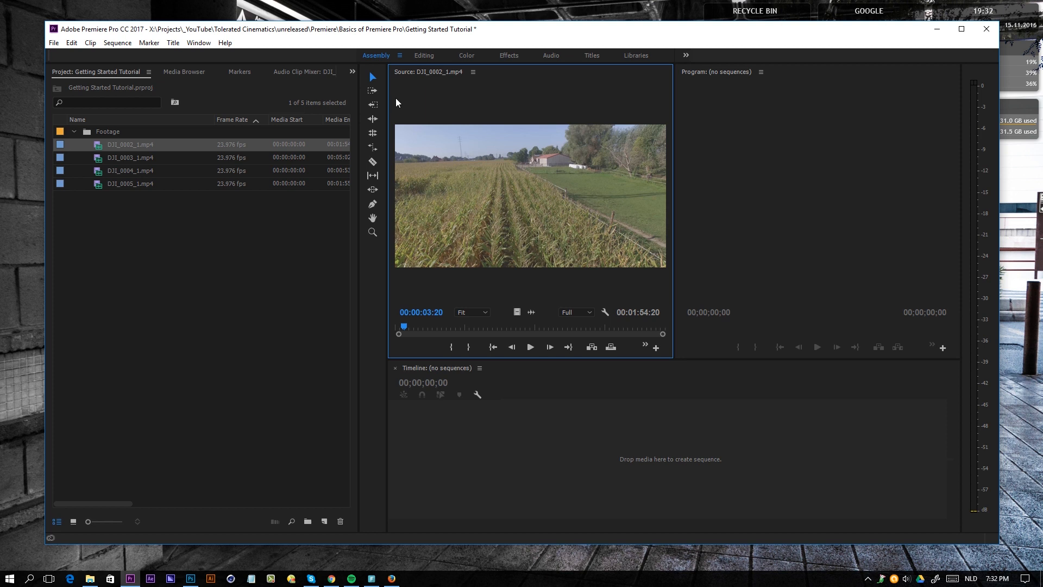
{"action": "mouse_move", "coordinate": [309, 76]}
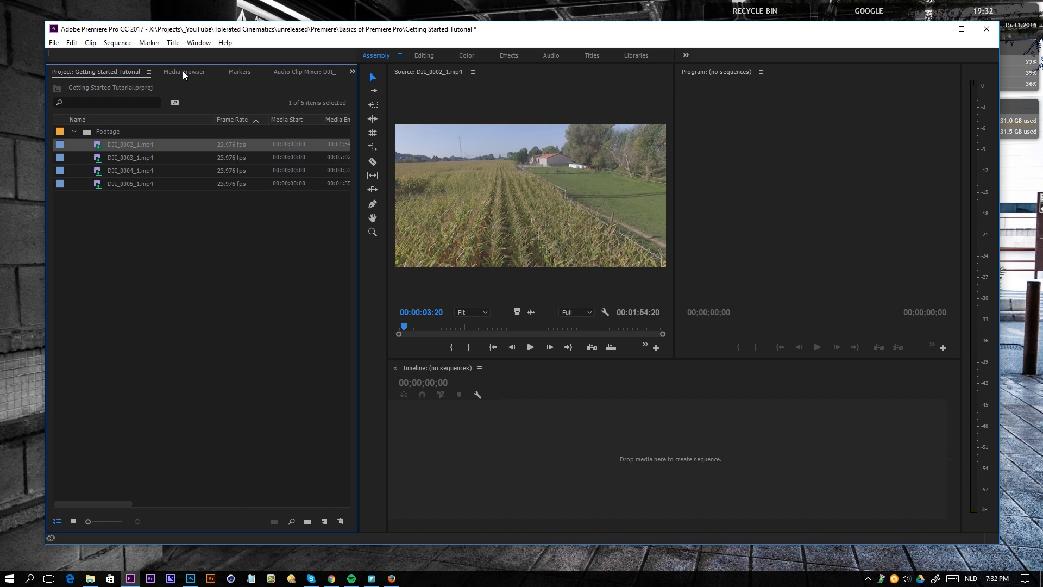
Step: Look at the Media Browser panel, then close it from its panel menu
{"action": "left_click", "coordinate": [184, 72]}
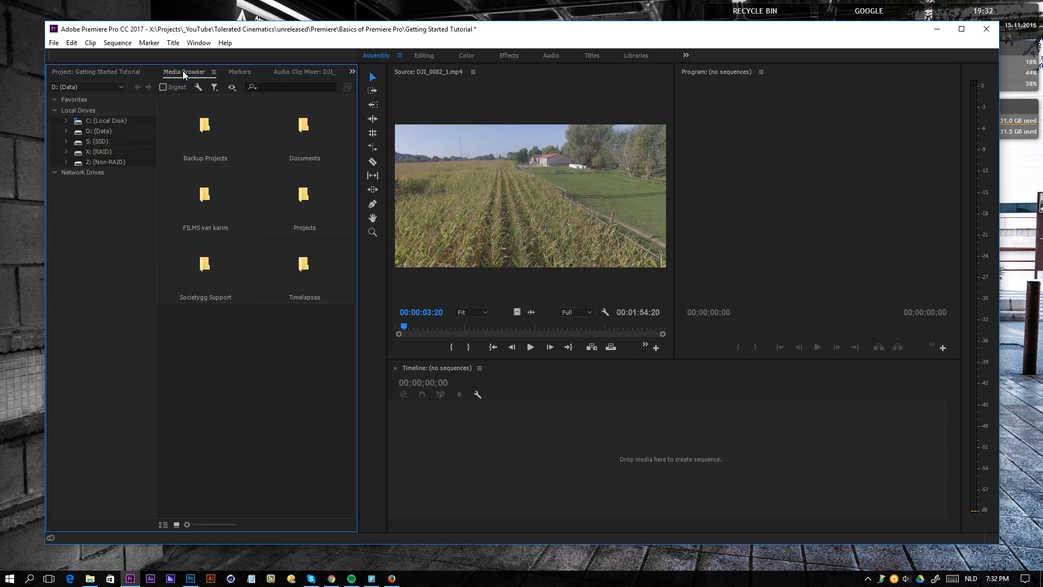
{"action": "right_click", "coordinate": [153, 241]}
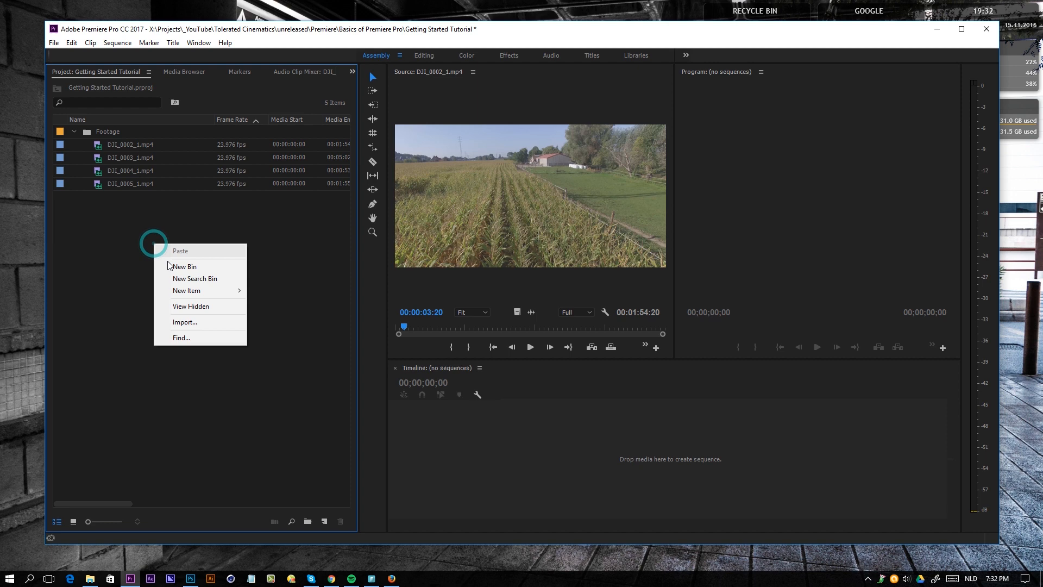
{"action": "left_click", "coordinate": [185, 72]}
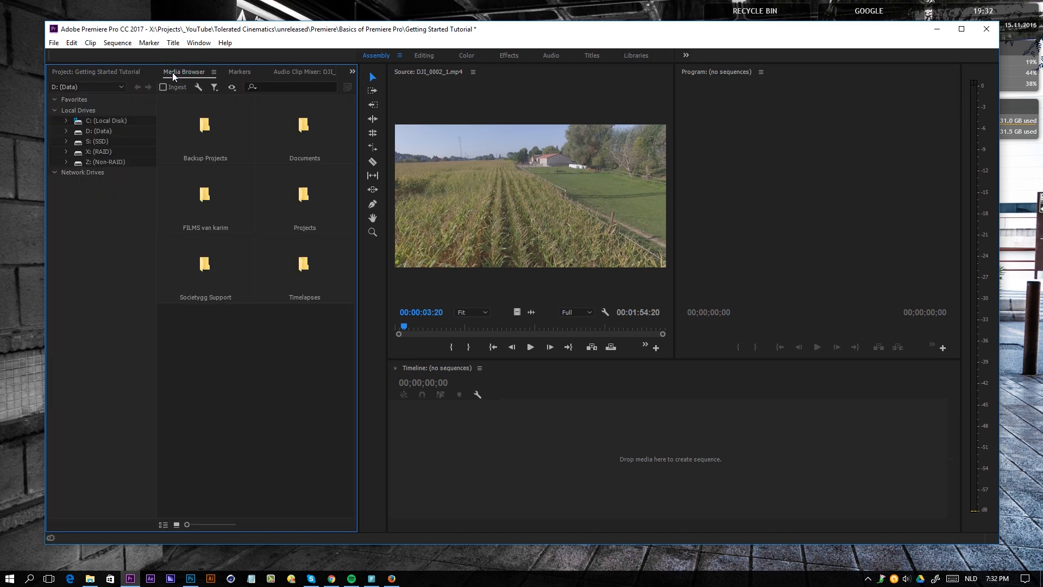
{"action": "left_click", "coordinate": [96, 71]}
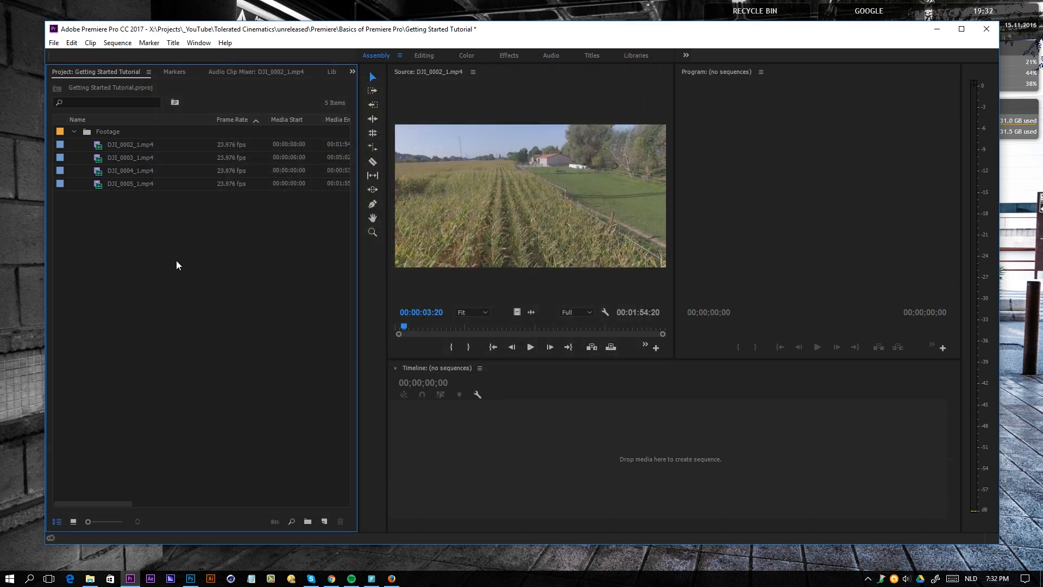
{"action": "right_click", "coordinate": [177, 265]}
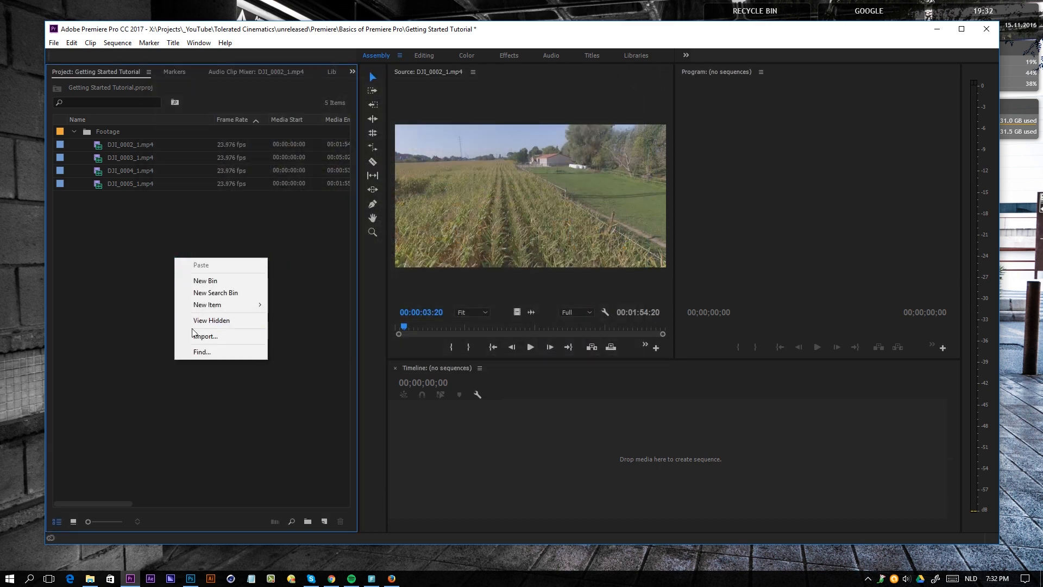
{"action": "left_click", "coordinate": [133, 308]}
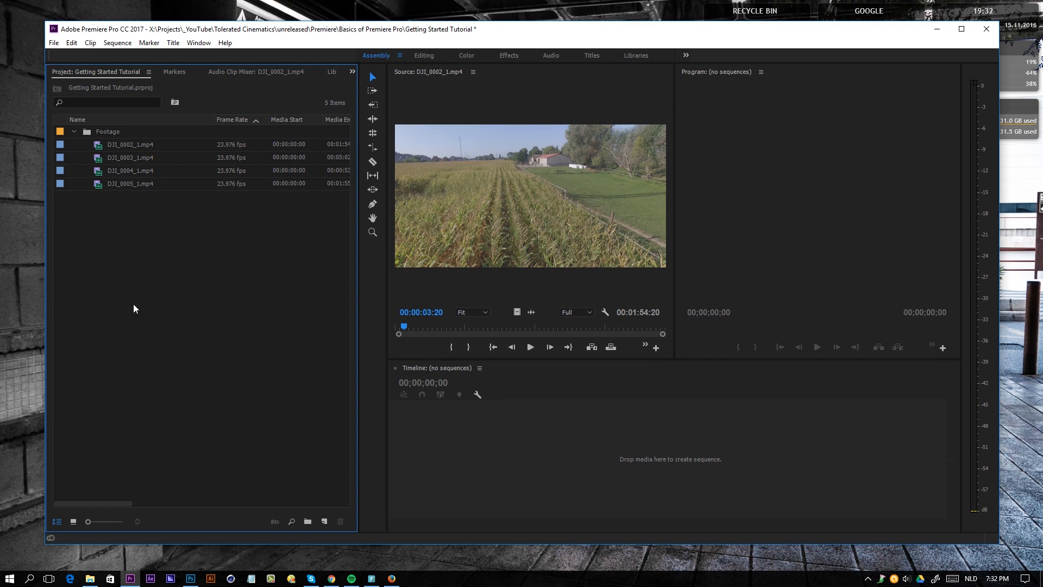
{"action": "left_click", "coordinate": [52, 42]}
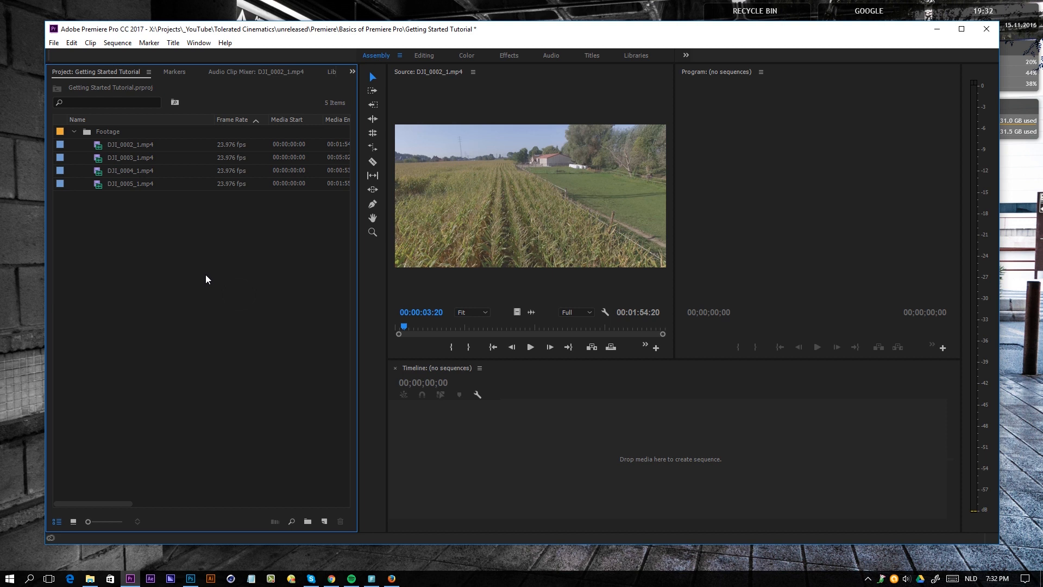
{"action": "mouse_move", "coordinate": [177, 79]}
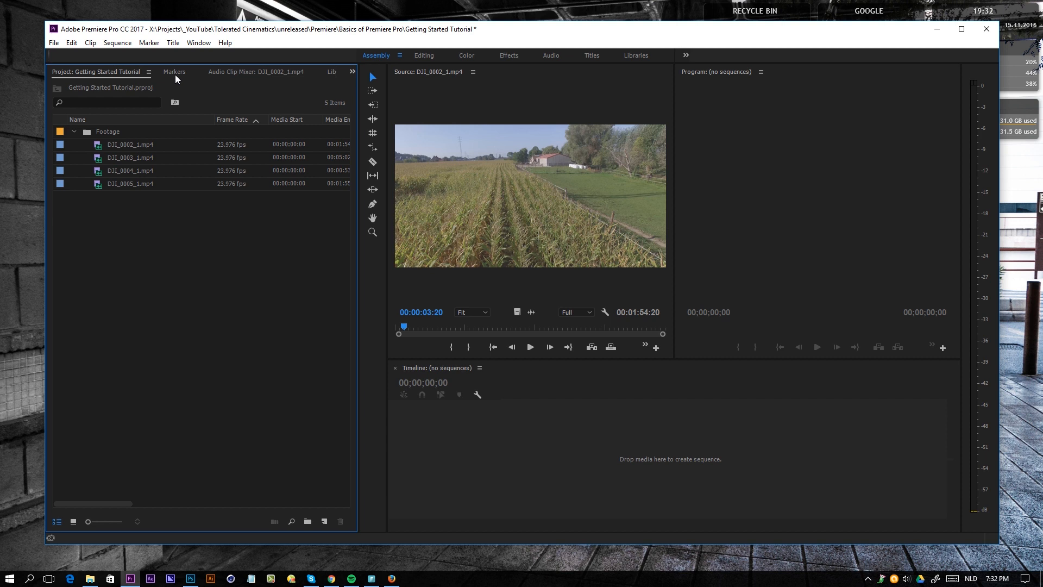
Step: Close the Markers, Audio Clip Mixer and Libraries panels, leaving only the project panel
{"action": "left_click", "coordinate": [173, 72]}
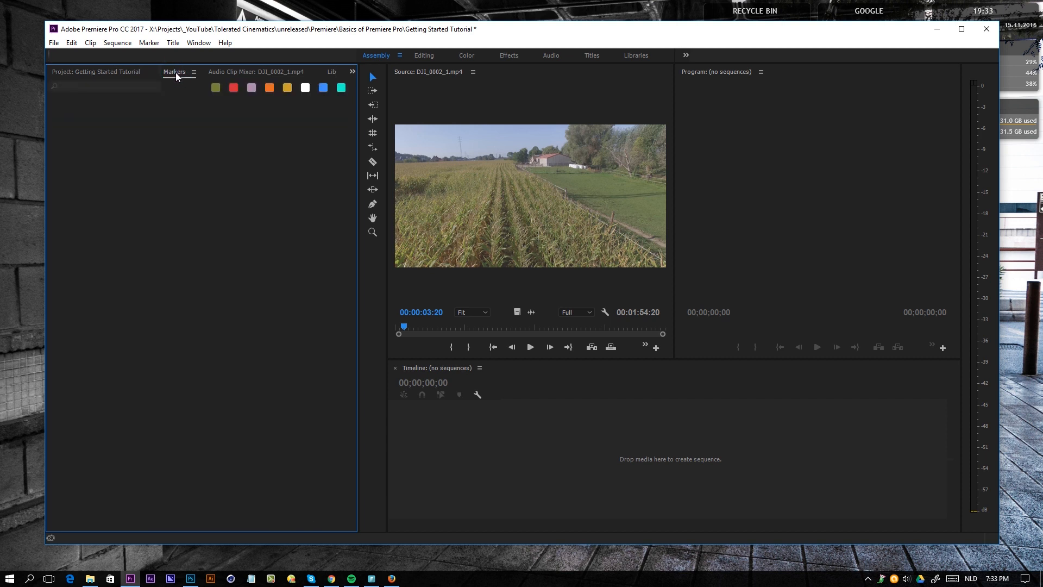
{"action": "left_click", "coordinate": [233, 72]}
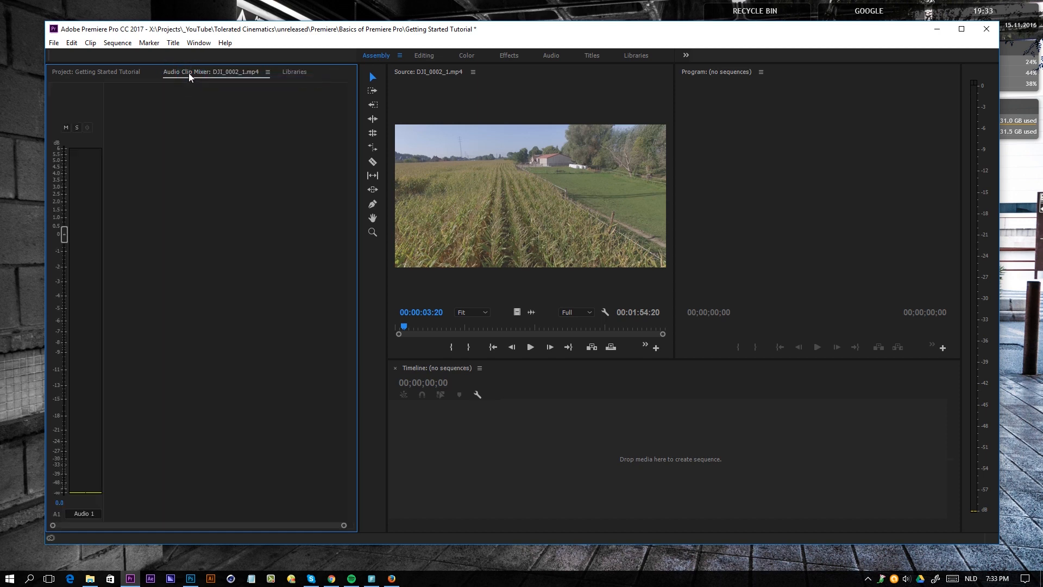
{"action": "left_click", "coordinate": [293, 72]}
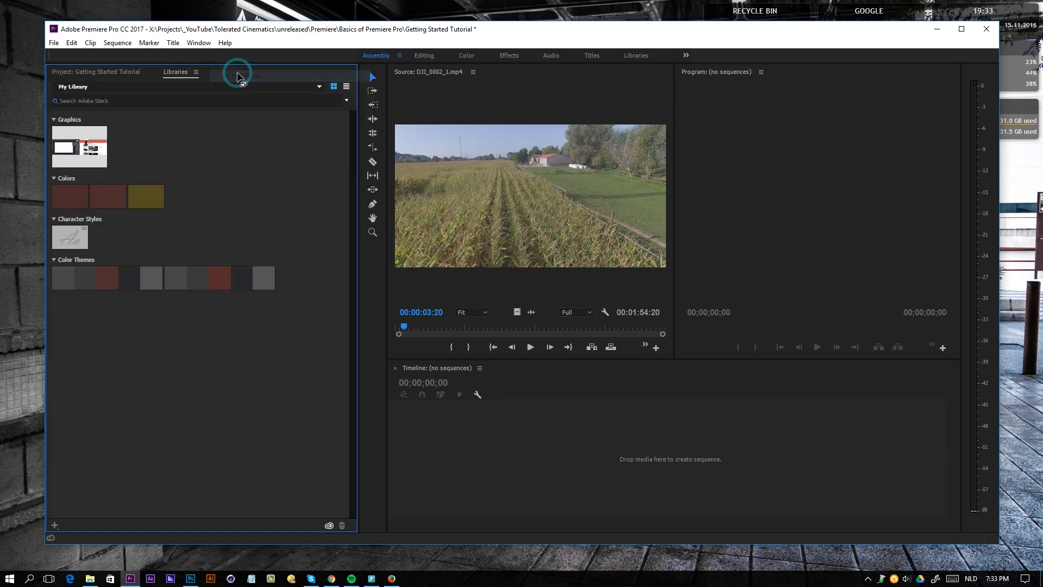
{"action": "left_click", "coordinate": [97, 72]}
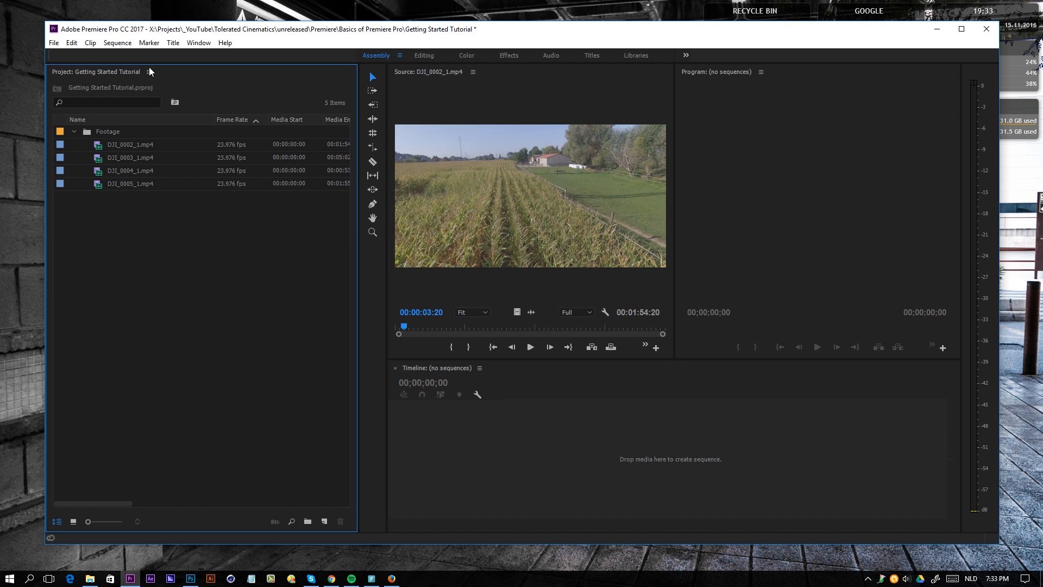
{"action": "mouse_move", "coordinate": [116, 177]}
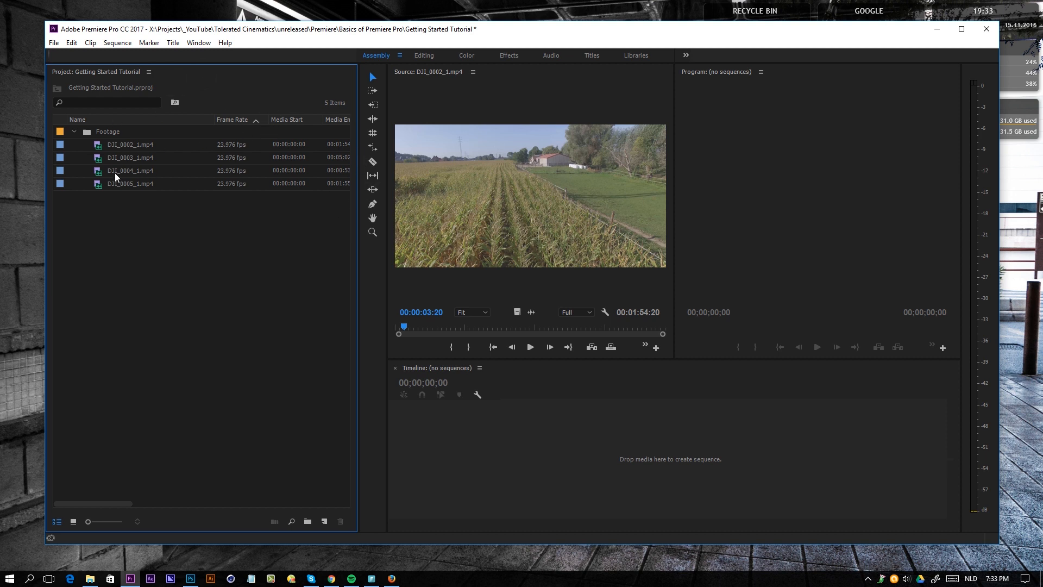
{"action": "mouse_move", "coordinate": [97, 200]}
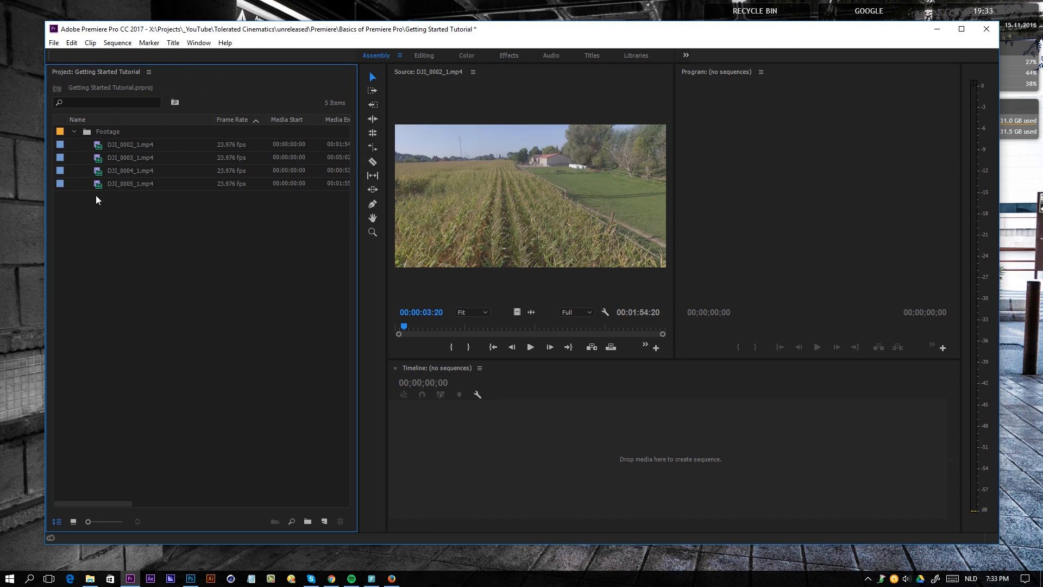
{"action": "mouse_move", "coordinate": [114, 145]}
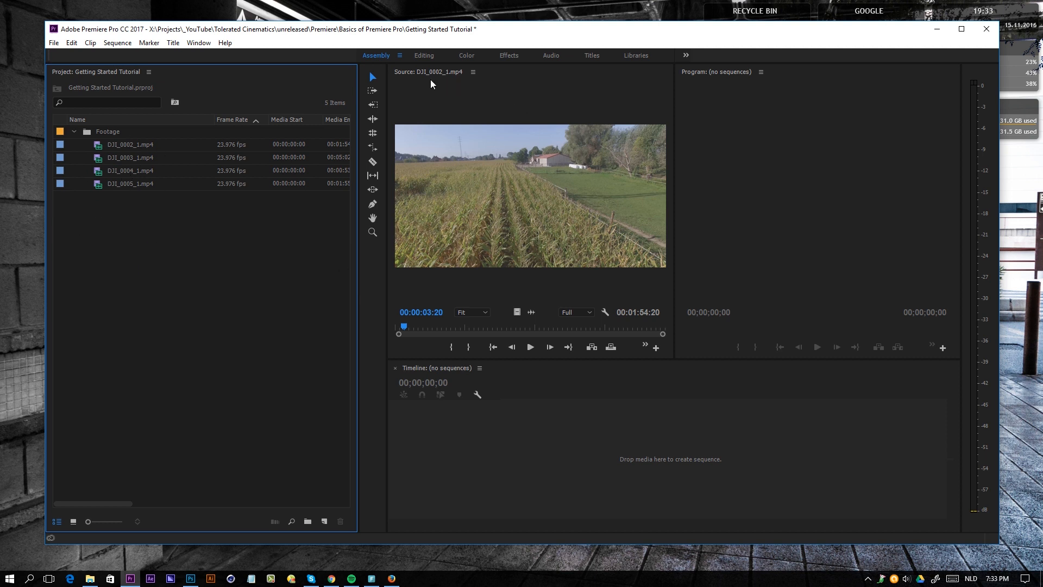
{"action": "mouse_move", "coordinate": [454, 126]}
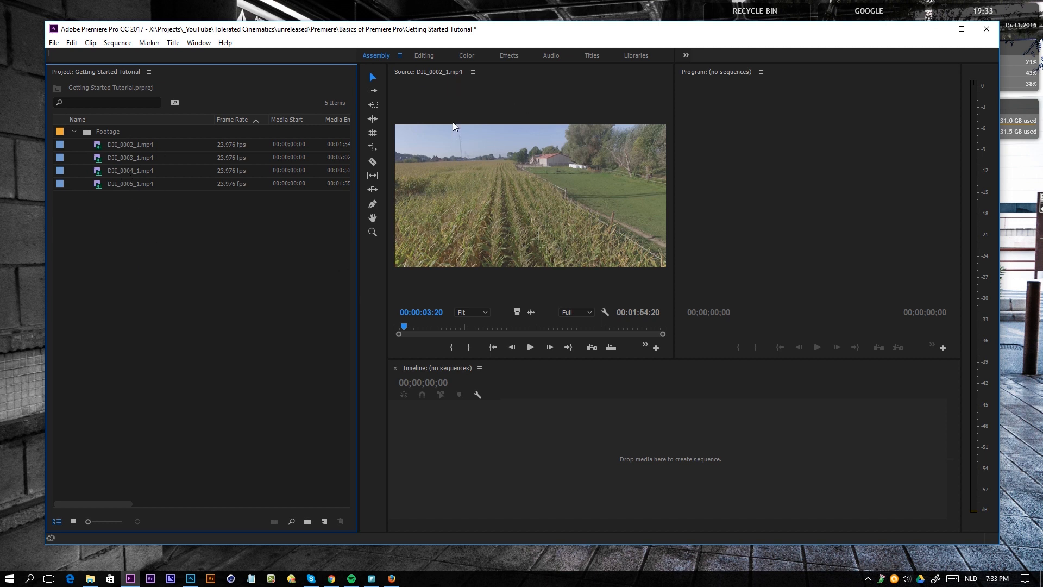
{"action": "mouse_move", "coordinate": [807, 142]}
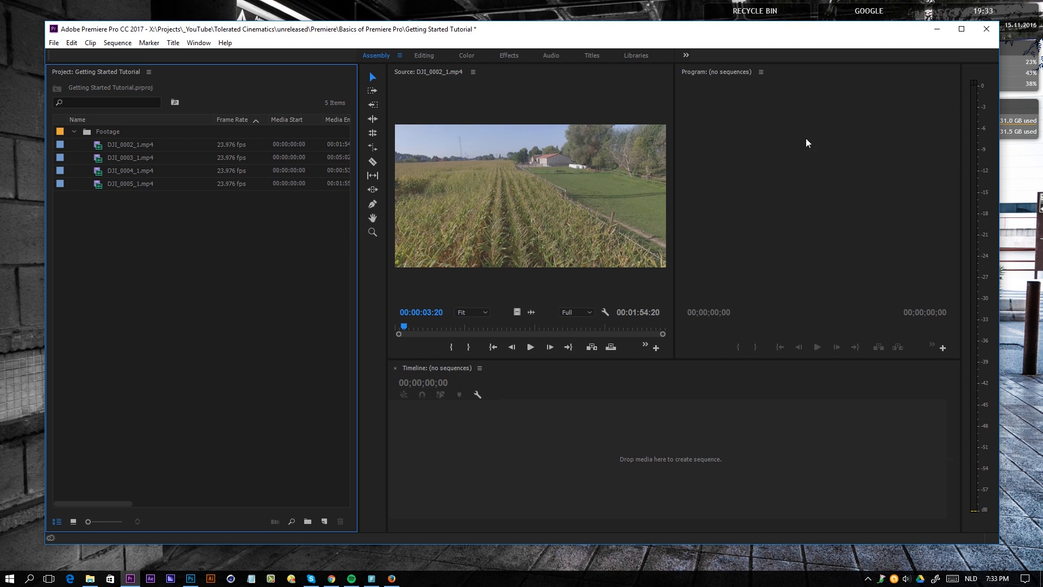
{"action": "mouse_move", "coordinate": [373, 138]}
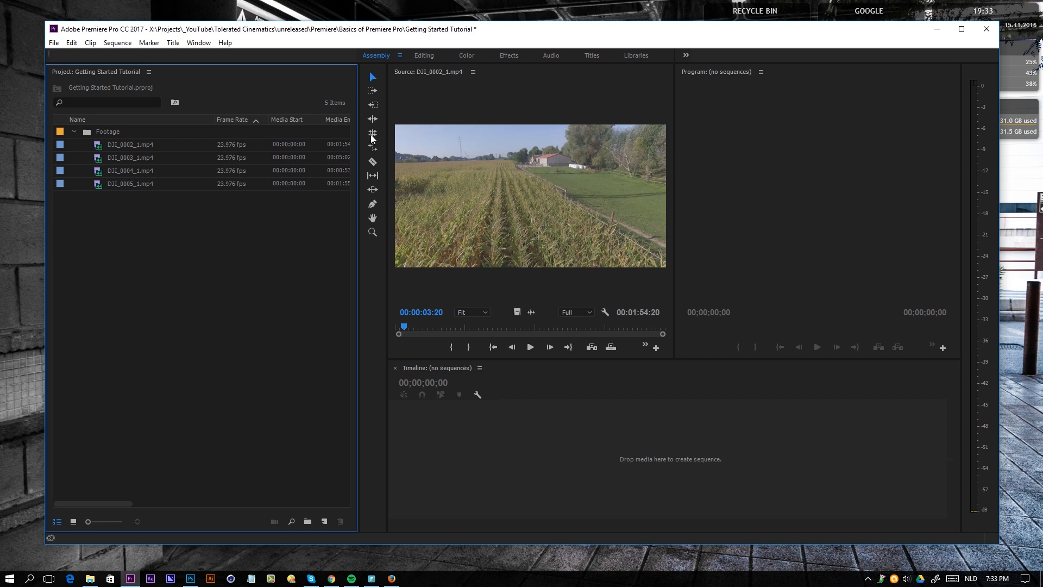
{"action": "left_click", "coordinate": [441, 325]}
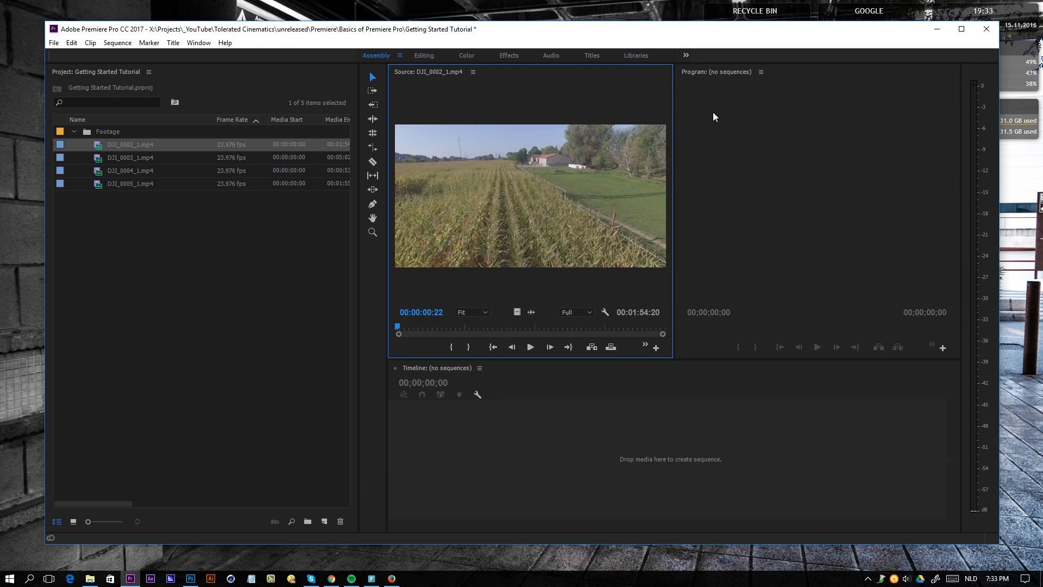
{"action": "mouse_move", "coordinate": [421, 492]}
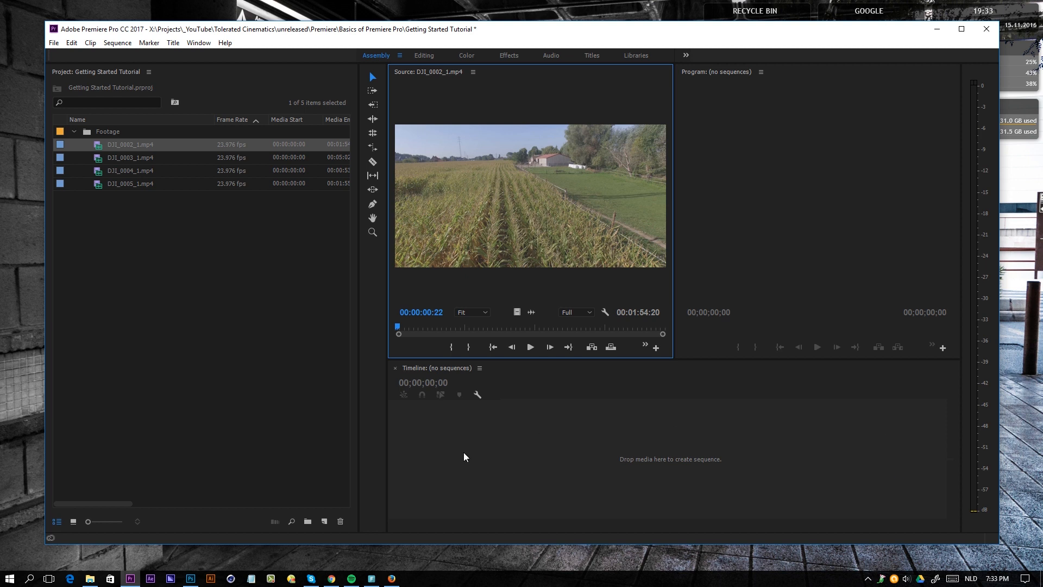
{"action": "mouse_move", "coordinate": [990, 182]}
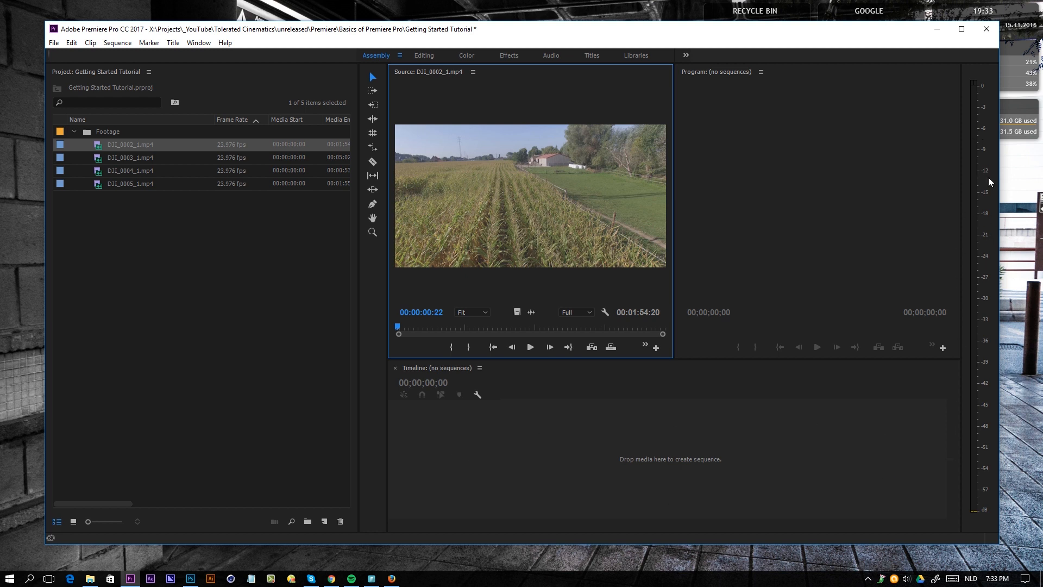
{"action": "mouse_move", "coordinate": [463, 440]}
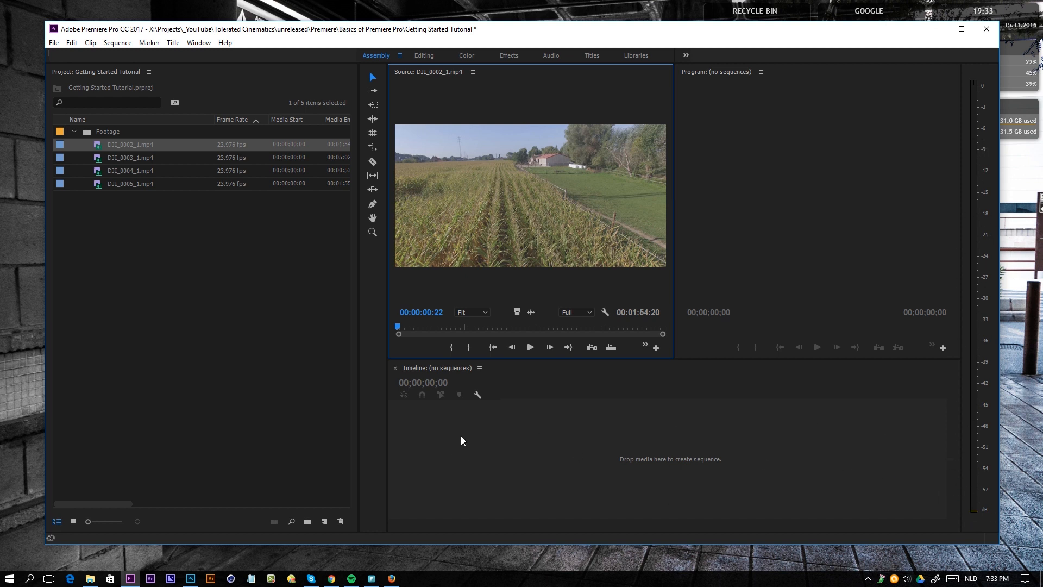
{"action": "mouse_move", "coordinate": [1028, 59]}
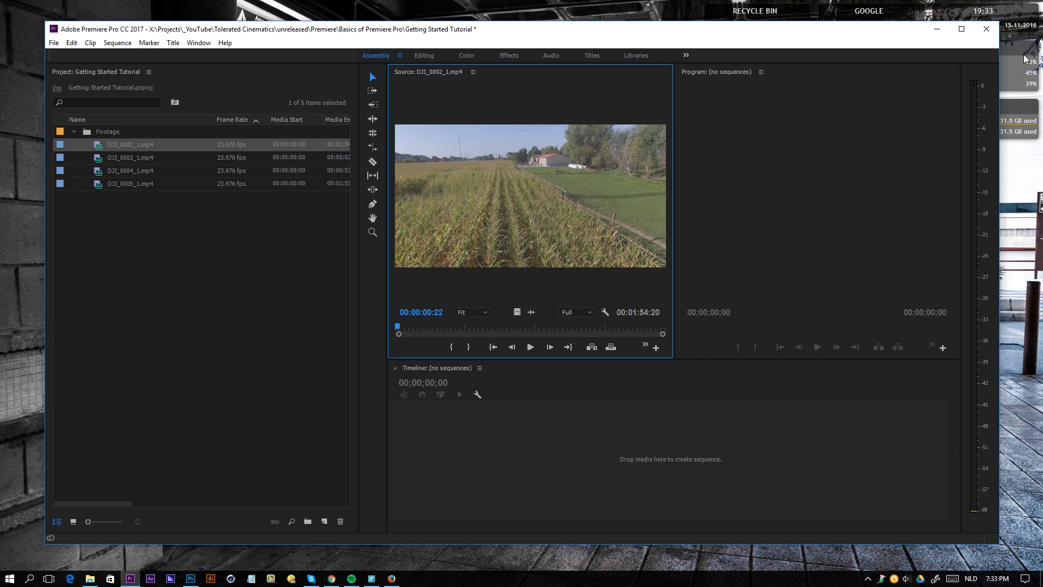
{"action": "mouse_move", "coordinate": [991, 92]}
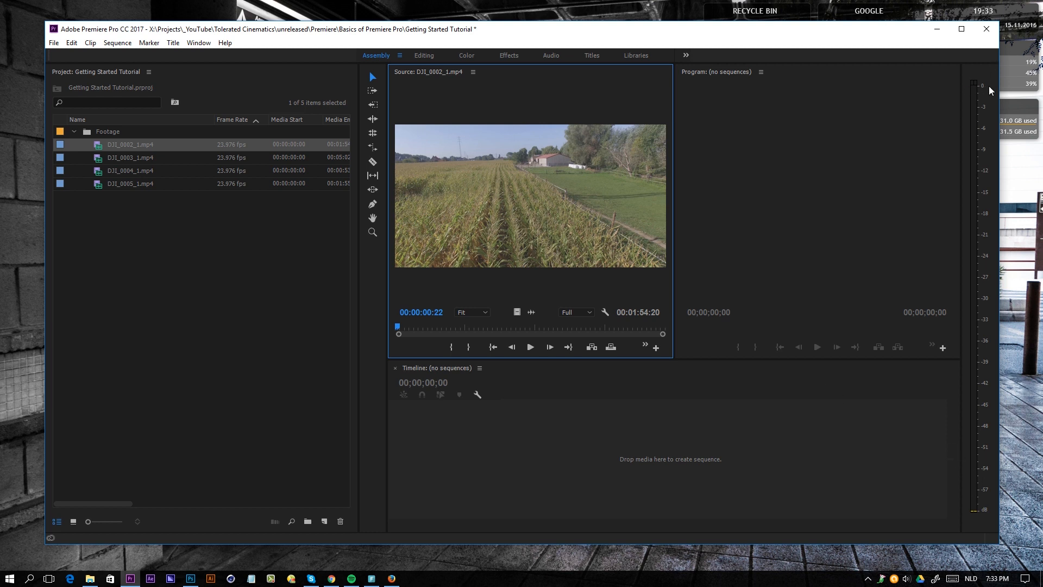
{"action": "mouse_move", "coordinate": [986, 28]}
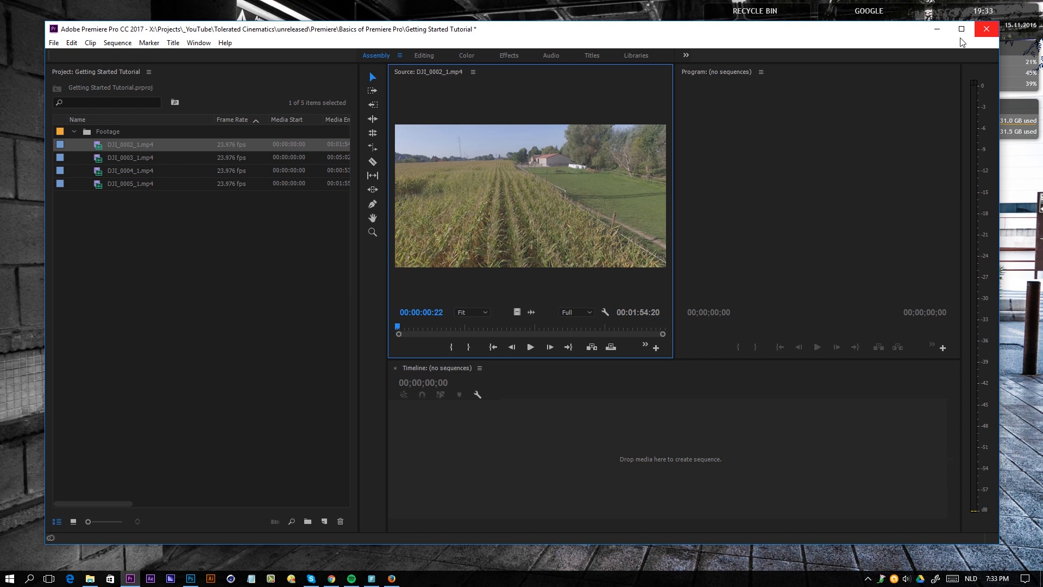
{"action": "mouse_move", "coordinate": [978, 88]}
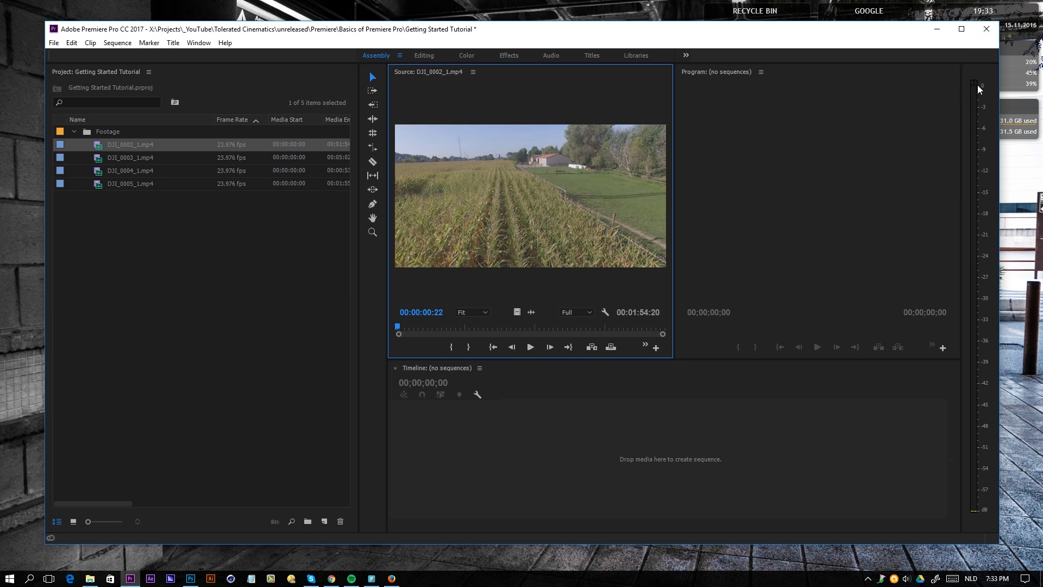
{"action": "mouse_move", "coordinate": [978, 91]}
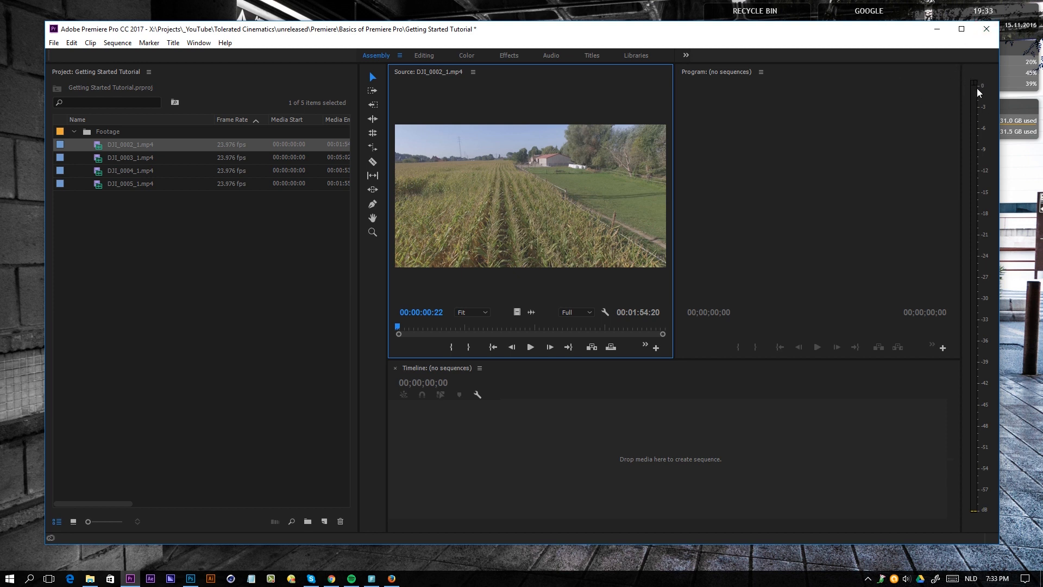
{"action": "mouse_move", "coordinate": [986, 94]}
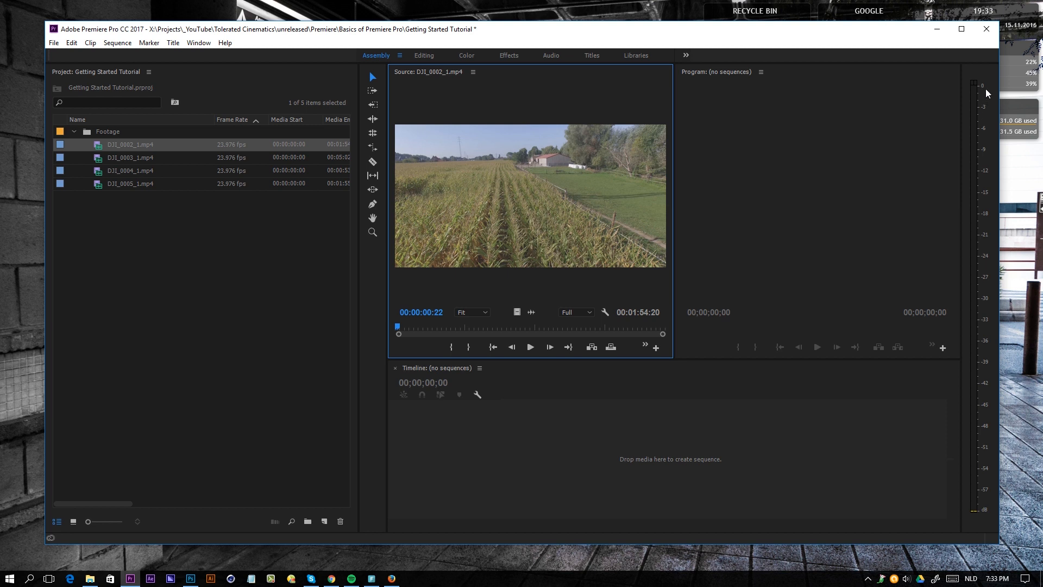
{"action": "mouse_move", "coordinate": [955, 123]}
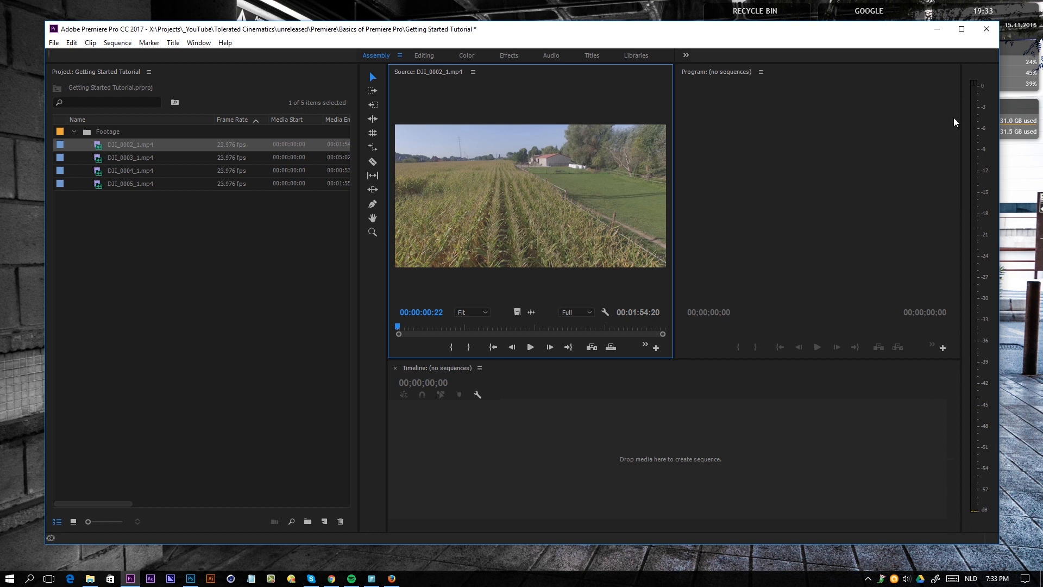
{"action": "mouse_move", "coordinate": [487, 450]}
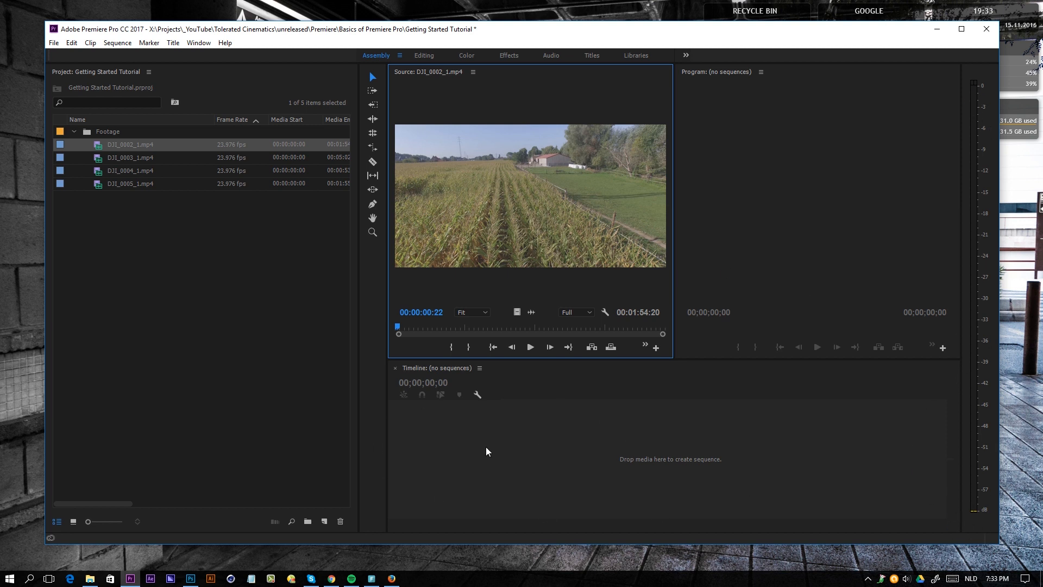
{"action": "mouse_move", "coordinate": [141, 115]}
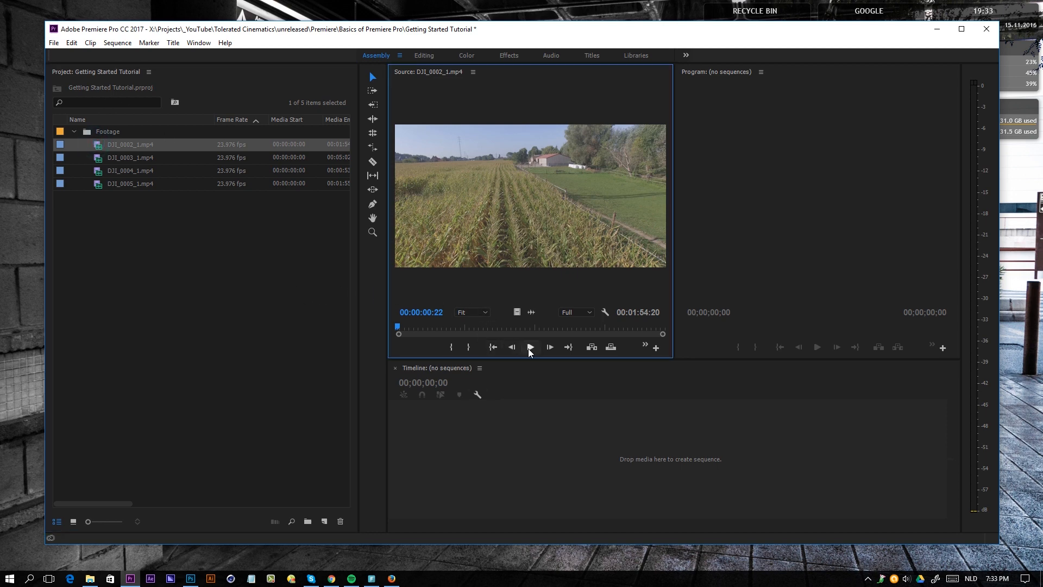
Step: Play DJI_0002_1 briefly, jump to its last frame, then back to its first frame
{"action": "left_click", "coordinate": [530, 346]}
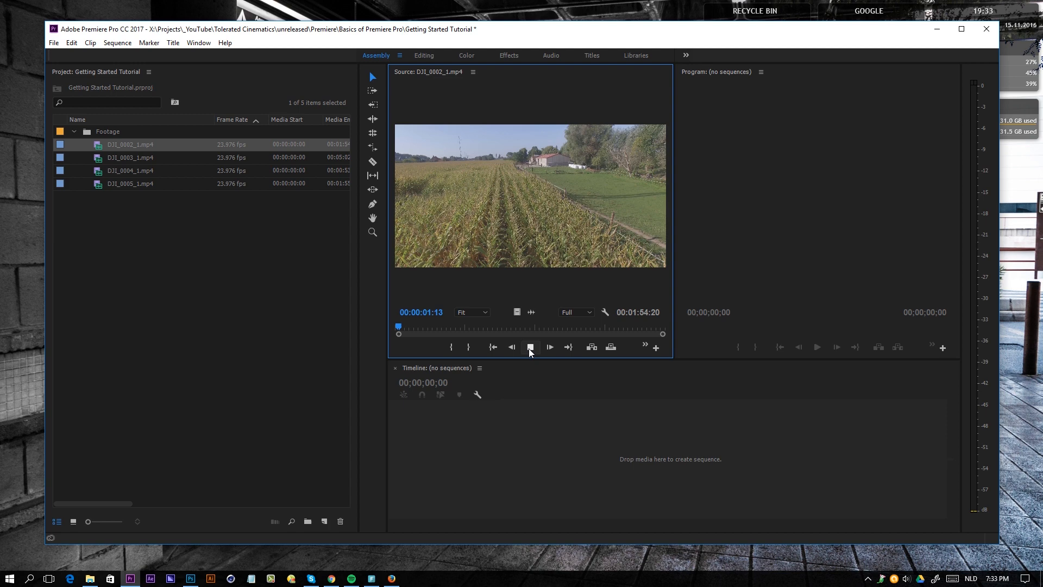
{"action": "left_click", "coordinate": [529, 347]}
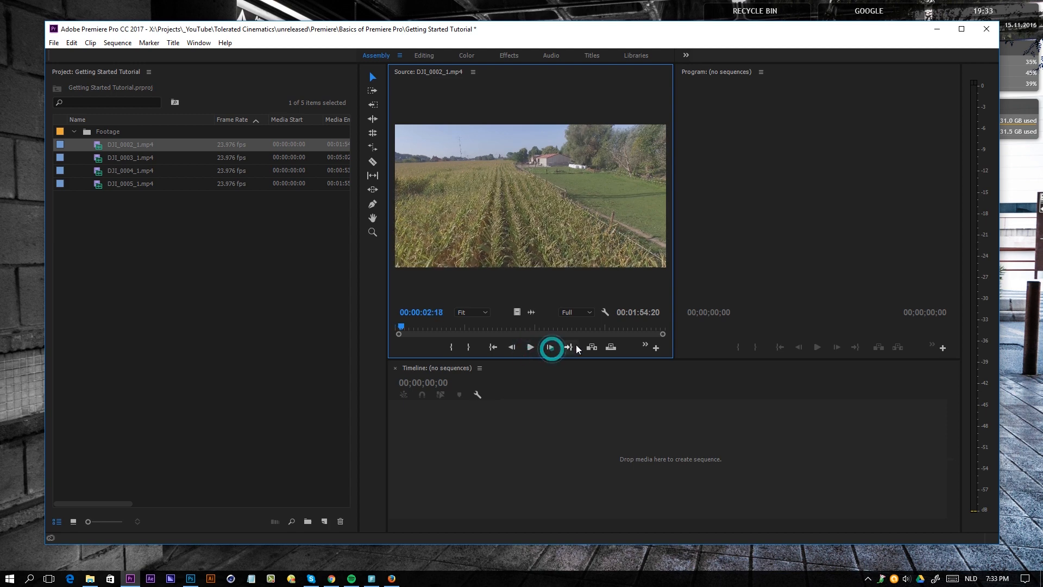
{"action": "left_click", "coordinate": [567, 346]}
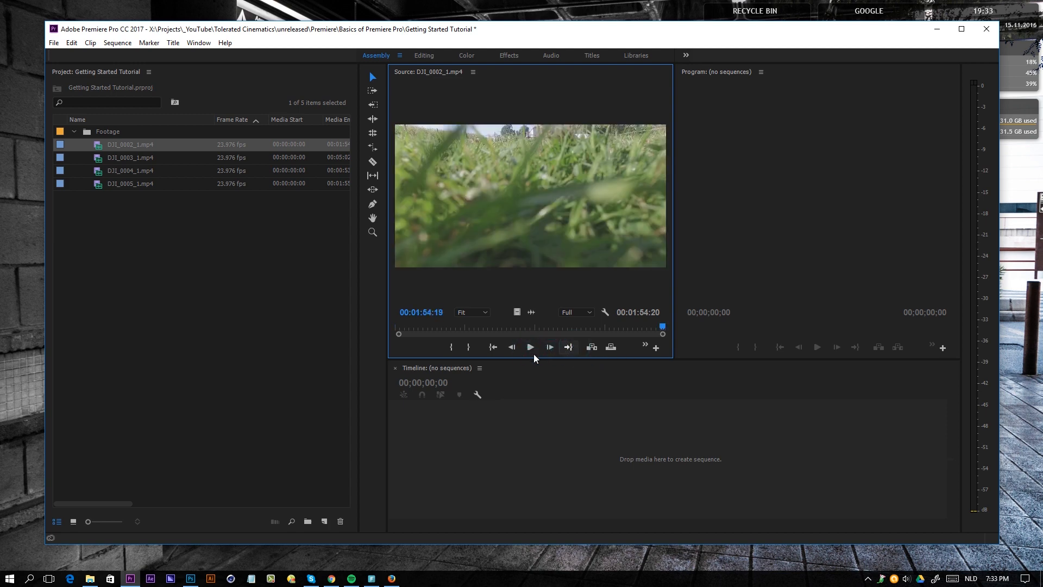
{"action": "left_click", "coordinate": [492, 346]}
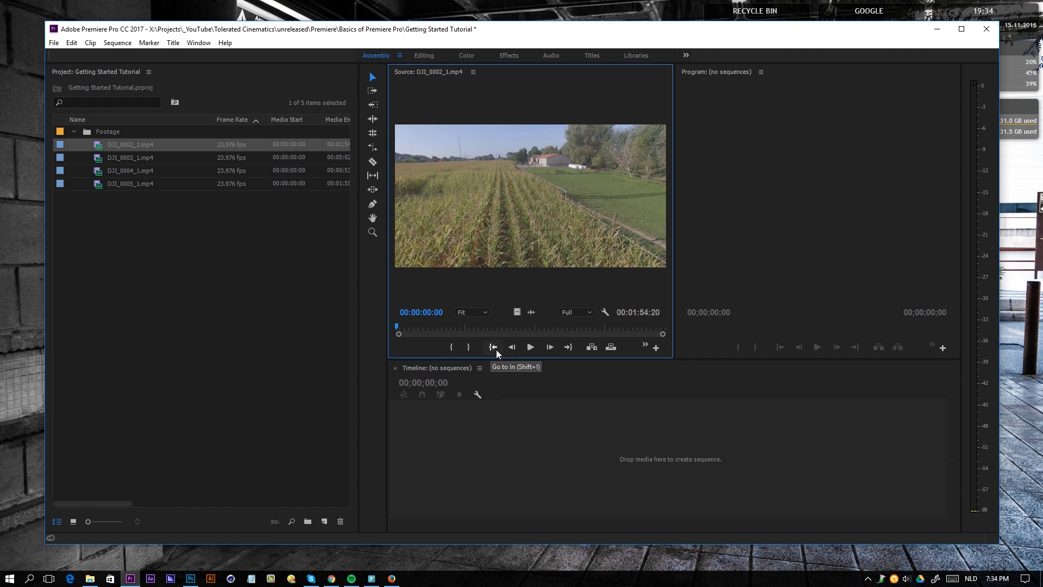
{"action": "mouse_move", "coordinate": [438, 334]}
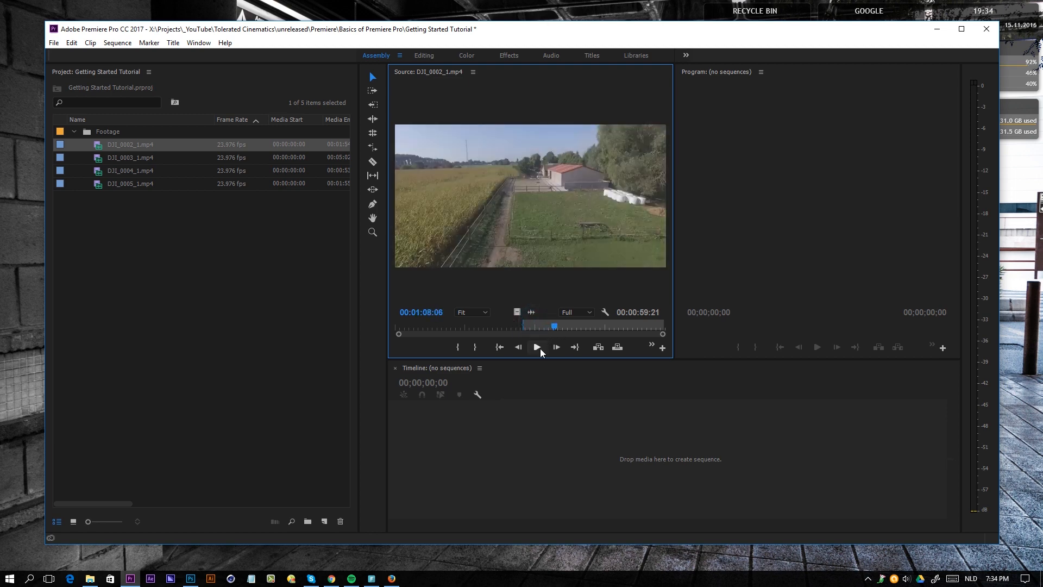
Step: Play and stop the footage between the marked In and Out points of the 15-second stretch
{"action": "left_click", "coordinate": [537, 346]}
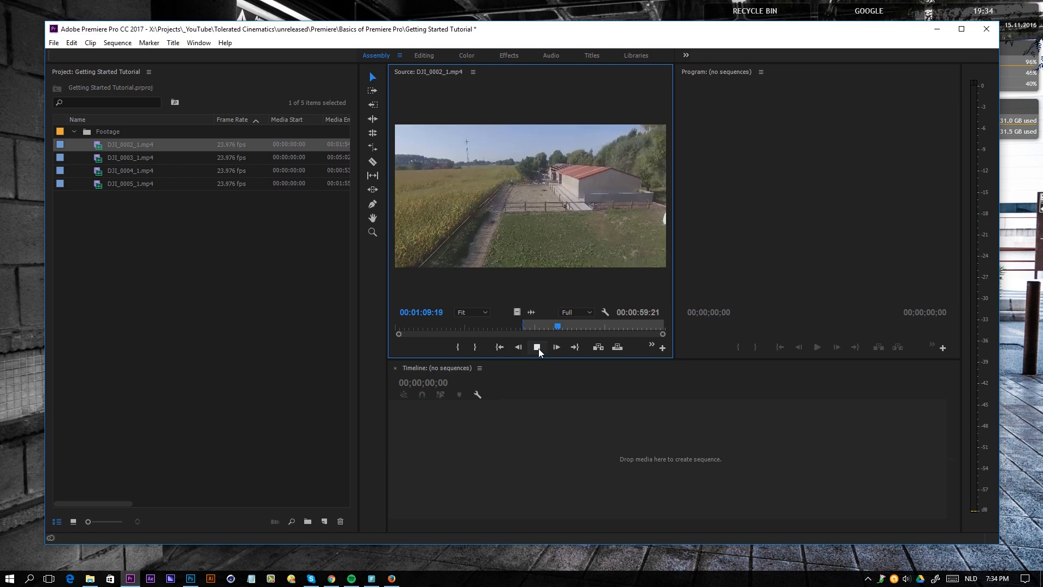
{"action": "left_click", "coordinate": [537, 347]}
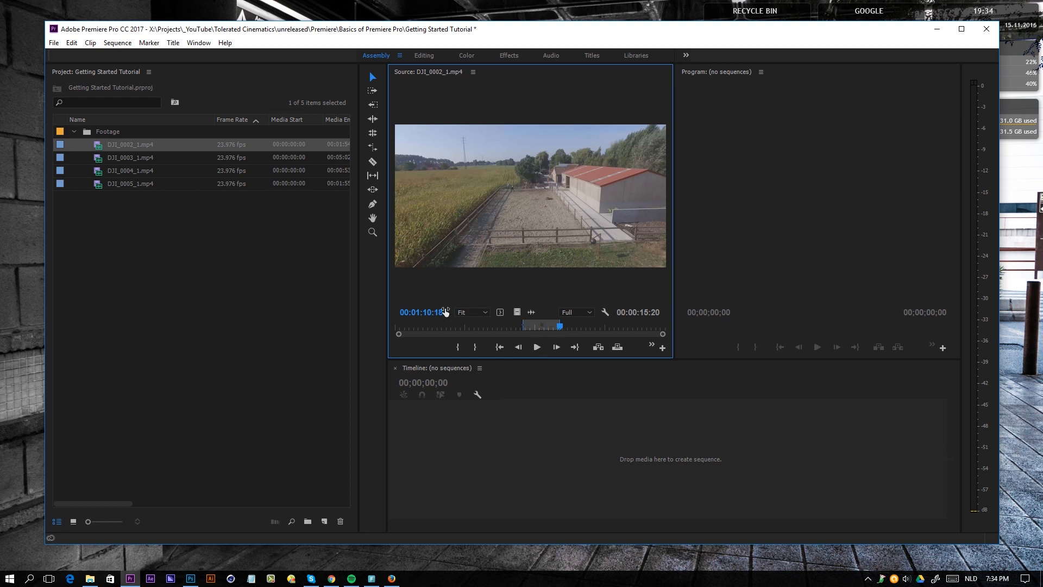
Step: Drop the Source Monitor playback resolution from Full to 1/16
{"action": "left_click", "coordinate": [574, 312]}
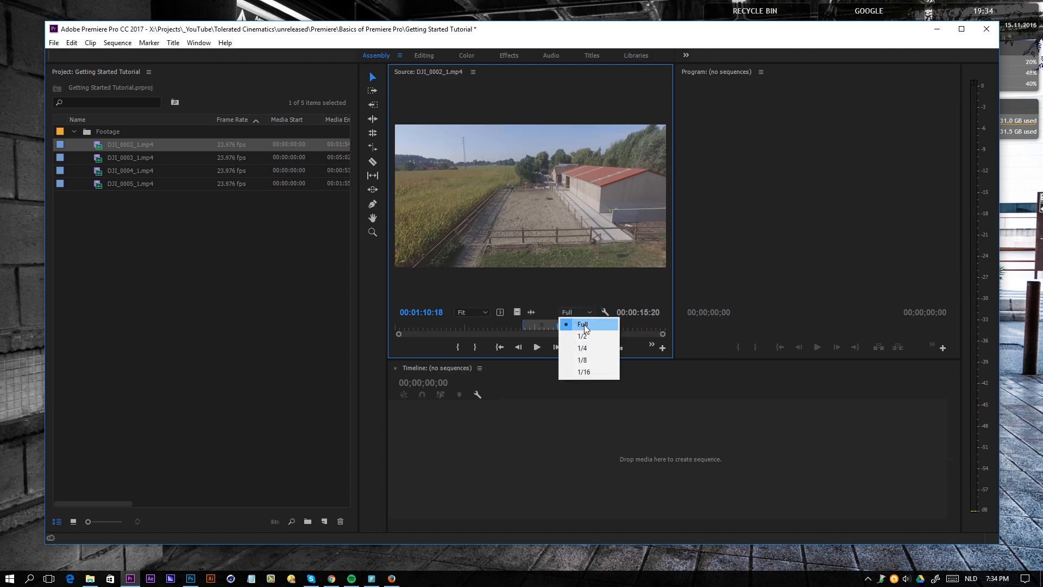
{"action": "left_click", "coordinate": [582, 324]}
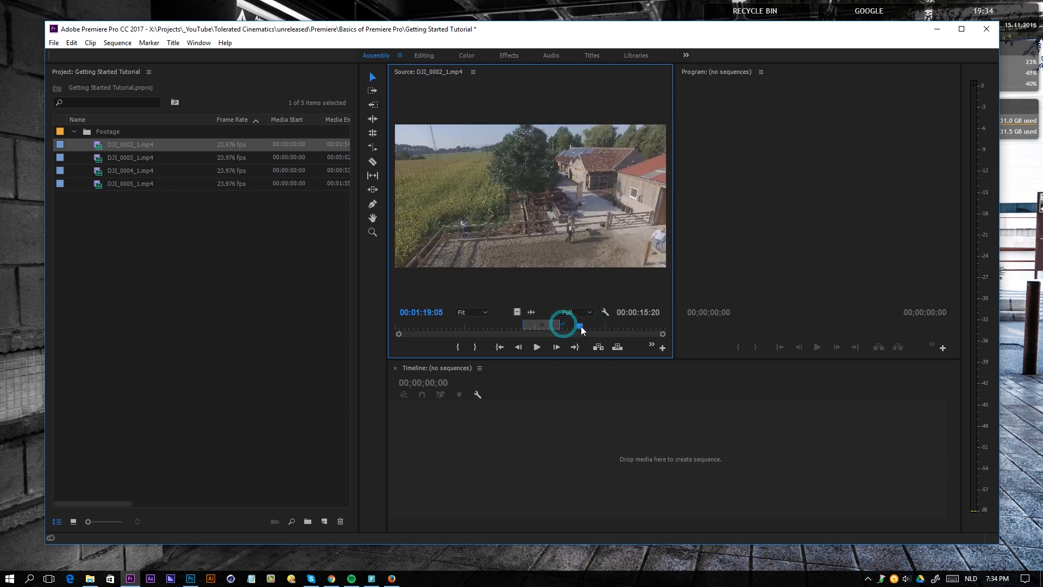
{"action": "mouse_move", "coordinate": [574, 312]}
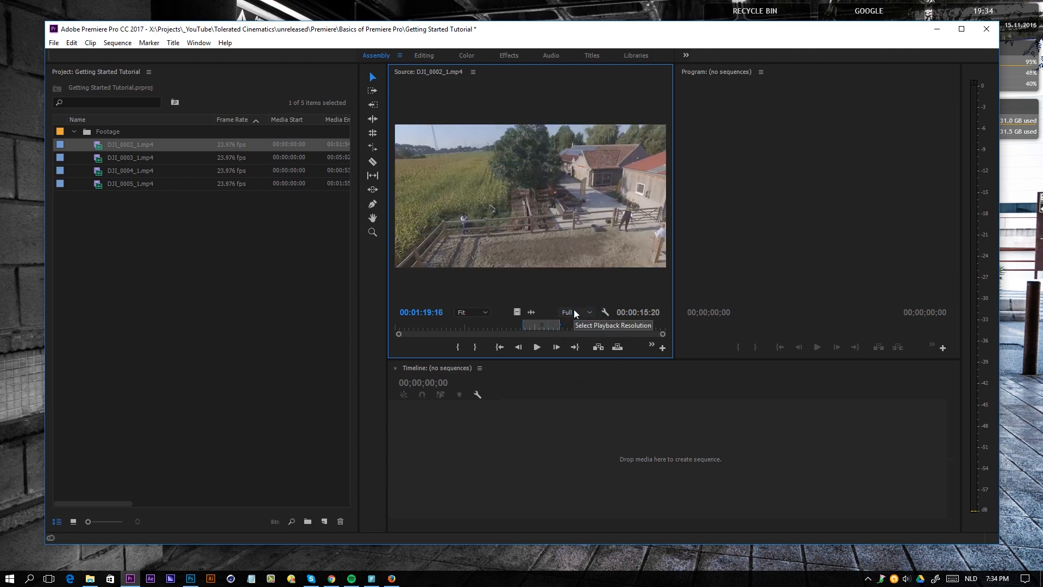
{"action": "left_click", "coordinate": [576, 312]}
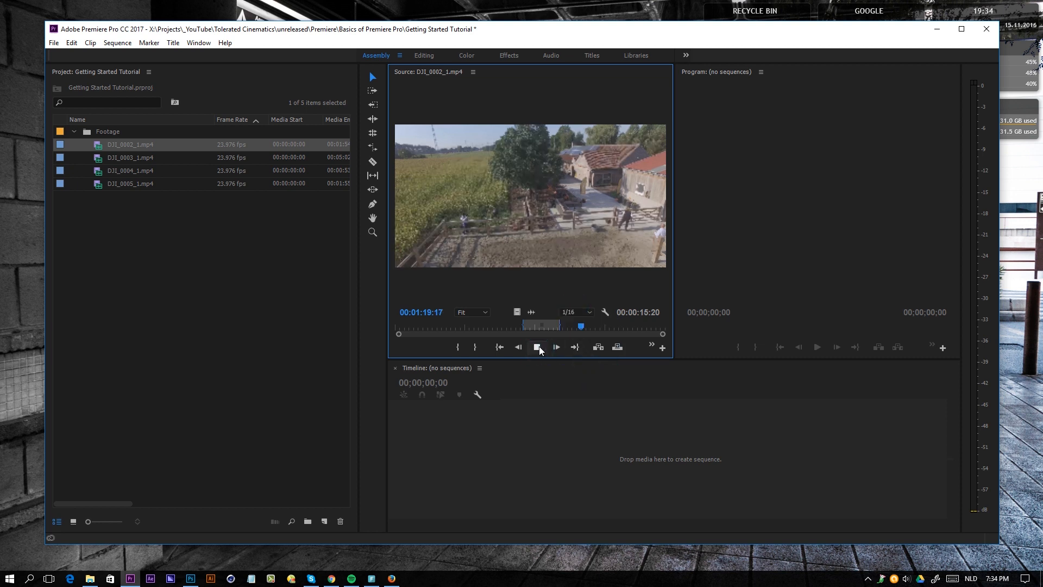
Step: Play the marked stretch, then restore playback resolution to Full
{"action": "left_click", "coordinate": [538, 346]}
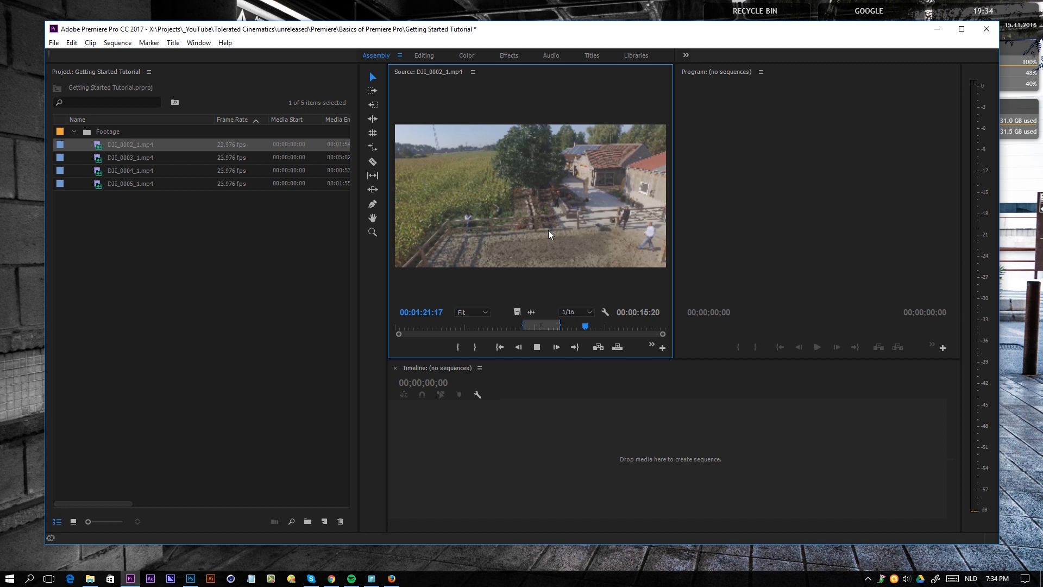
{"action": "left_click", "coordinate": [573, 311]}
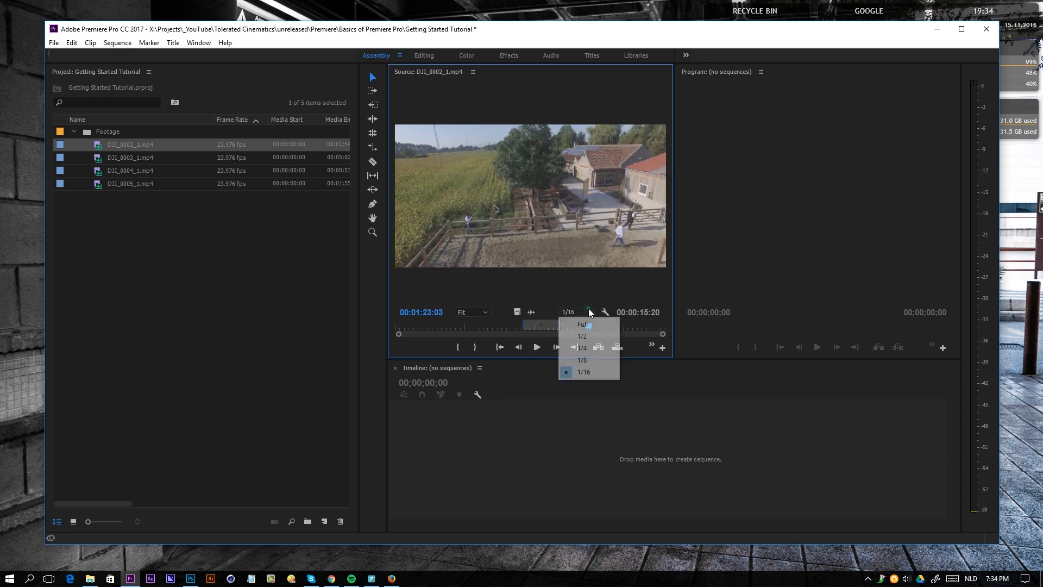
{"action": "left_click", "coordinate": [584, 325]}
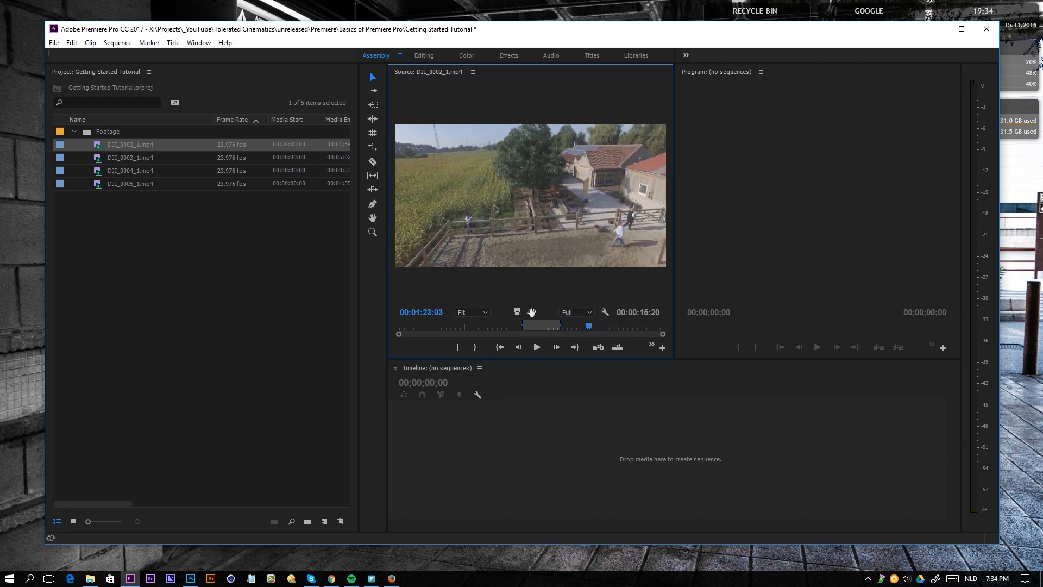
{"action": "mouse_move", "coordinate": [531, 311]}
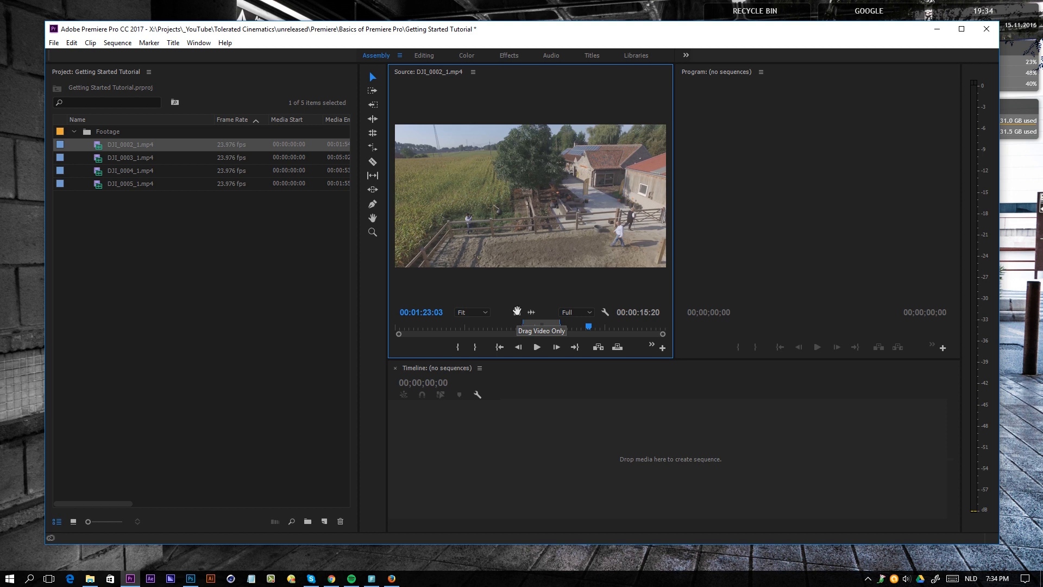
{"action": "mouse_move", "coordinate": [531, 311]}
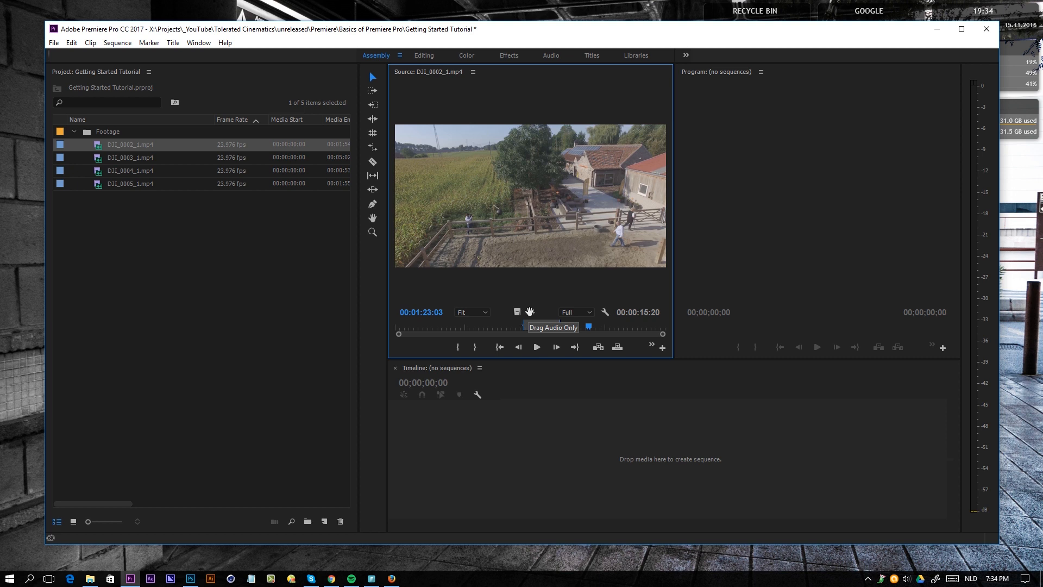
{"action": "mouse_move", "coordinate": [543, 361]}
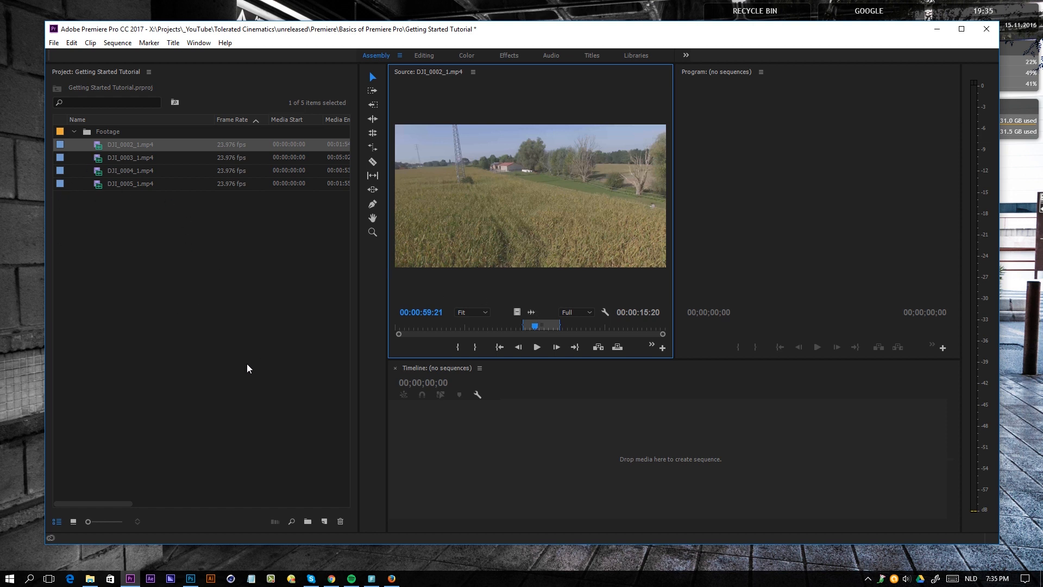
{"action": "mouse_move", "coordinate": [144, 157]}
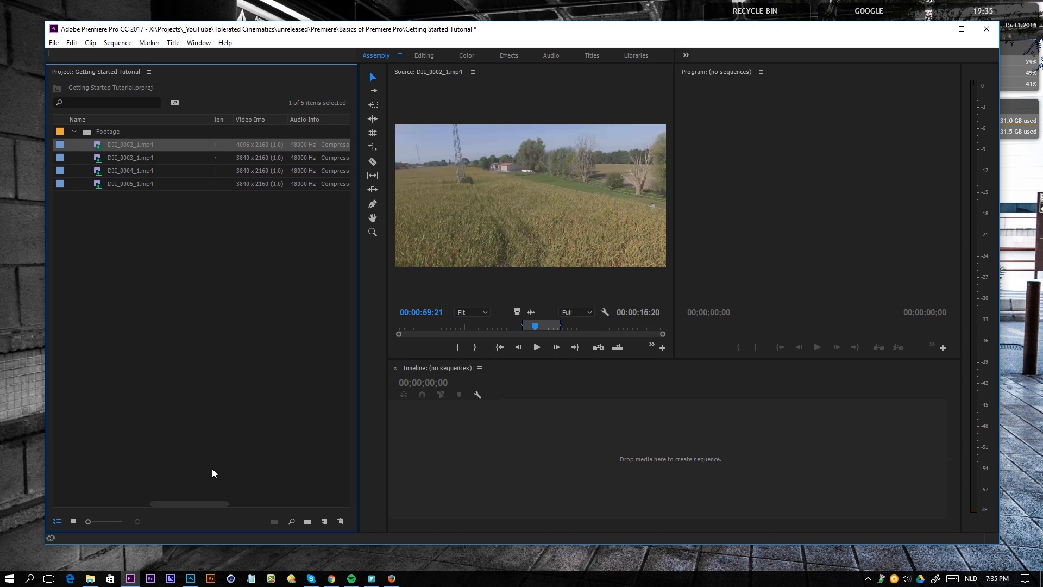
{"action": "mouse_move", "coordinate": [244, 165]}
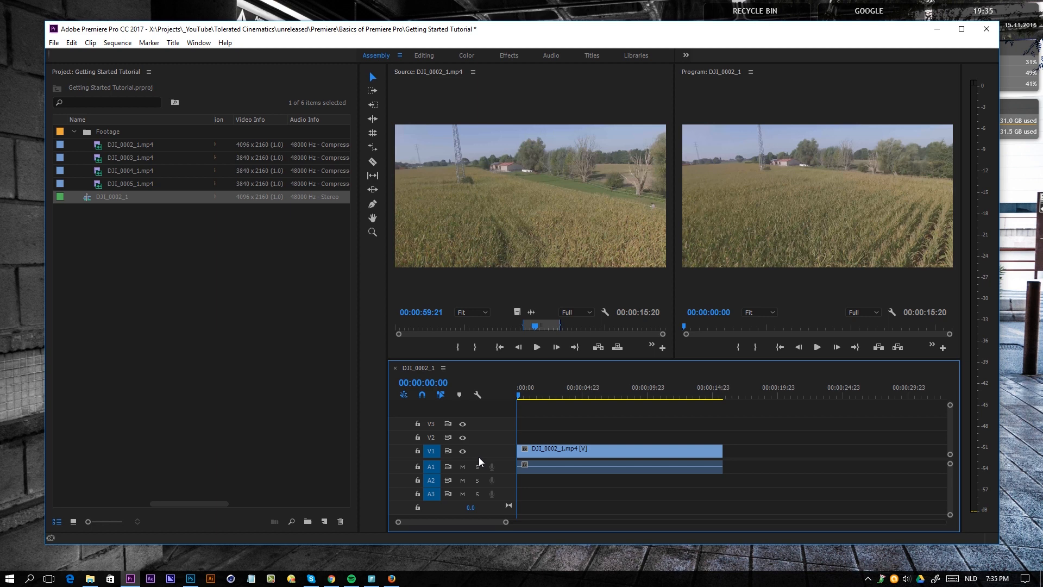
{"action": "mouse_move", "coordinate": [244, 210]}
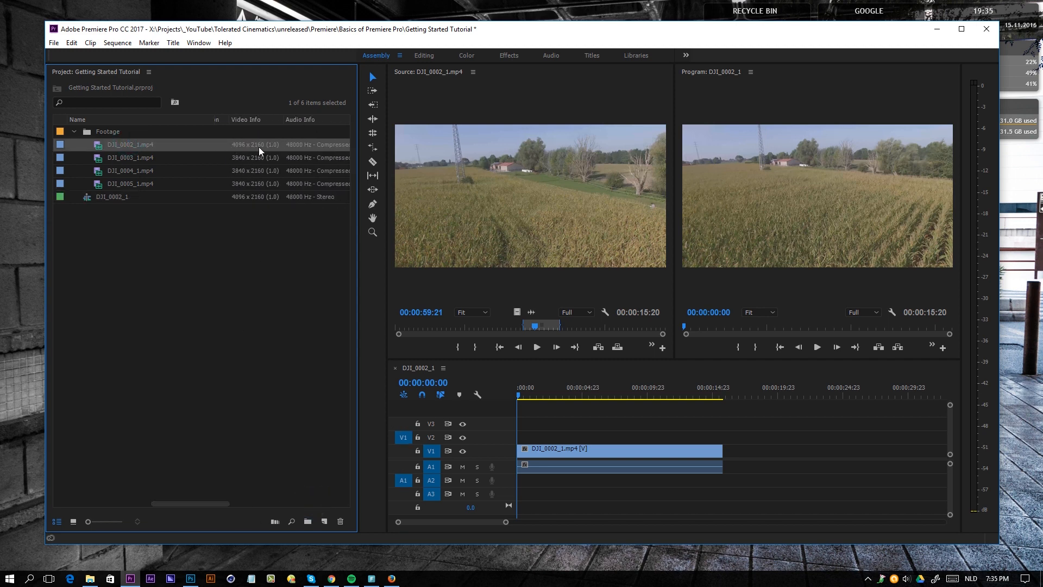
{"action": "mouse_move", "coordinate": [256, 207]}
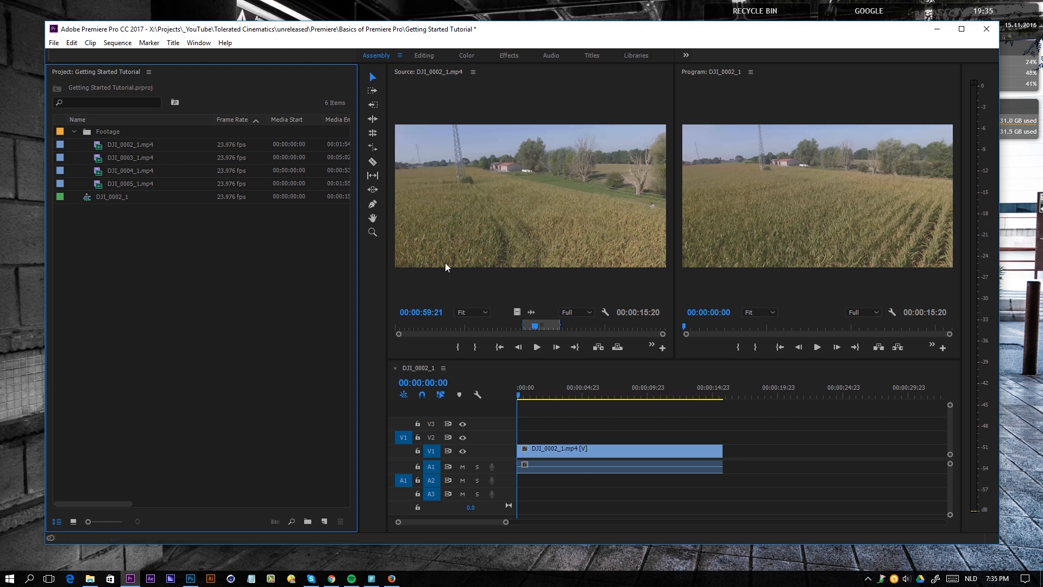
{"action": "mouse_move", "coordinate": [545, 205]}
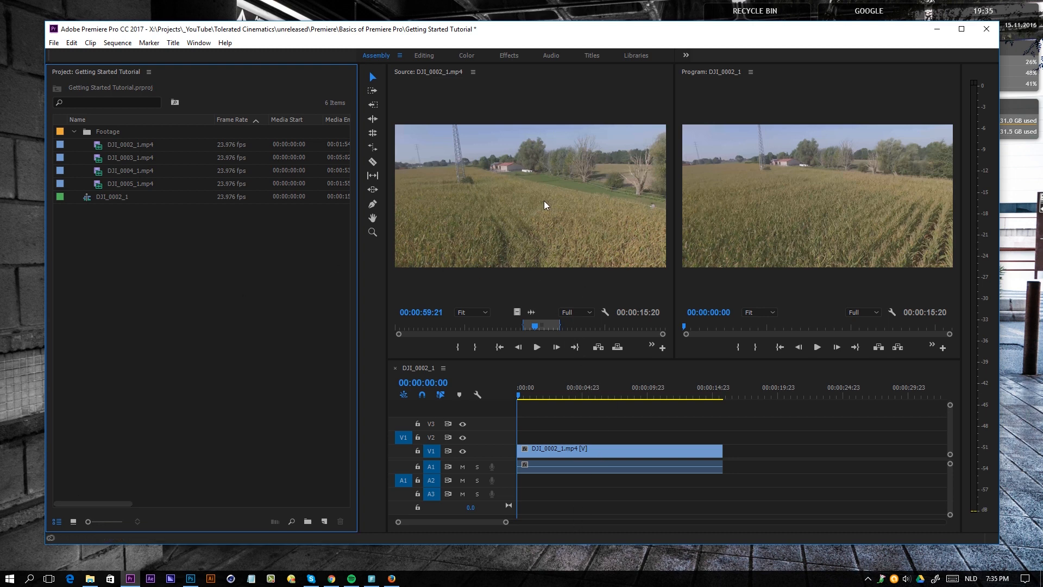
{"action": "mouse_move", "coordinate": [651, 450]}
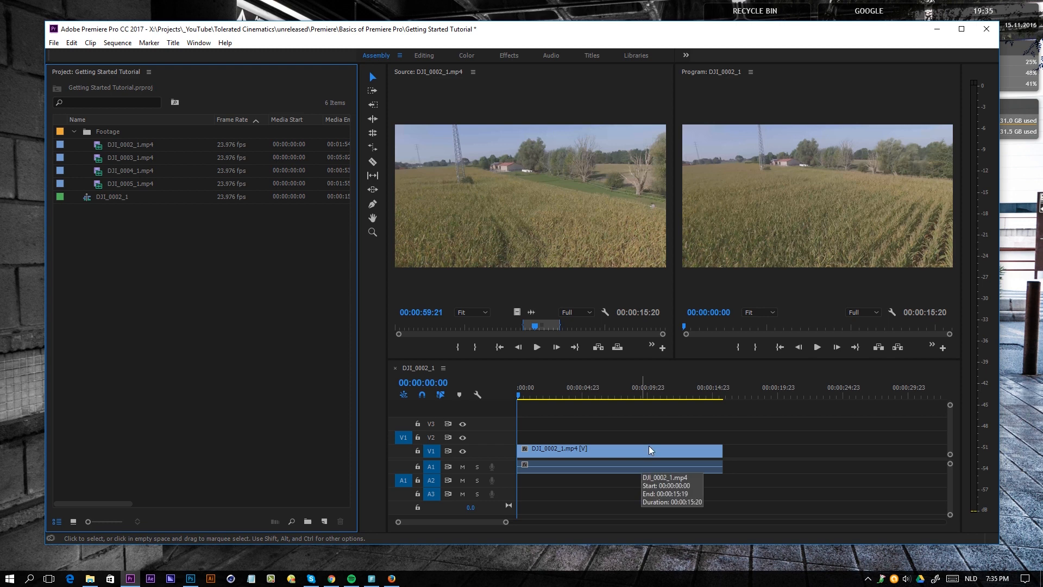
{"action": "mouse_move", "coordinate": [279, 268]}
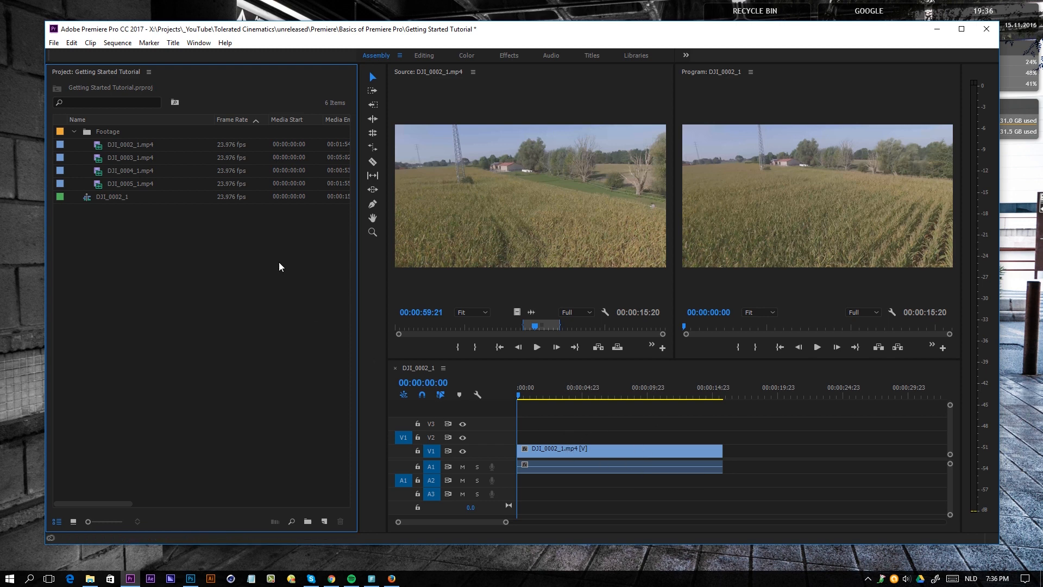
{"action": "mouse_move", "coordinate": [96, 160]}
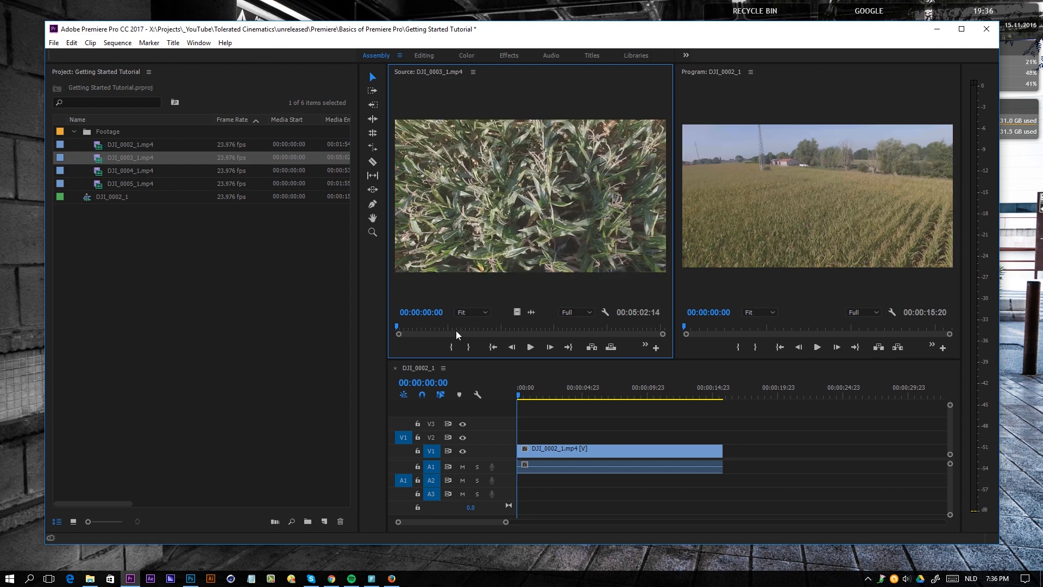
{"action": "mouse_move", "coordinate": [232, 233]}
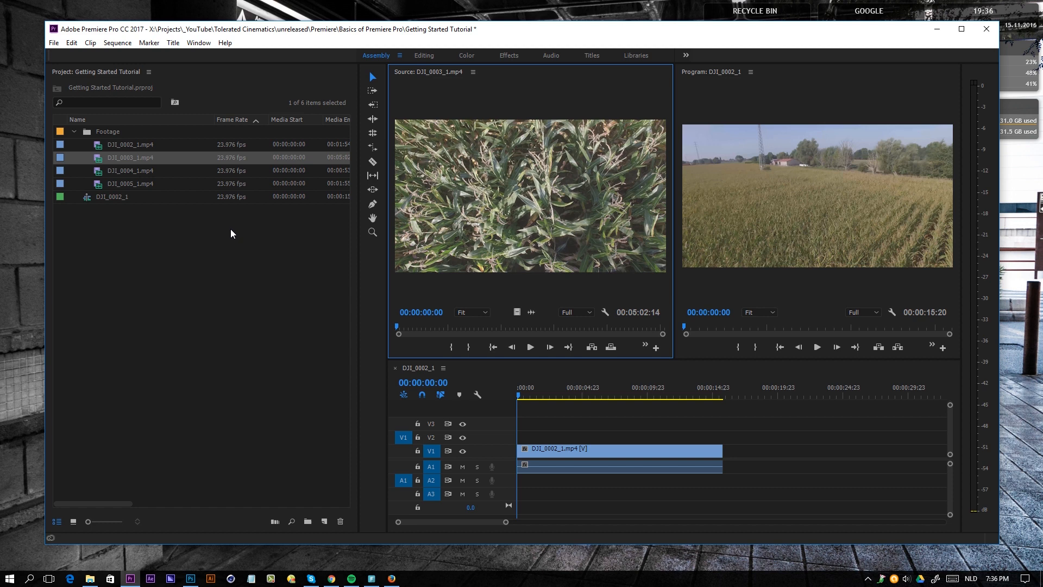
{"action": "mouse_move", "coordinate": [281, 286]}
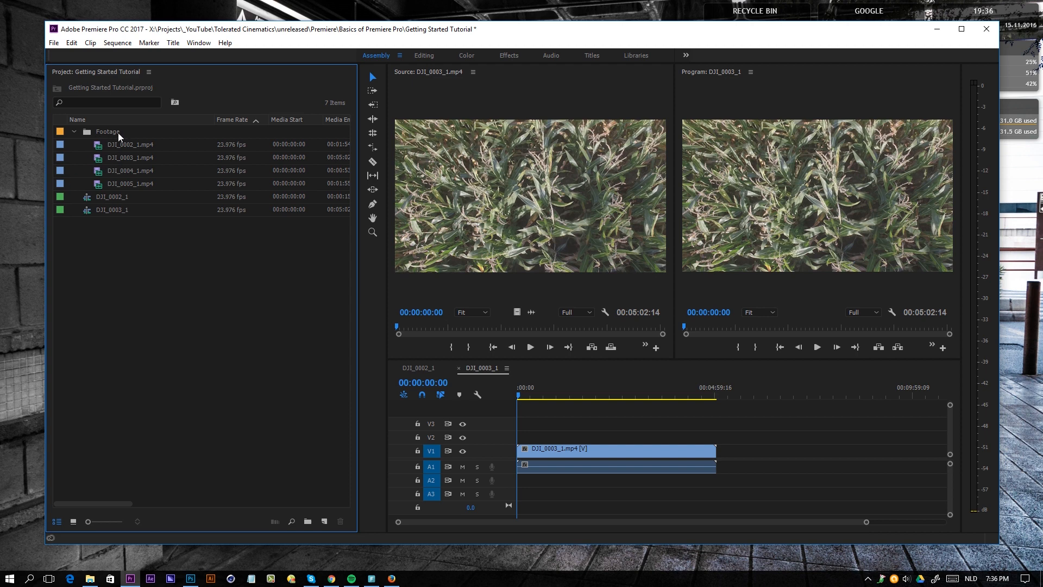
Step: Rename DJI_0002_1 to 'Selection Drone 4K Cinematic' and DJI_0003_1 to 'Selection Drone 4K'
{"action": "left_click", "coordinate": [74, 131]}
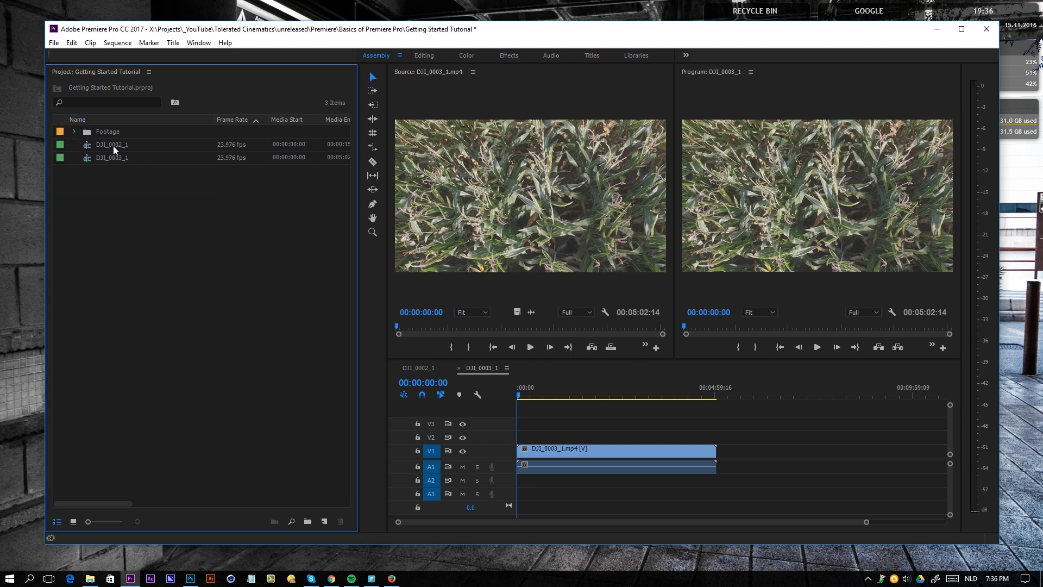
{"action": "double_click", "coordinate": [111, 144]}
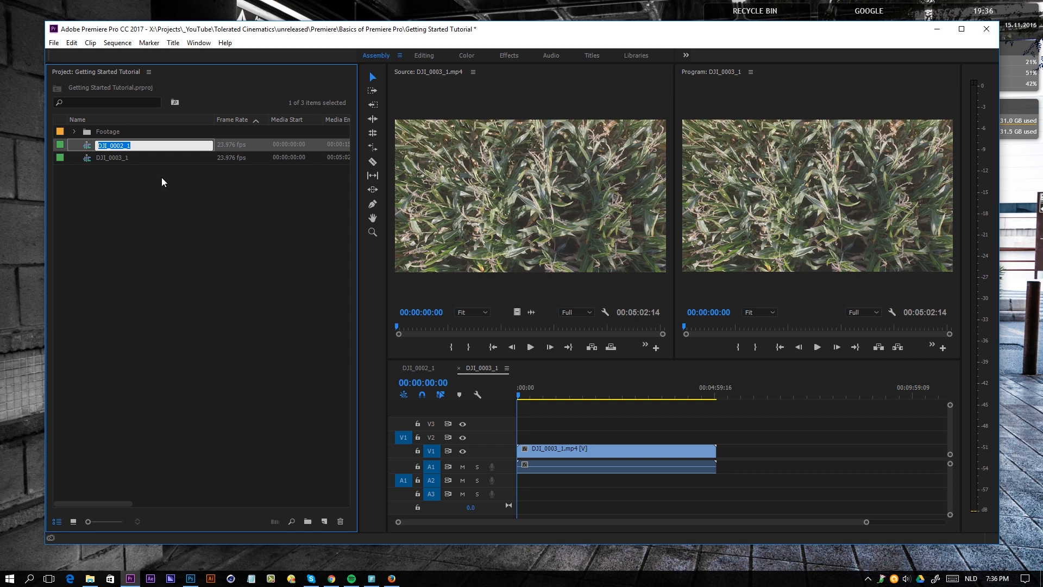
{"action": "type", "text": "Se"}
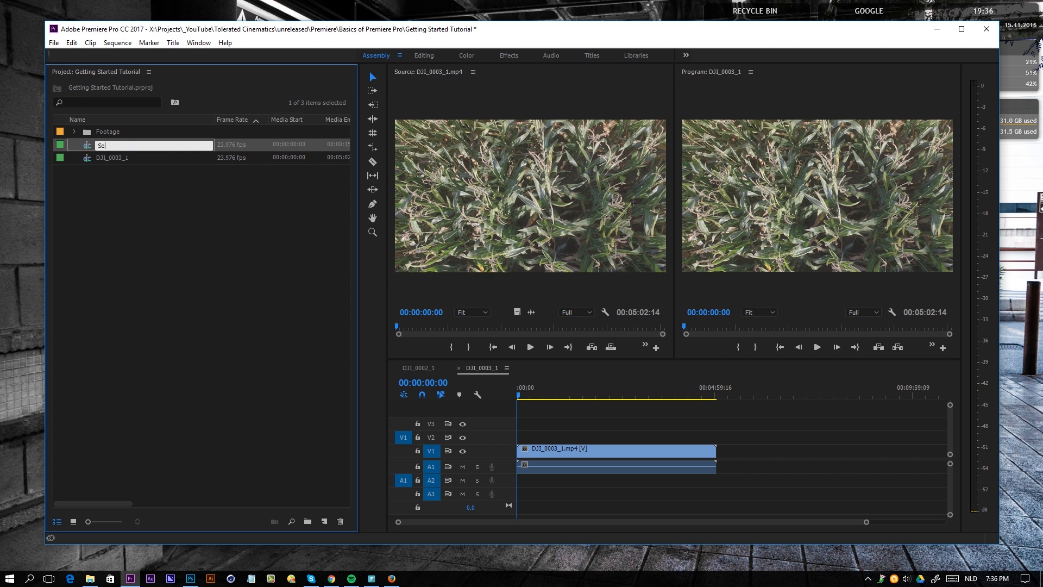
{"action": "type", "text": "Selection Drone 4K Cinematic"}
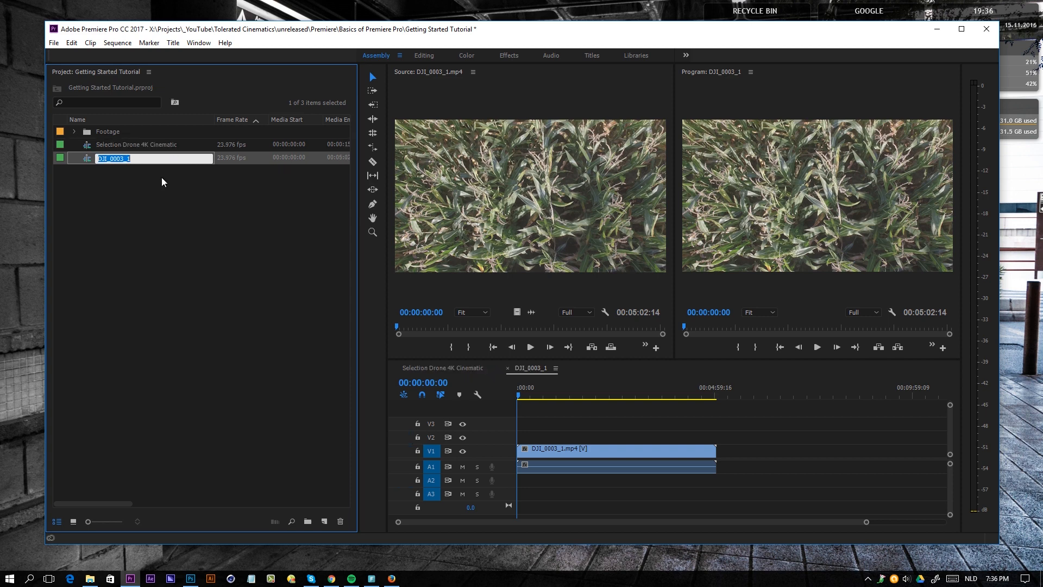
{"action": "type", "text": "Selection Drone 4K"}
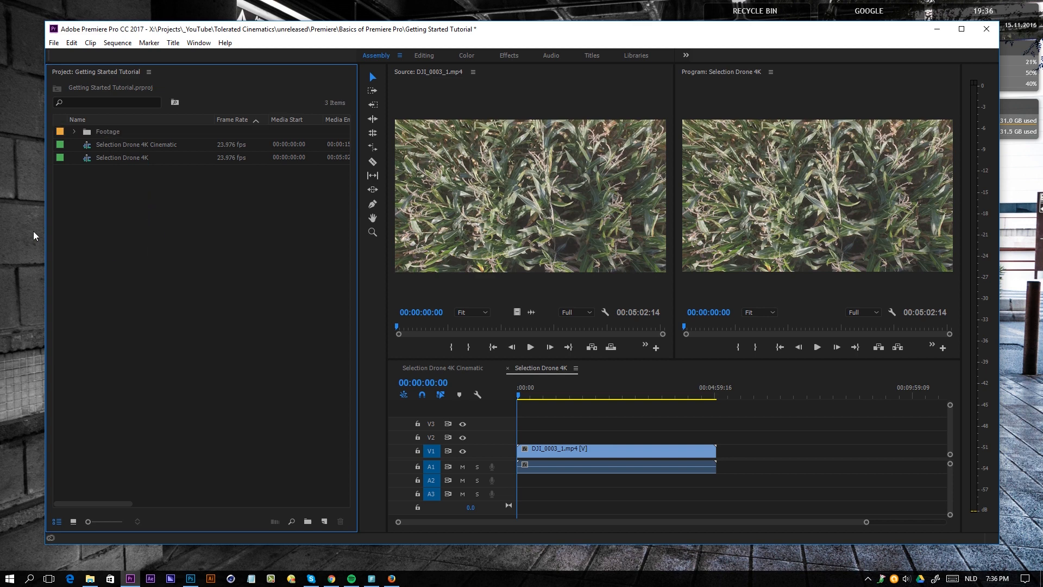
{"action": "mouse_move", "coordinate": [141, 258]}
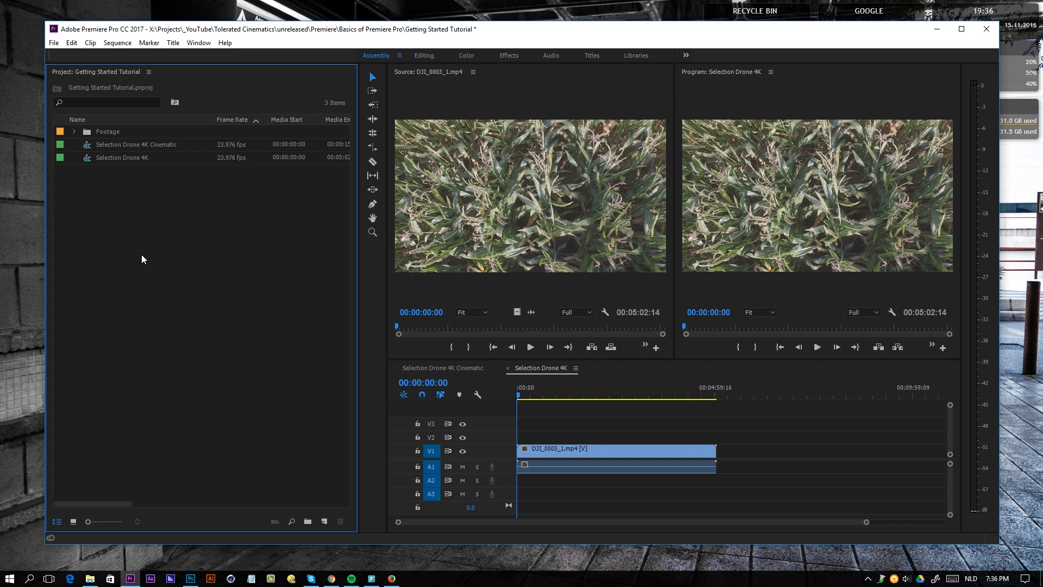
{"action": "mouse_move", "coordinate": [147, 212]}
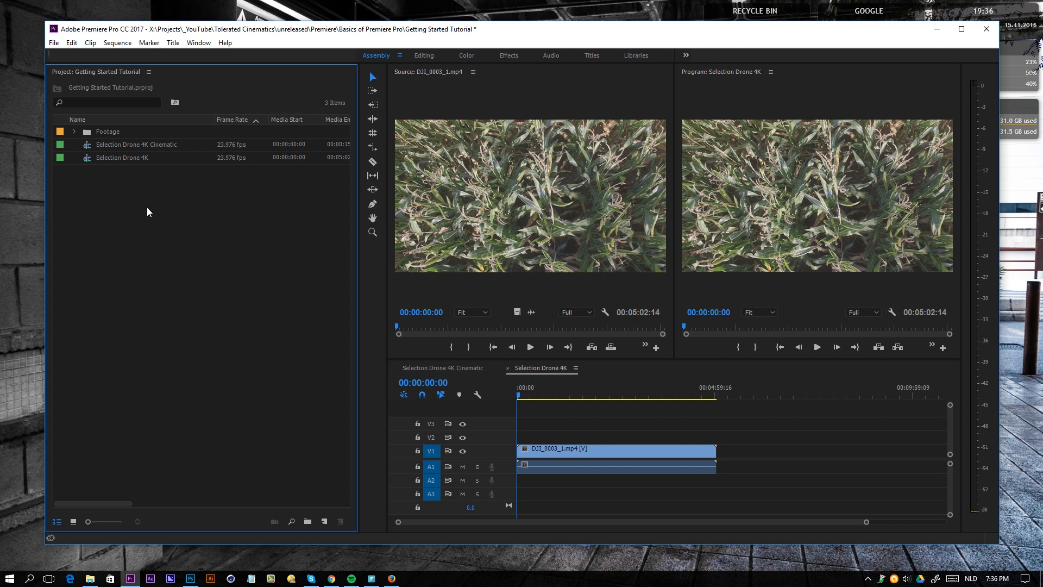
{"action": "mouse_move", "coordinate": [475, 433]}
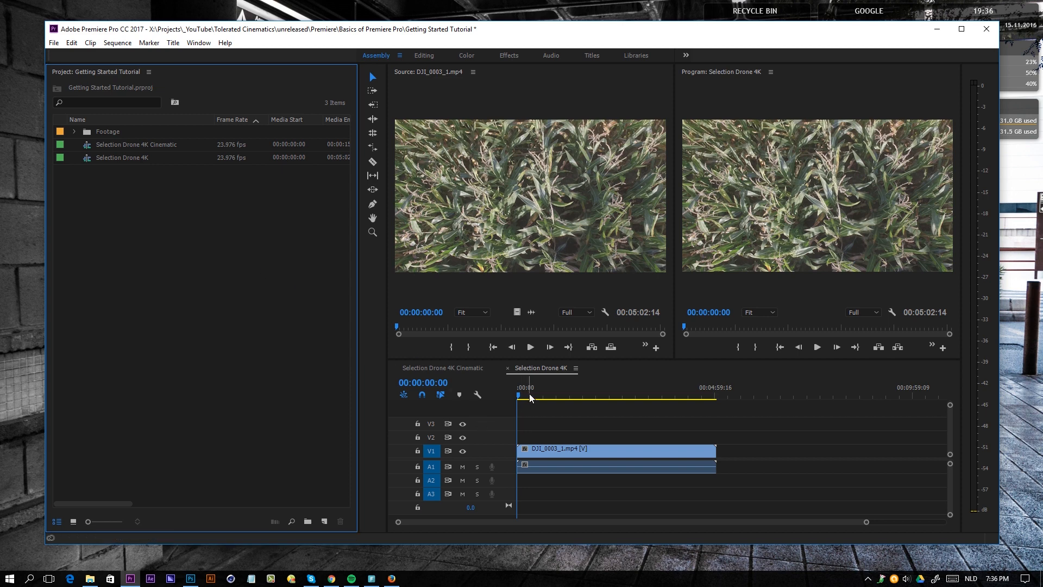
{"action": "mouse_move", "coordinate": [466, 370]}
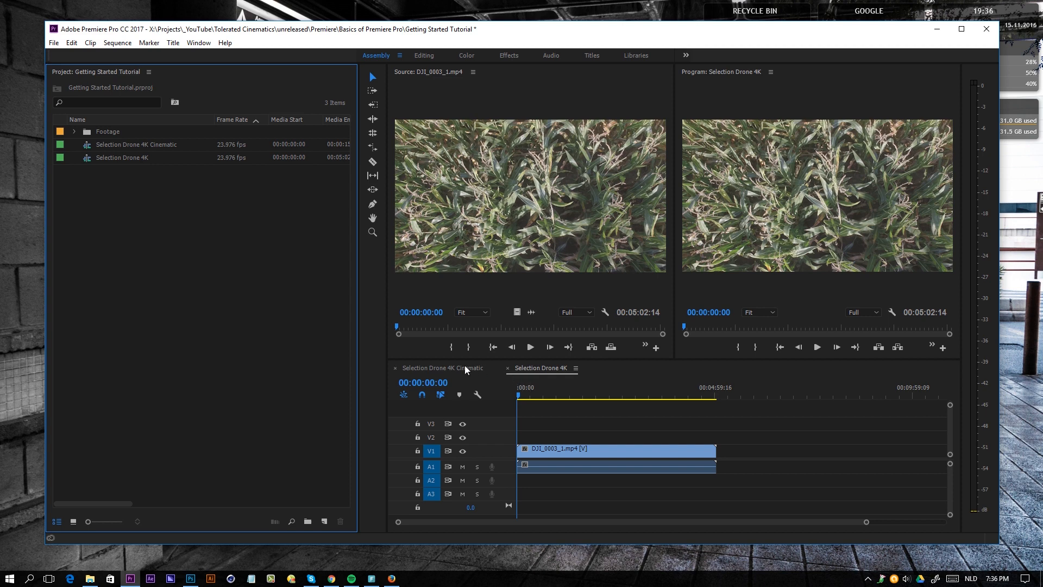
Step: Load clip DJI_0004_1 from the Footage bin into the Source Monitor
{"action": "left_click", "coordinate": [443, 369]}
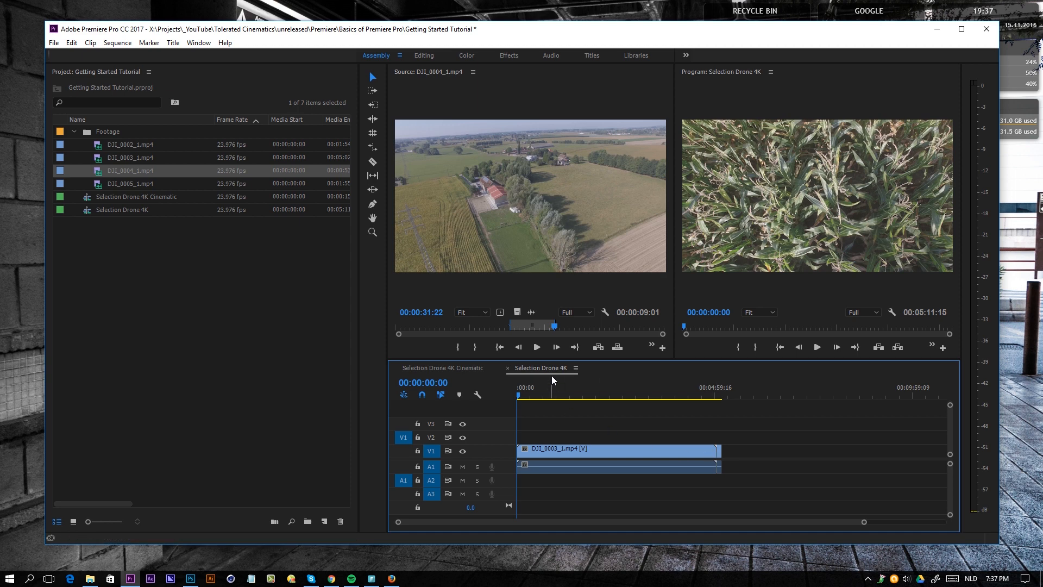
{"action": "mouse_move", "coordinate": [518, 306]}
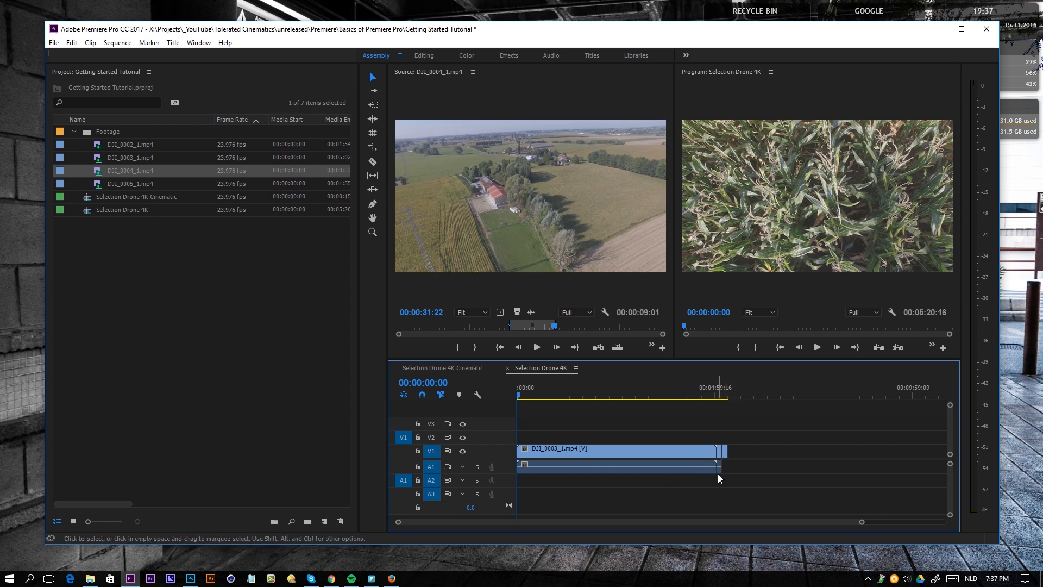
{"action": "mouse_move", "coordinate": [748, 474]}
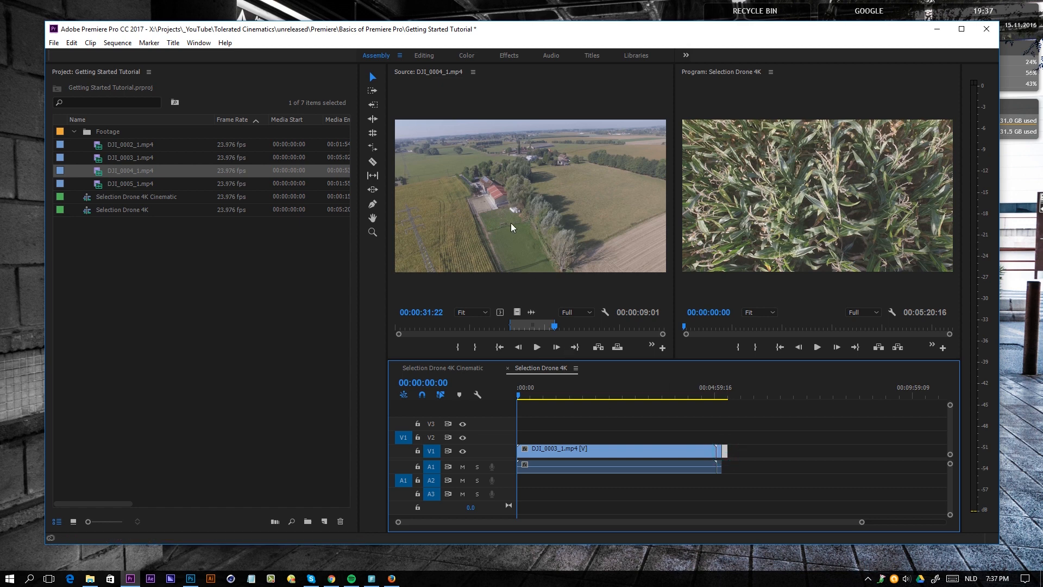
{"action": "mouse_move", "coordinate": [264, 313]}
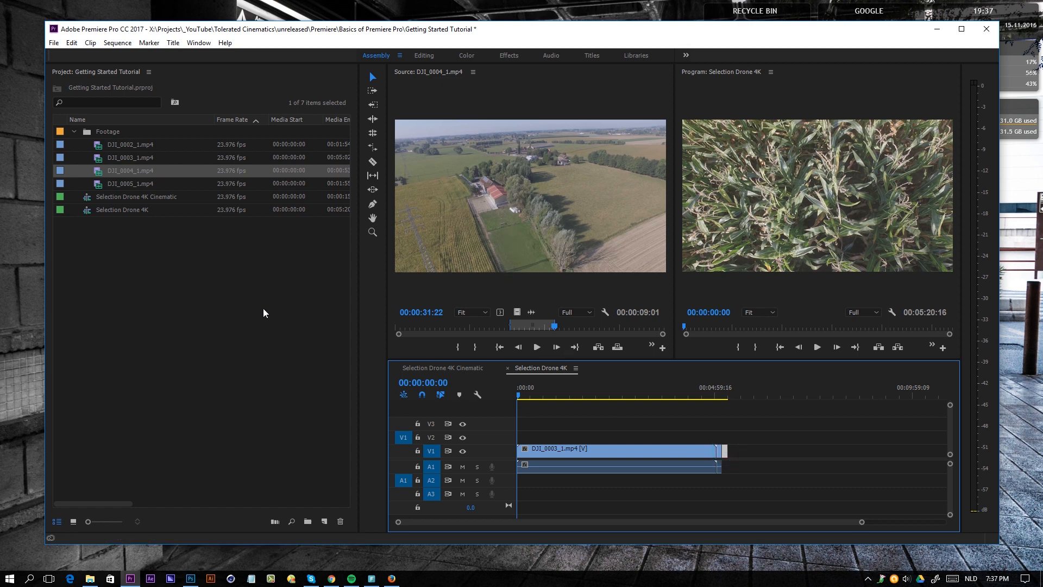
{"action": "mouse_move", "coordinate": [78, 228]}
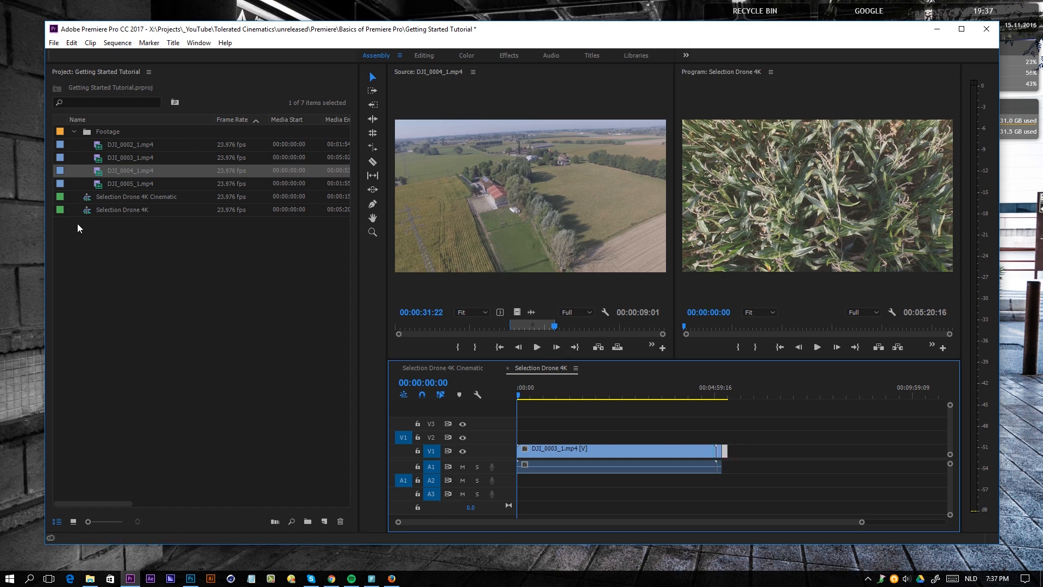
Step: Create a 'Selection Sequences' bin holding both Selection Drone sequences above the Footage bin
{"action": "left_click", "coordinate": [137, 197]}
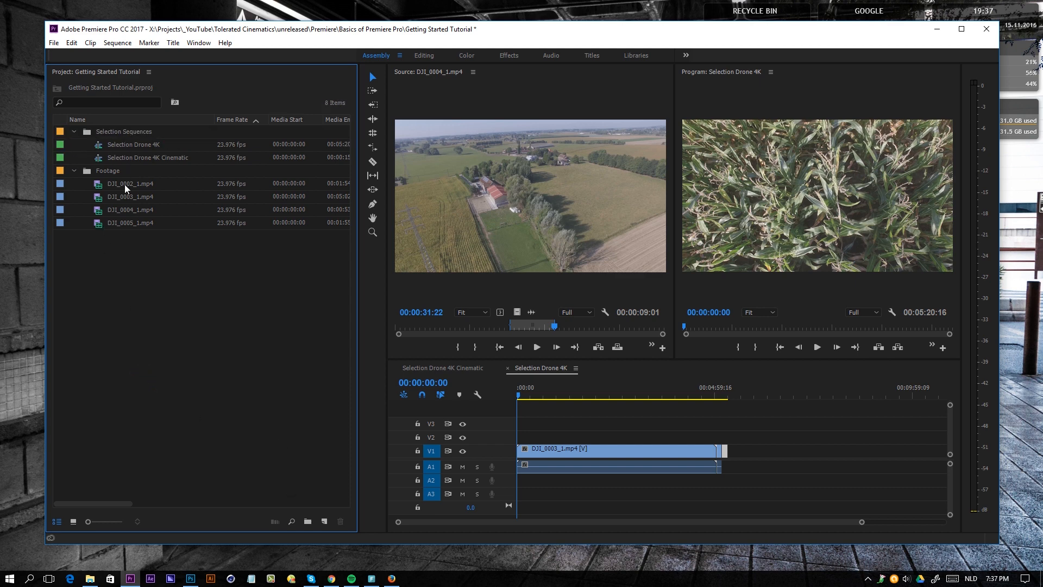
{"action": "mouse_move", "coordinate": [136, 155]}
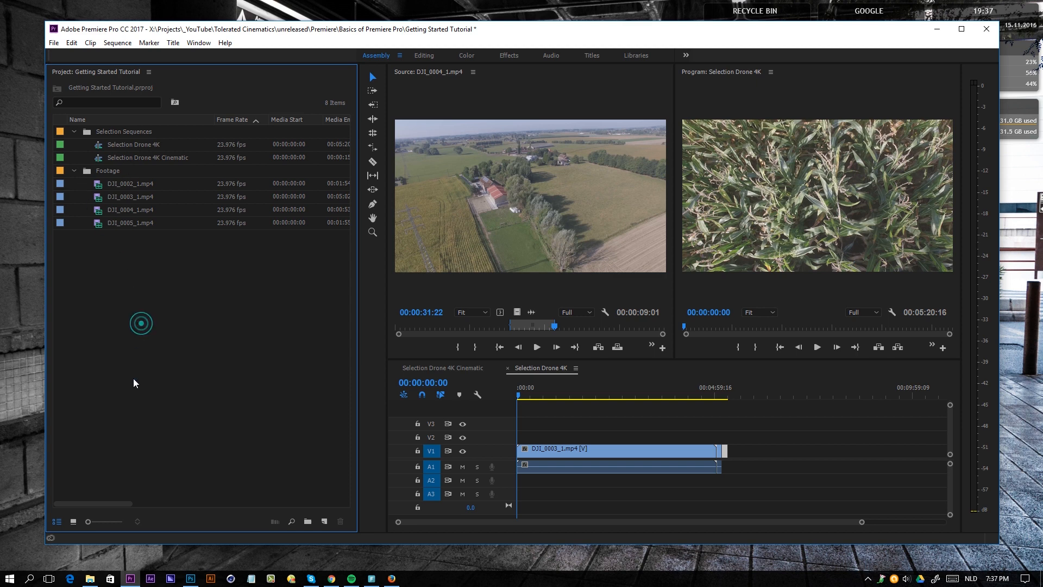
{"action": "mouse_move", "coordinate": [73, 522]}
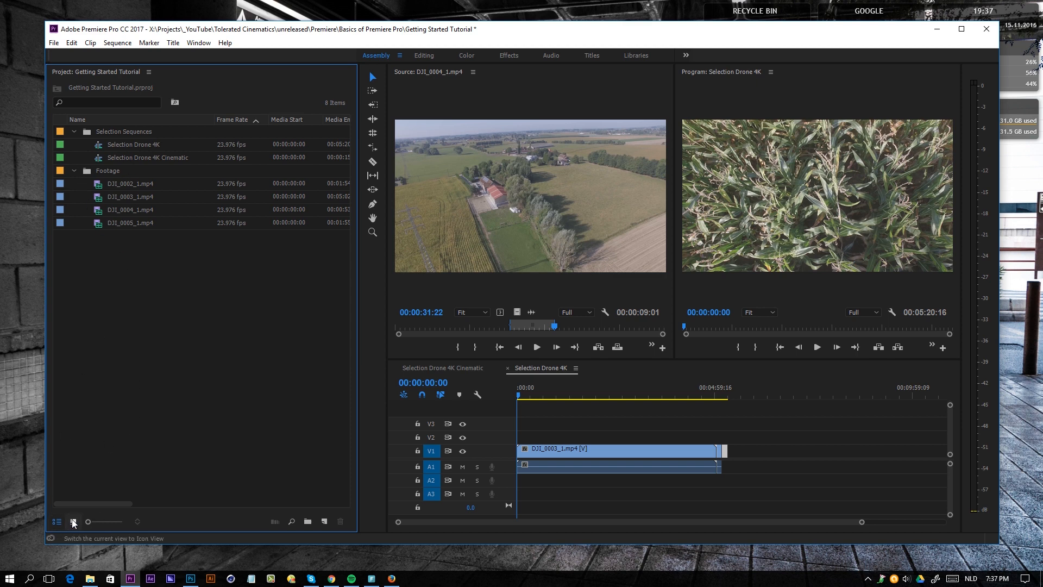
{"action": "left_click", "coordinate": [58, 523]}
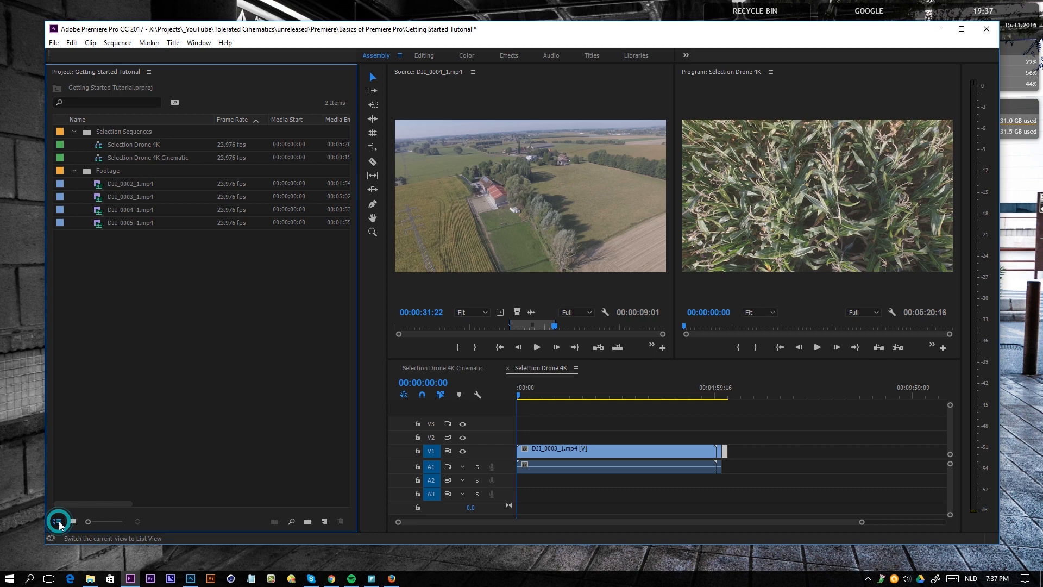
{"action": "mouse_move", "coordinate": [90, 506]}
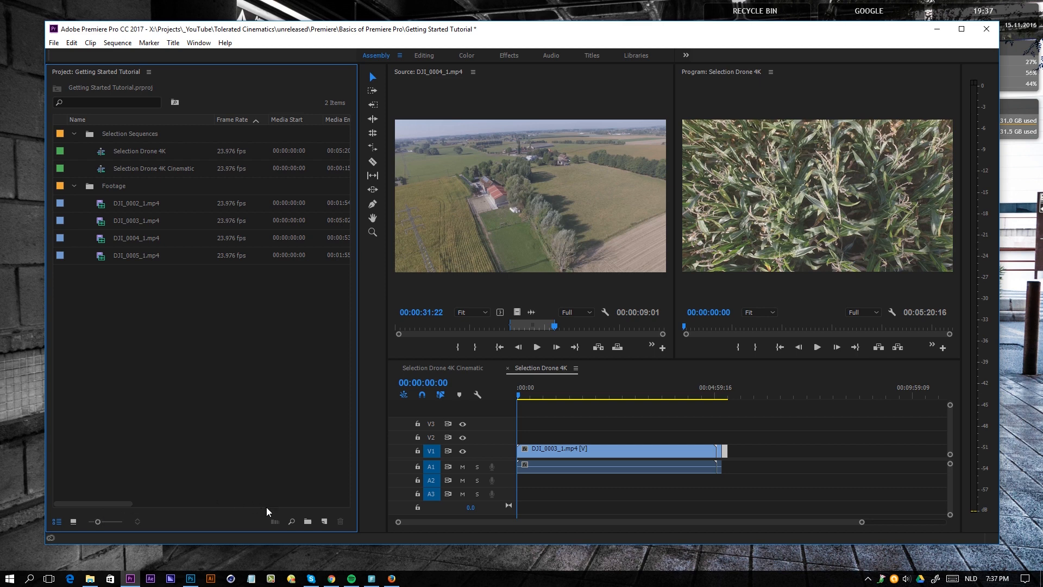
{"action": "mouse_move", "coordinate": [291, 520]}
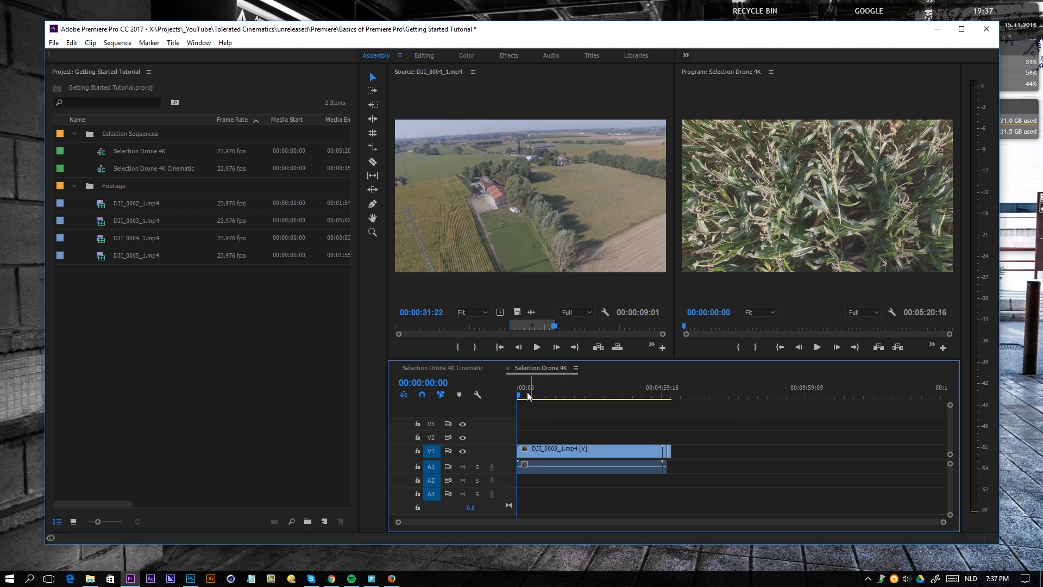
Step: Remove the DJI_0003_1.mp4 clip so two DJI_0004_1.mp4 clips sit on V1, meeting near 00:00:09
{"action": "left_click", "coordinate": [605, 387]}
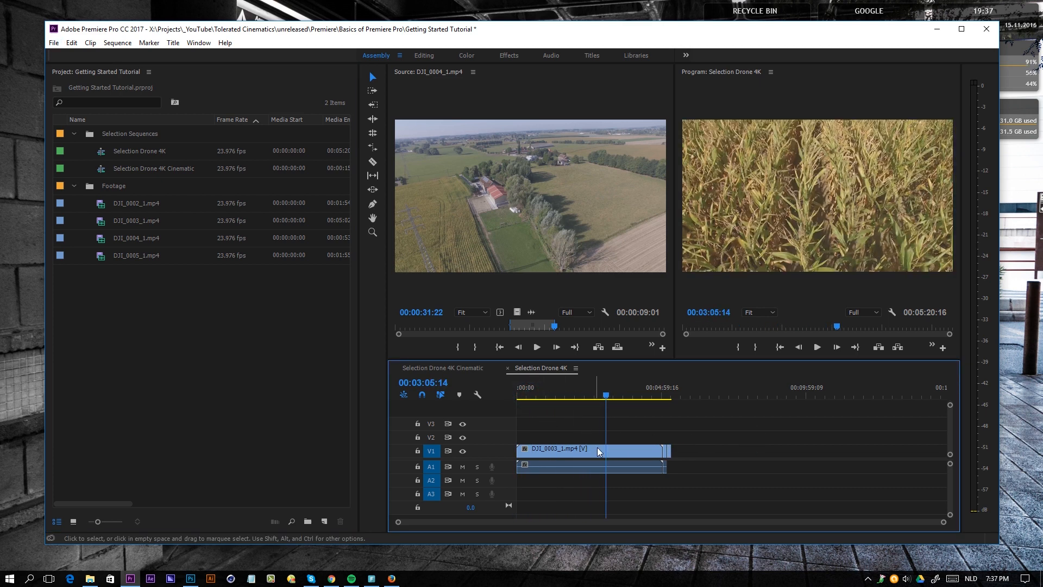
{"action": "key", "text": "Delete"}
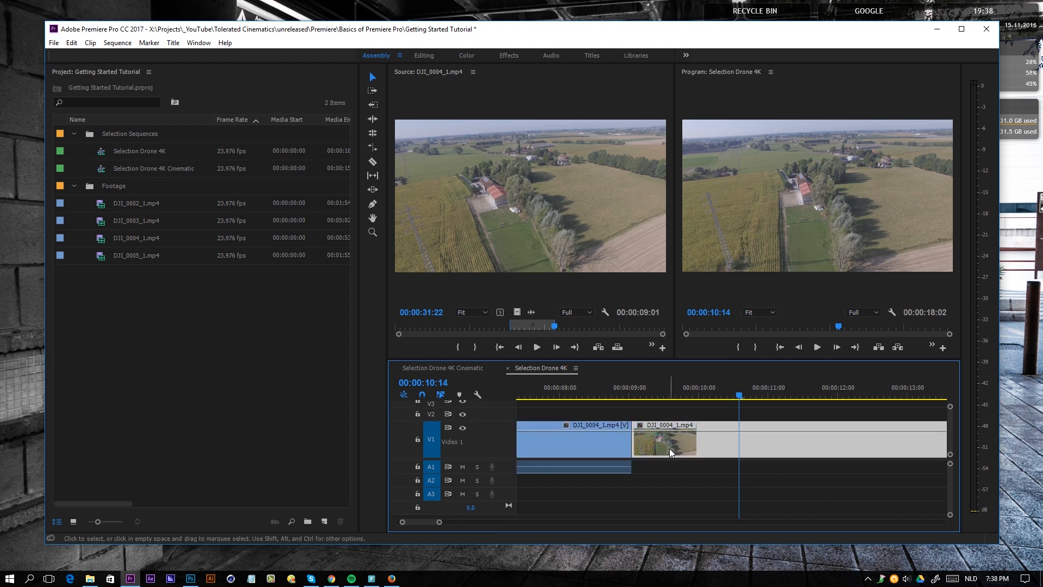
{"action": "mouse_move", "coordinate": [495, 422]}
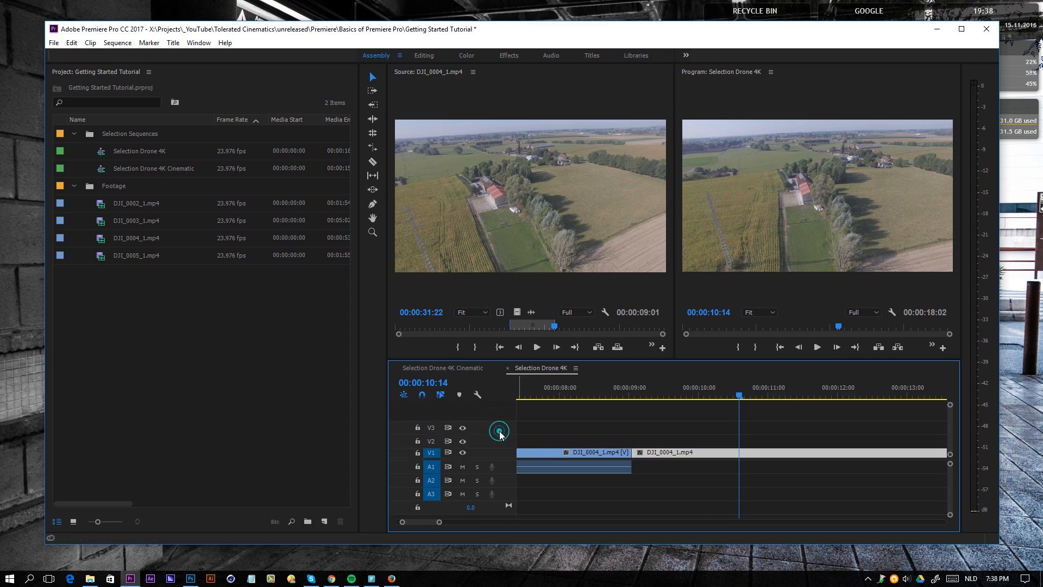
{"action": "mouse_move", "coordinate": [492, 416]}
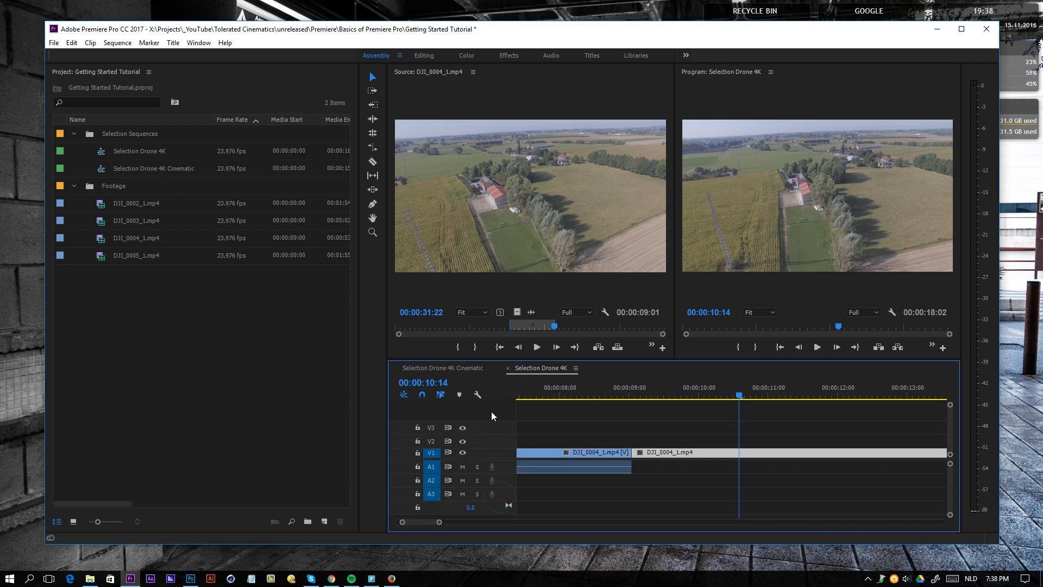
{"action": "mouse_move", "coordinate": [638, 406]}
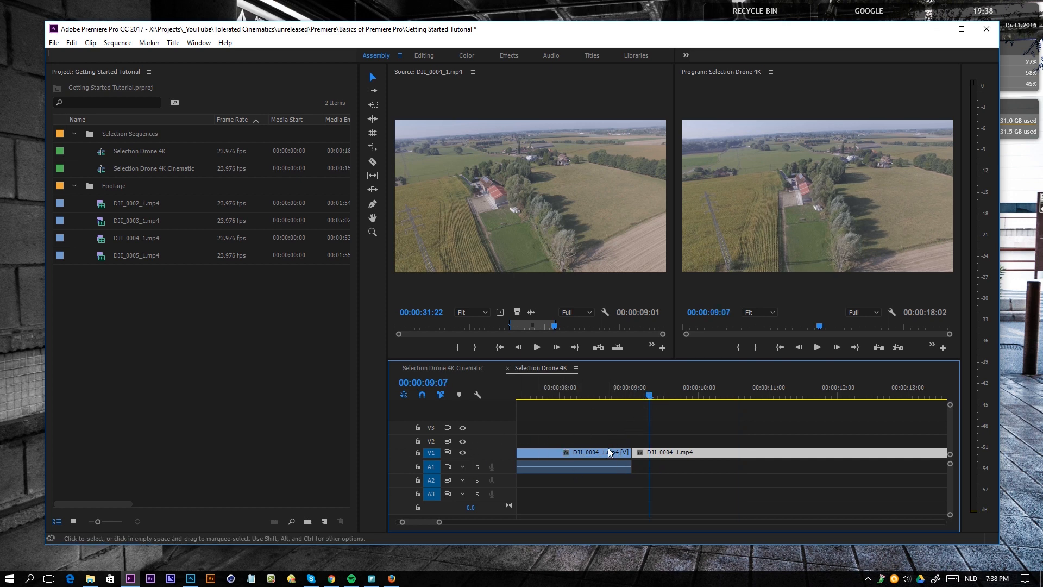
{"action": "mouse_move", "coordinate": [594, 430]}
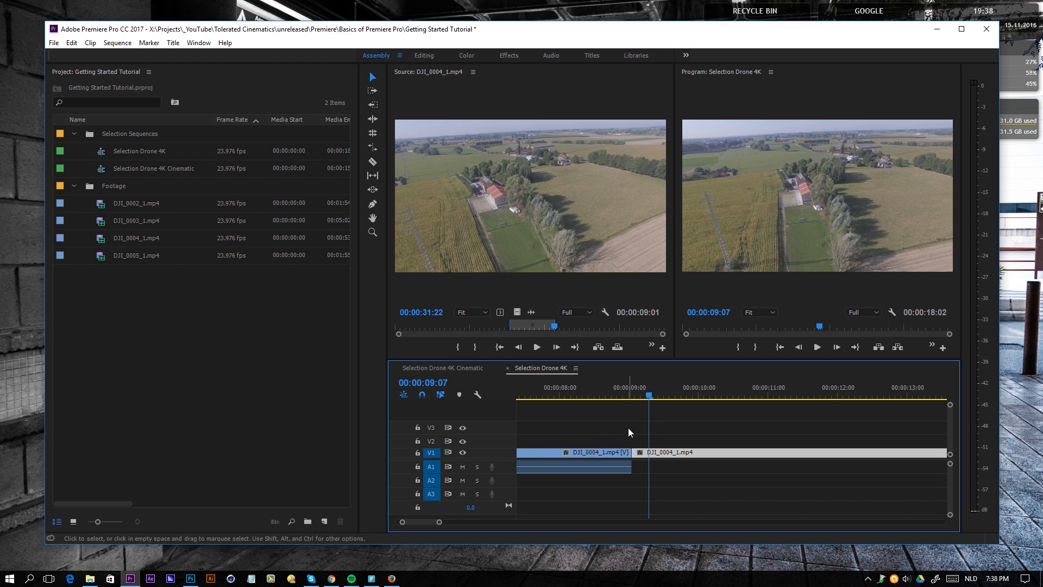
{"action": "mouse_move", "coordinate": [636, 429]}
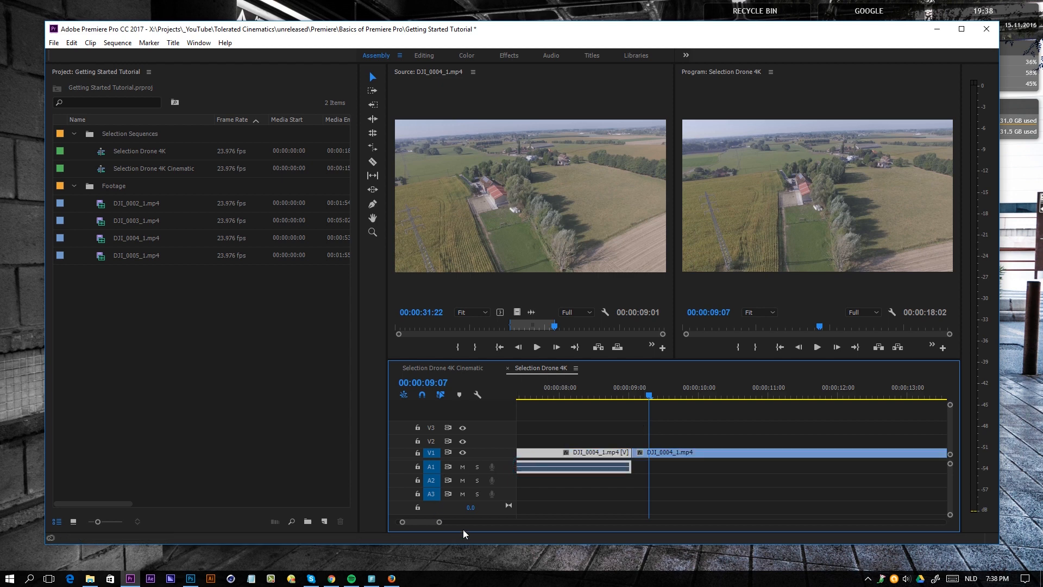
{"action": "mouse_move", "coordinate": [573, 422]}
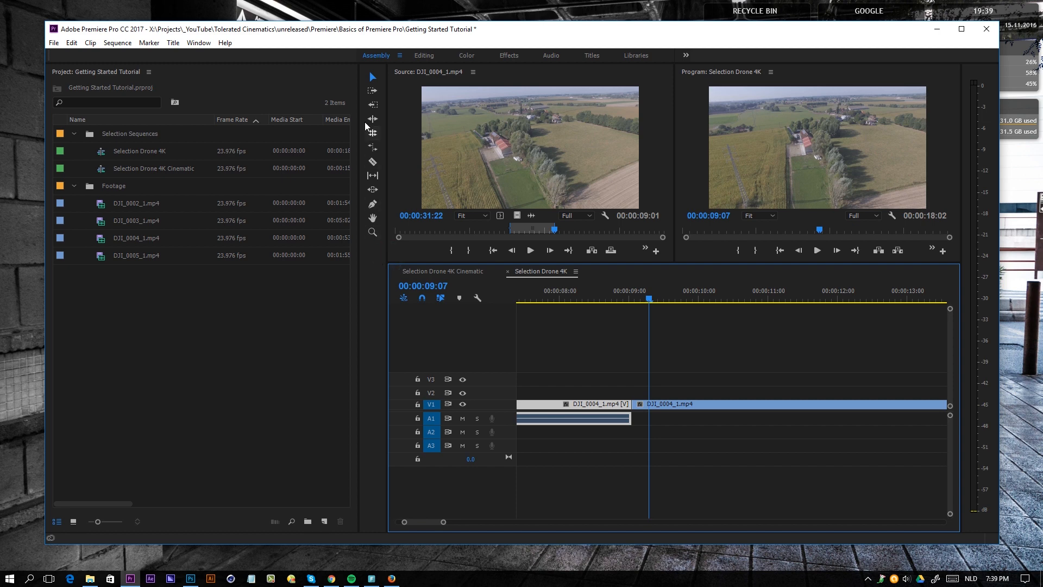
{"action": "mouse_move", "coordinate": [369, 218]}
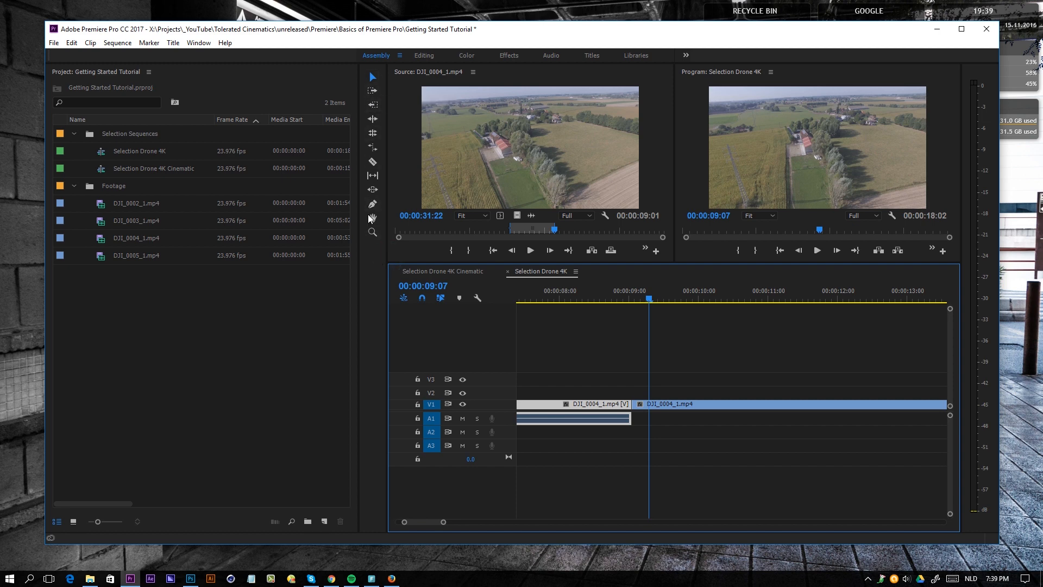
{"action": "mouse_move", "coordinate": [590, 307]}
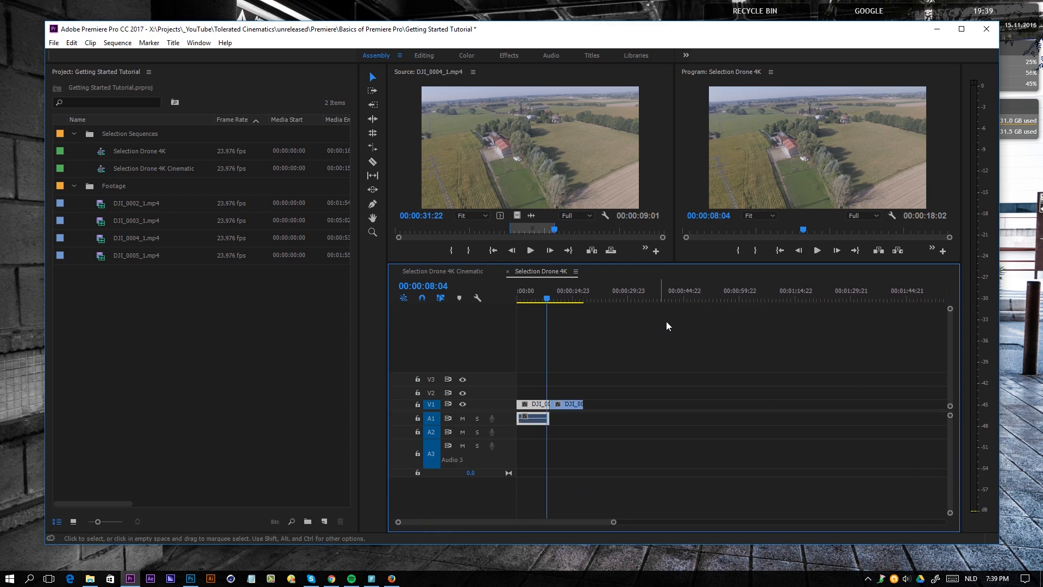
Step: Collapse the Footage and Selection Sequences bins in the Project panel
{"action": "left_click", "coordinate": [75, 186]}
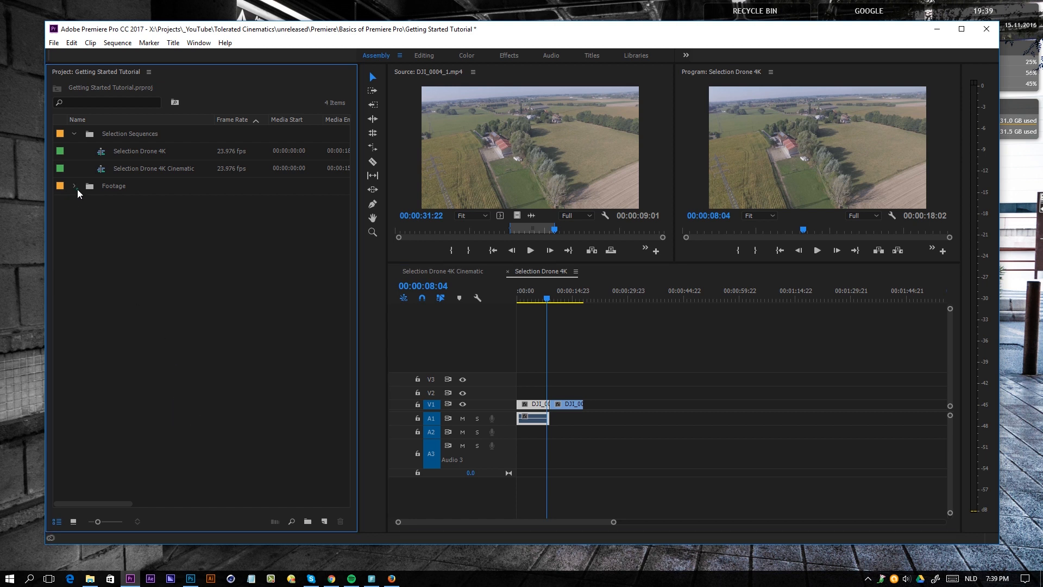
{"action": "left_click", "coordinate": [74, 133]}
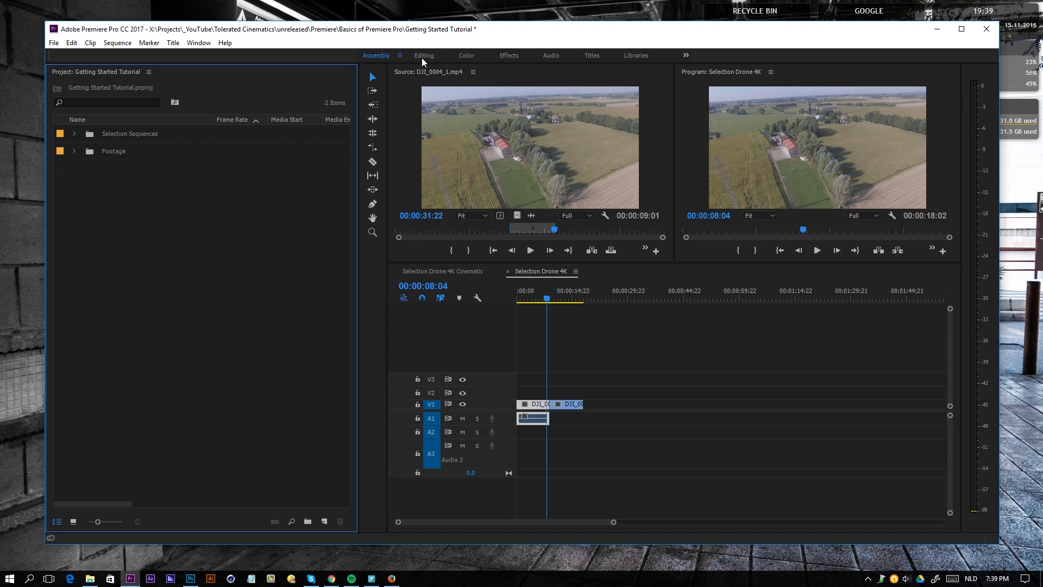
{"action": "mouse_move", "coordinate": [429, 60]}
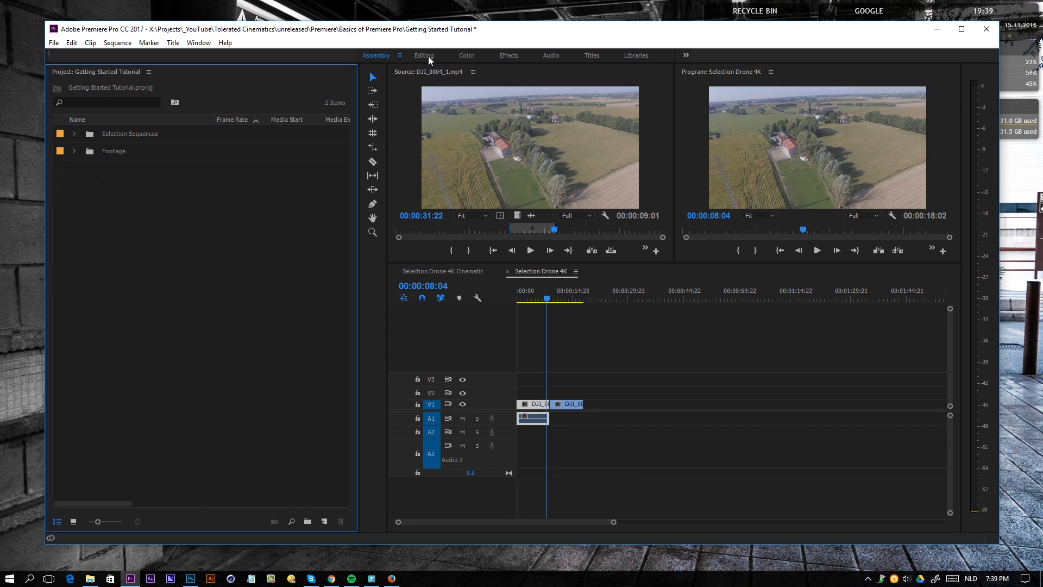
{"action": "mouse_move", "coordinate": [410, 221]}
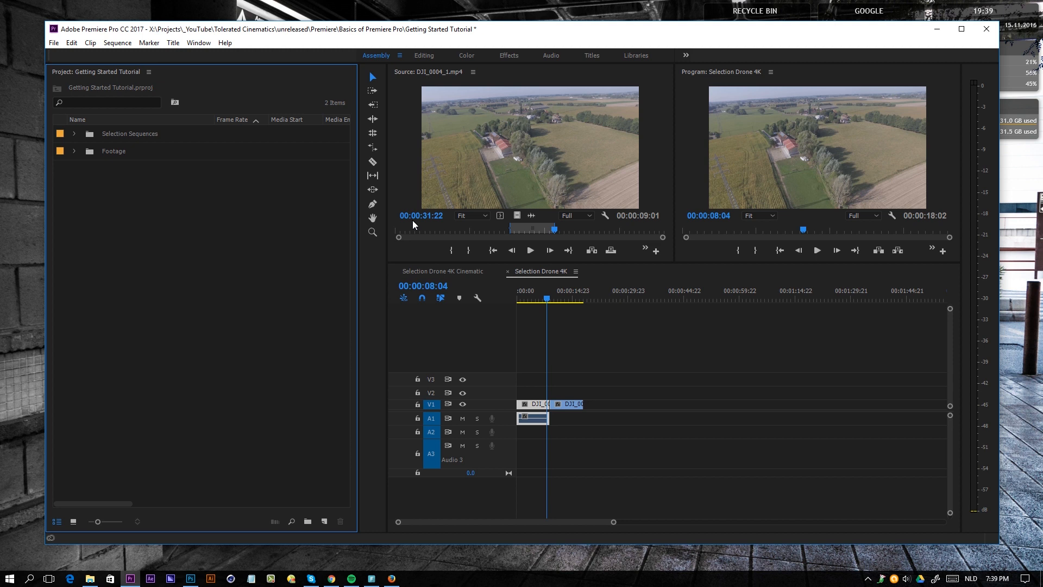
{"action": "mouse_move", "coordinate": [405, 114]}
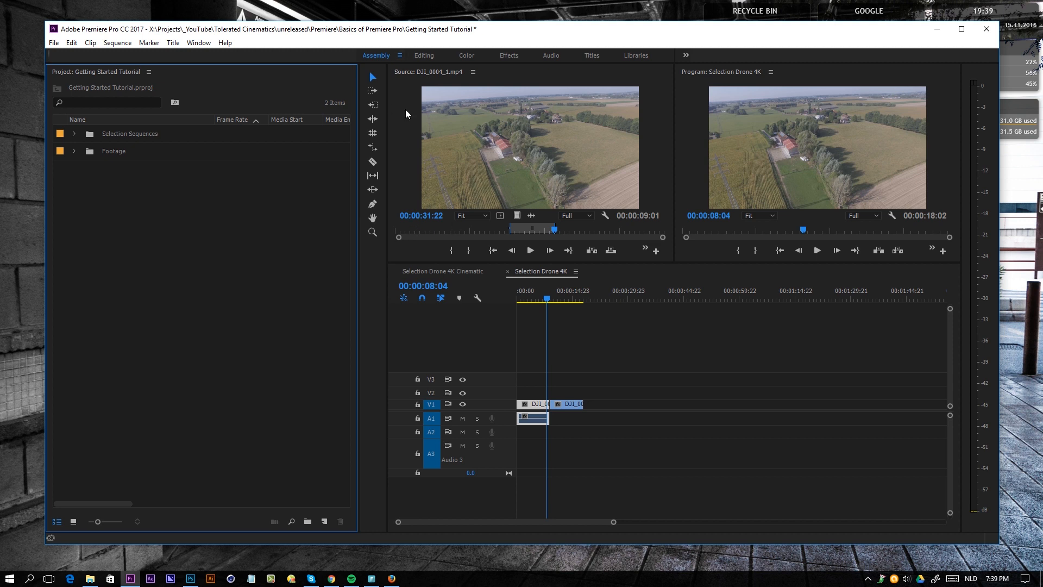
{"action": "mouse_move", "coordinate": [420, 53]}
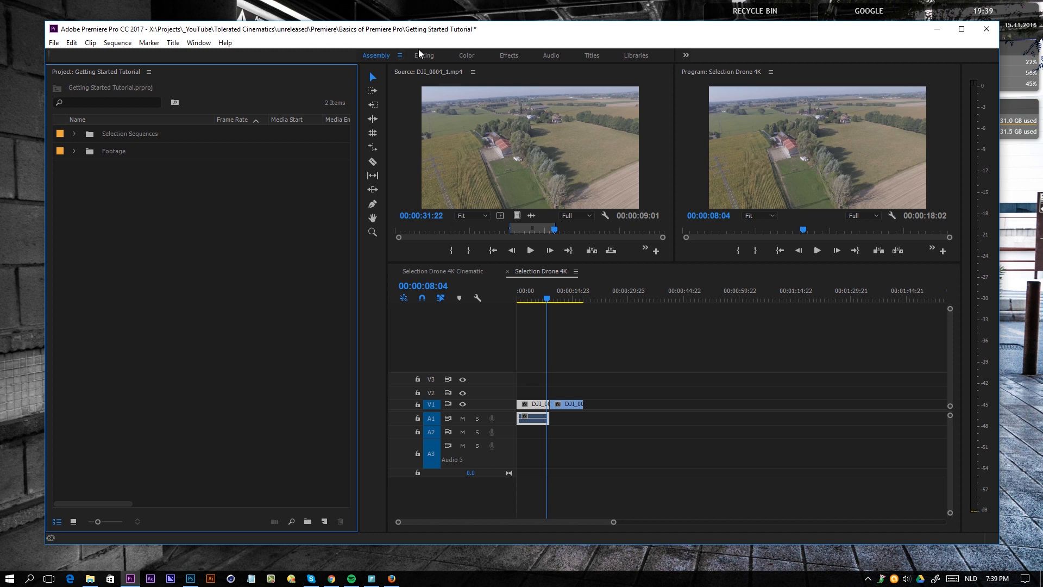
{"action": "mouse_move", "coordinate": [437, 161]}
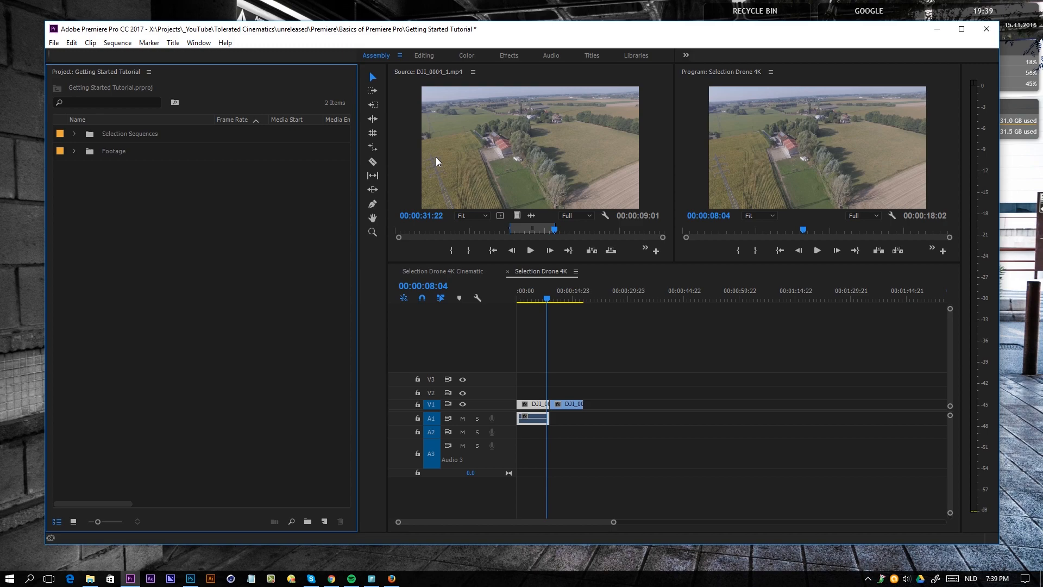